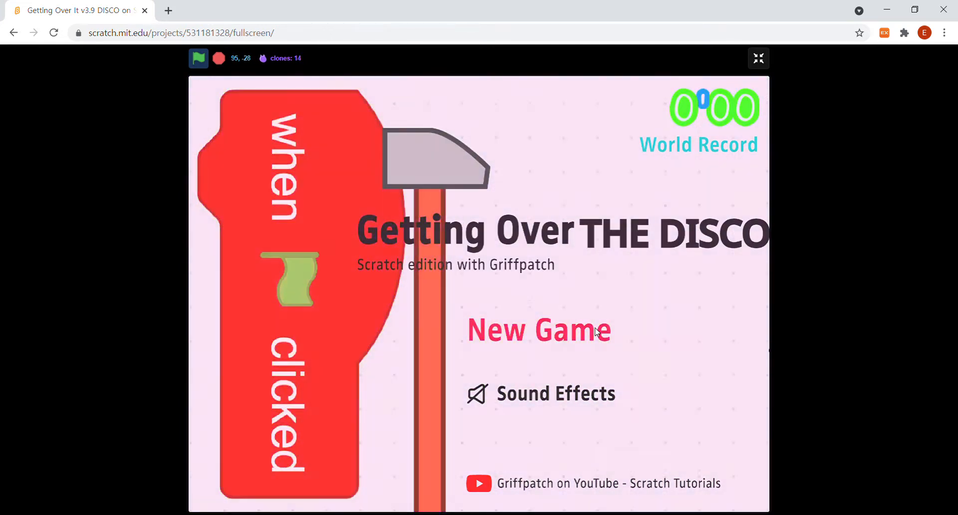
Start a New Game in the full-screen DISCO player, play it, then exit full screen.
click(538, 330)
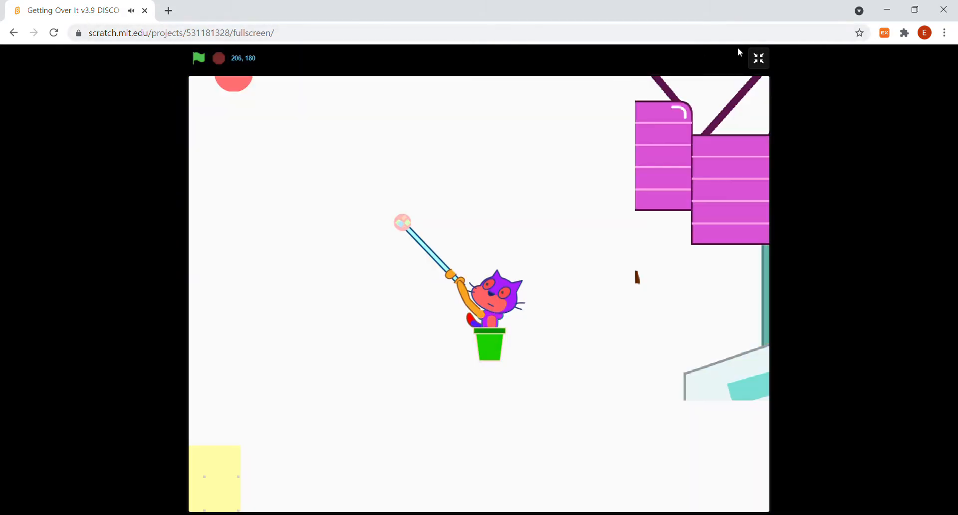
click(758, 58)
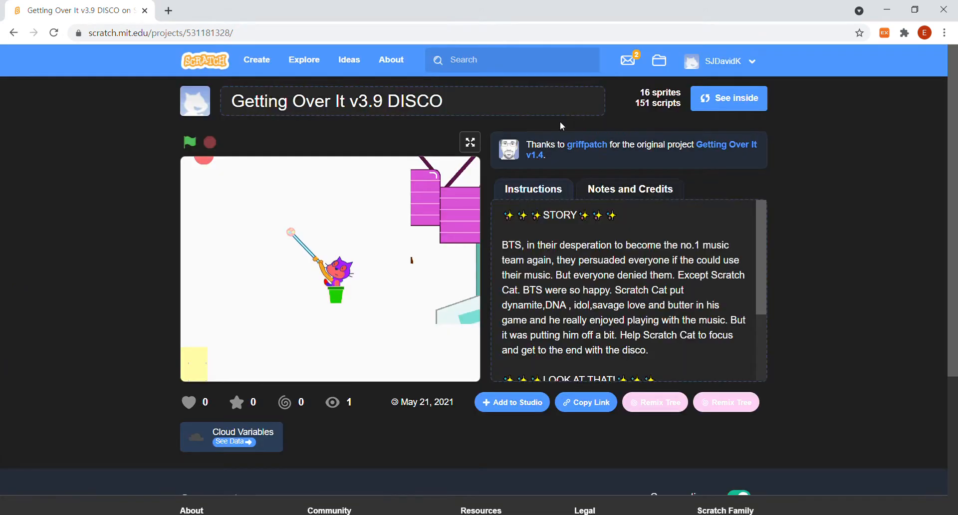
Go to the original Getting Over It v1.4 project by griffpatch from the credits link.
click(512, 59)
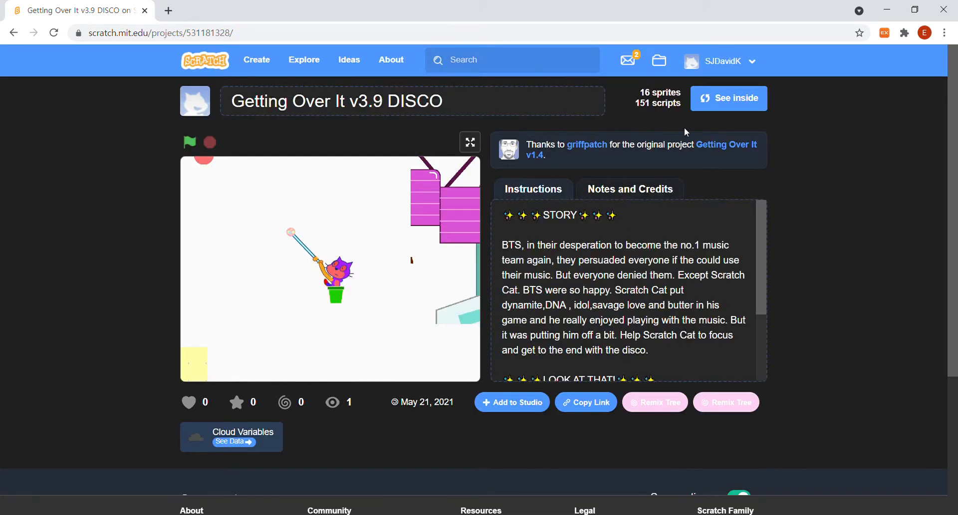
click(725, 144)
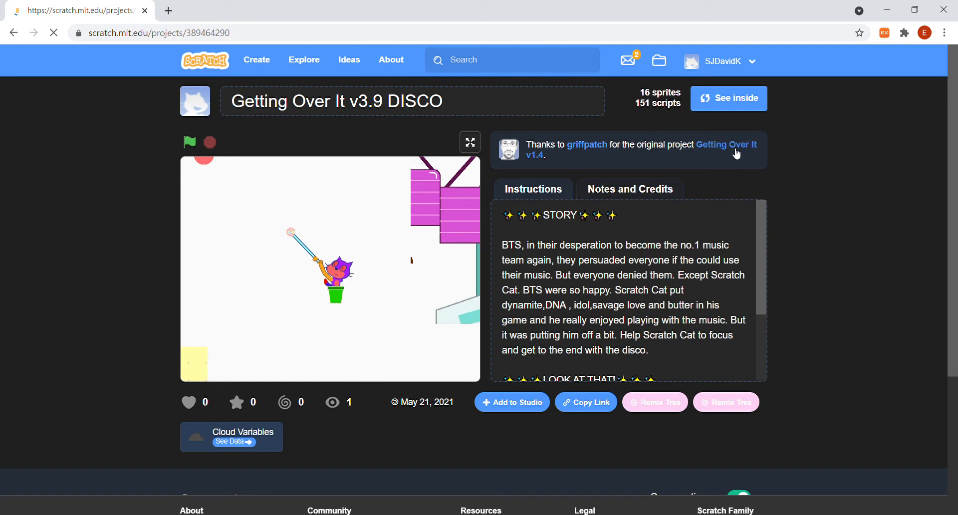
click(726, 149)
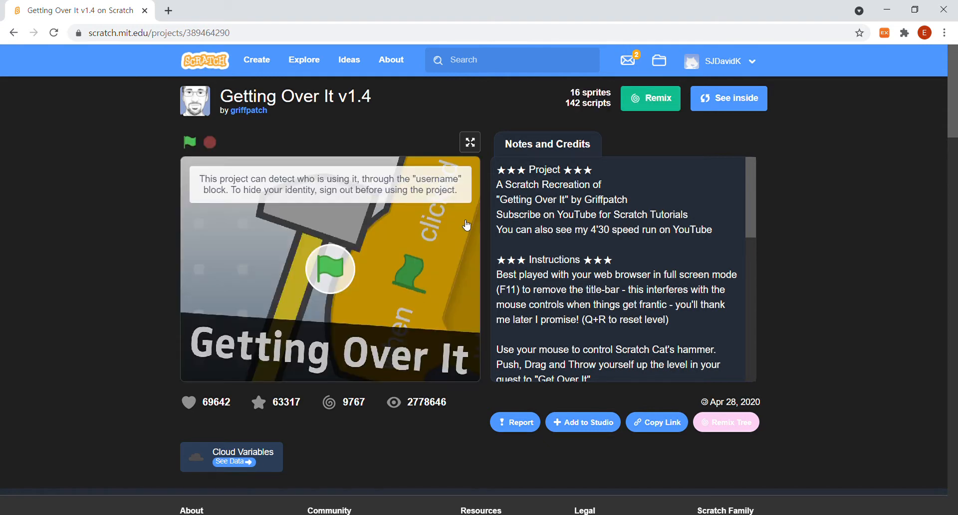
mouse_move(708, 139)
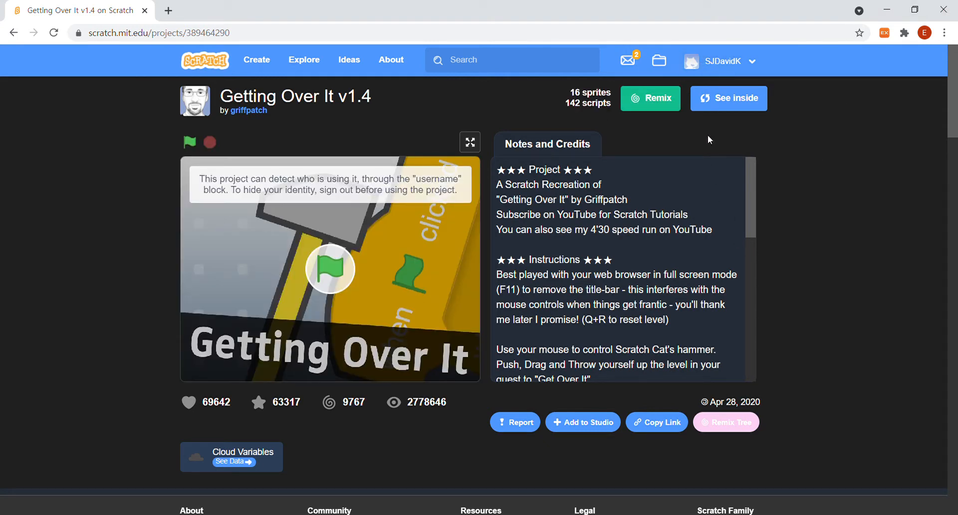
Remix the v1.4 project so your own copy opens in the editor.
click(649, 98)
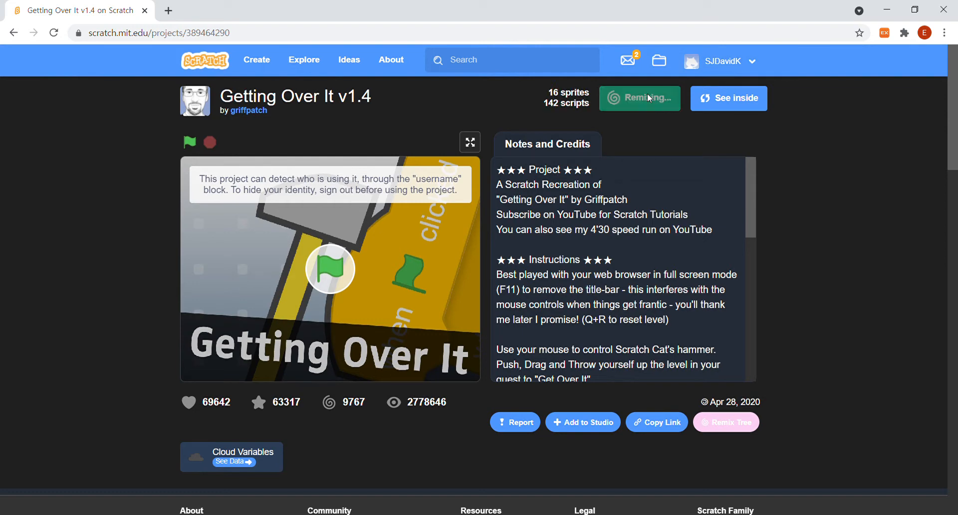
click(638, 97)
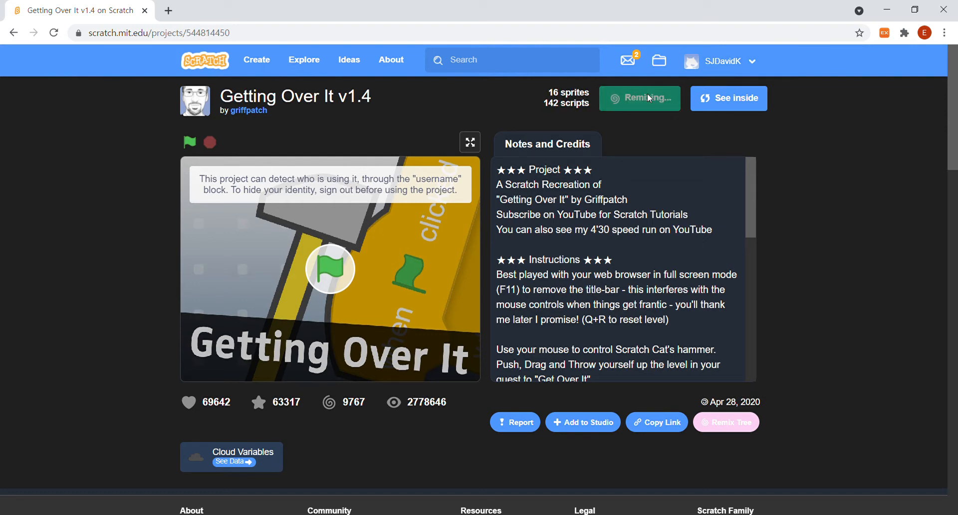
click(638, 98)
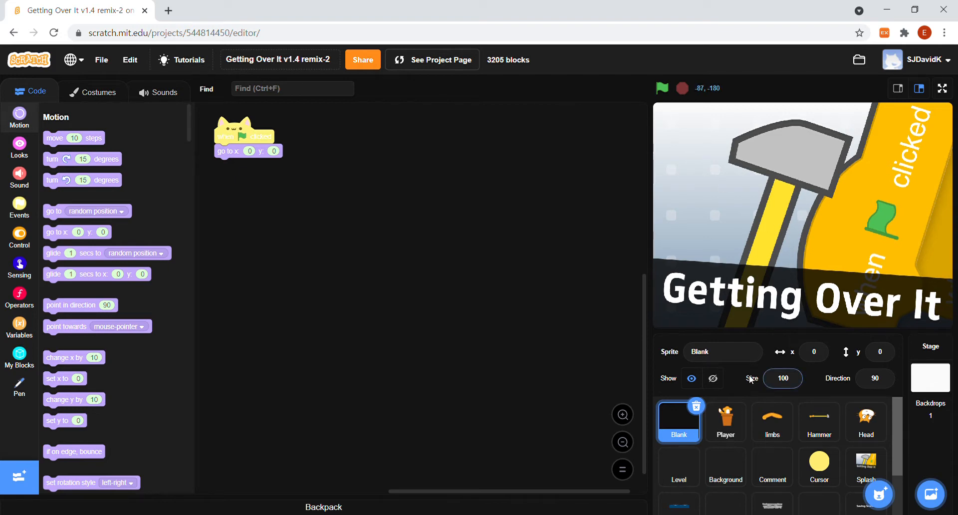
Recolour the Player costume's flowerpot with a green body and a blue rim.
click(725, 421)
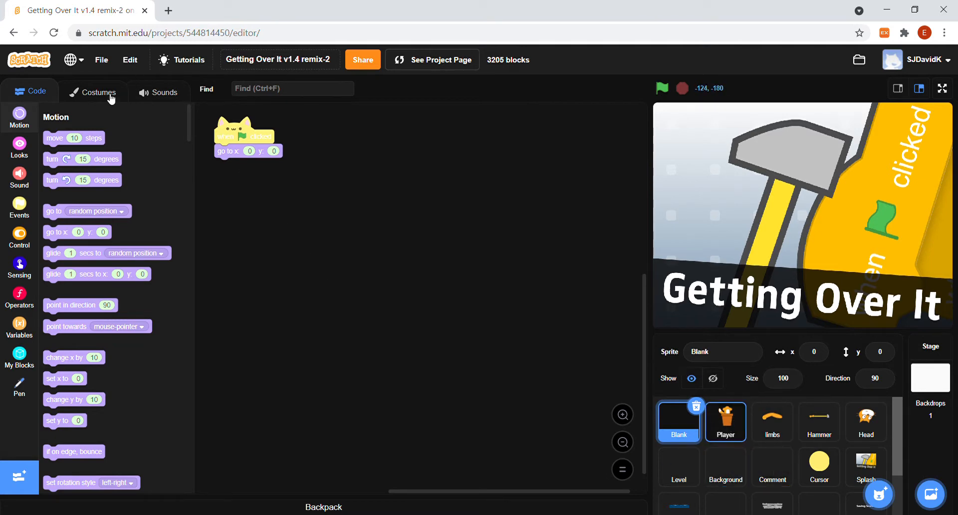
mouse_move(231, 224)
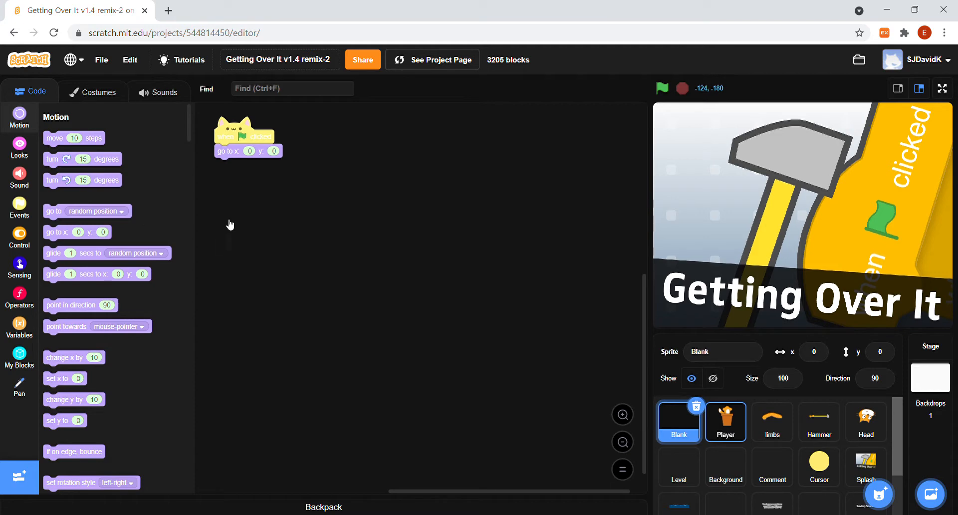
click(98, 92)
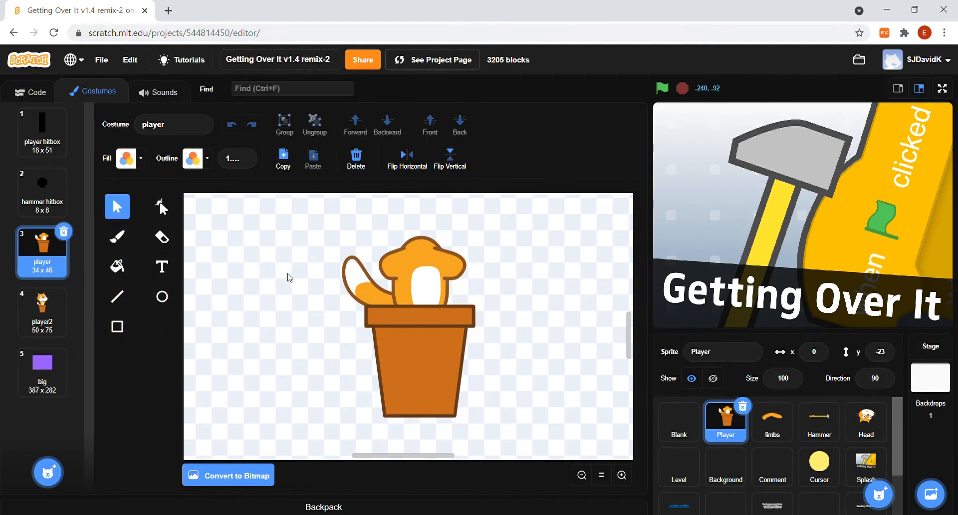
click(419, 366)
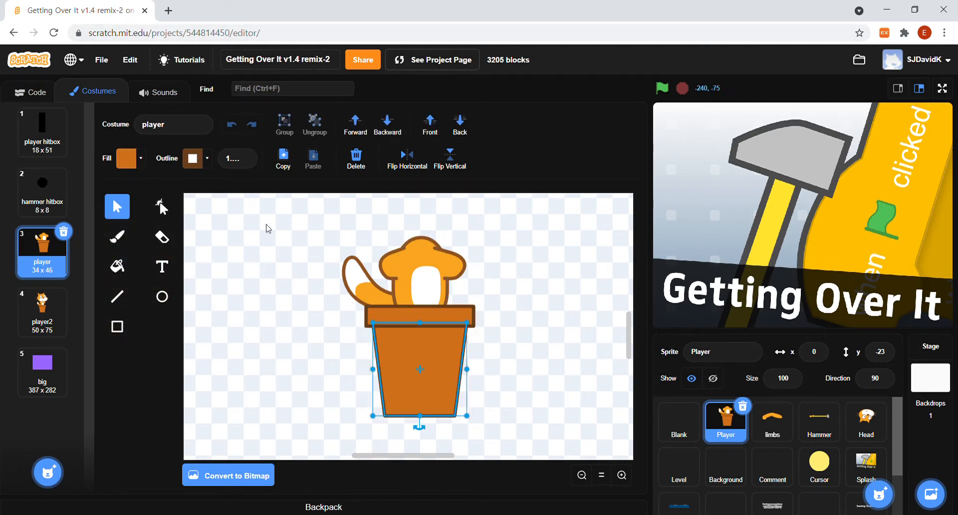
click(125, 159)
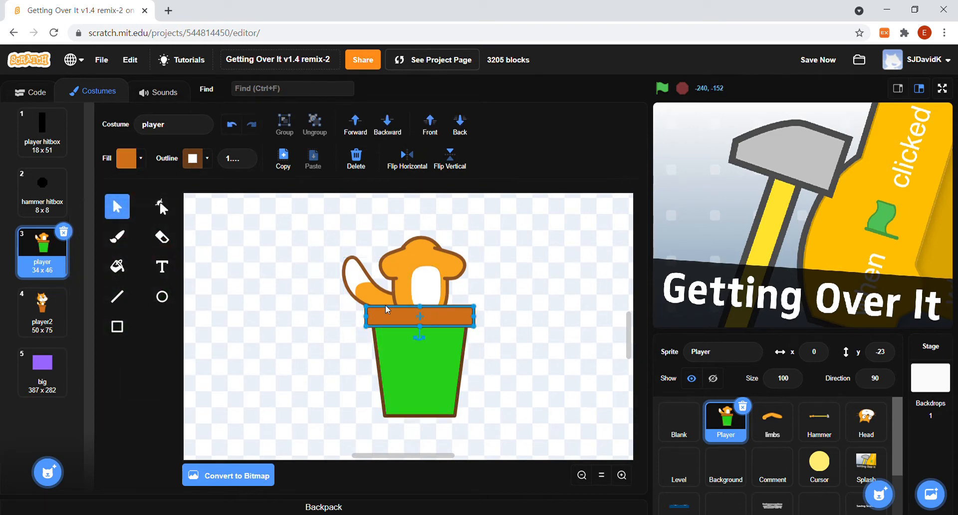
click(126, 158)
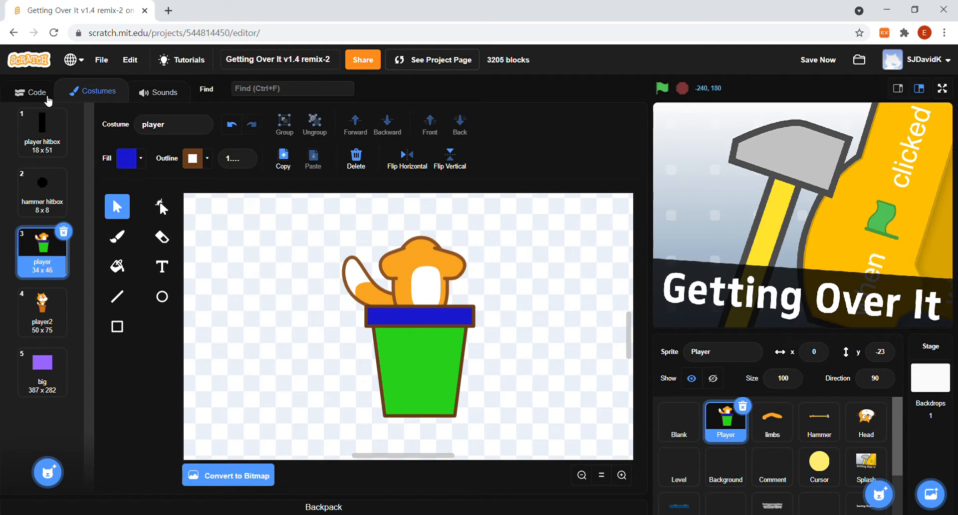
End the limbs sprite's New Game script in a forever loop changing colour effect by 25, then run it.
click(29, 92)
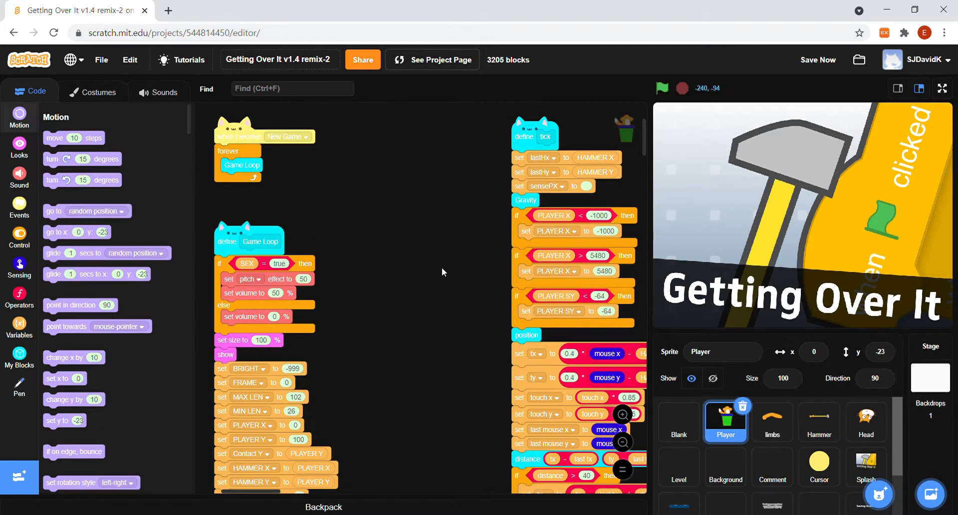
mouse_move(771, 421)
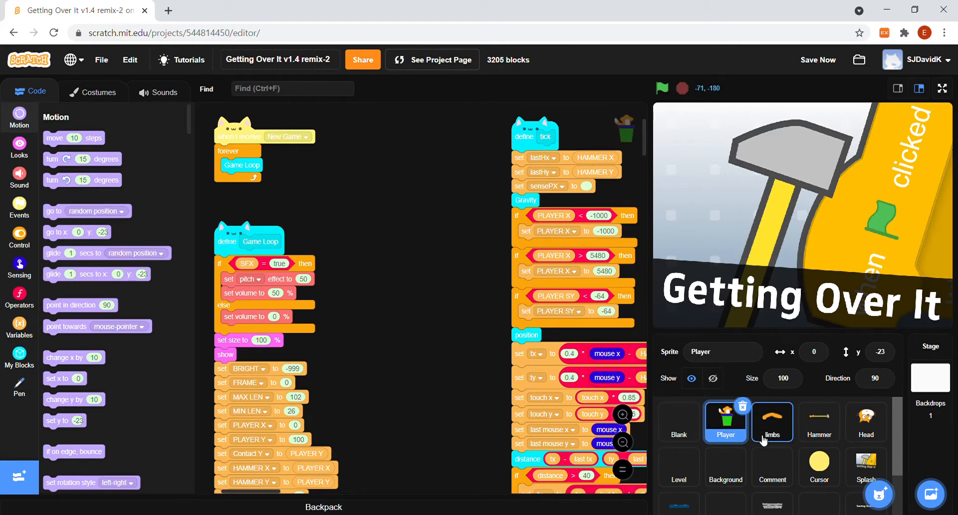
click(771, 421)
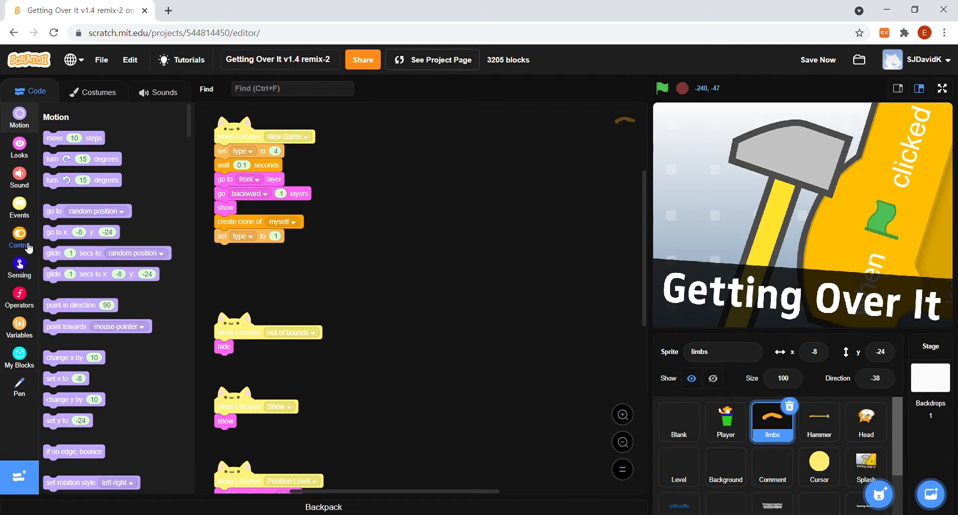
click(19, 236)
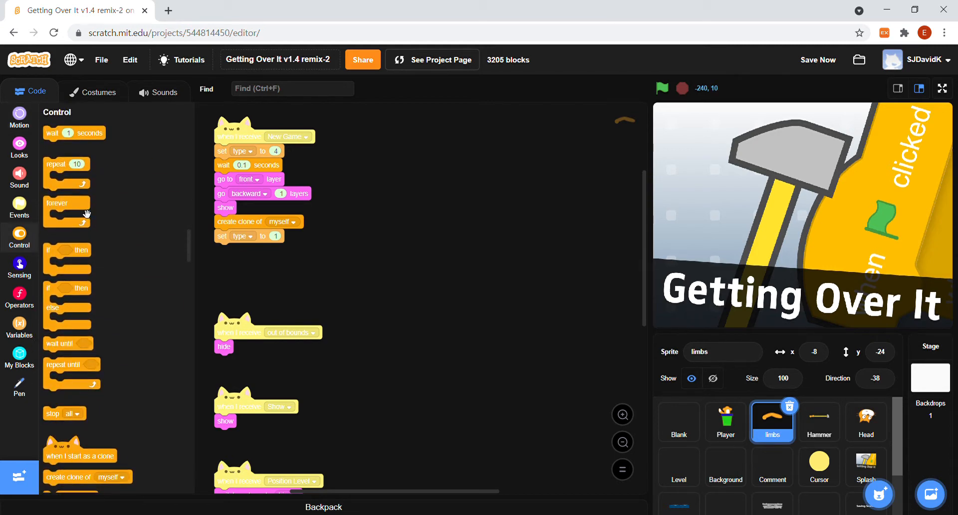
drag(66, 202, 237, 250)
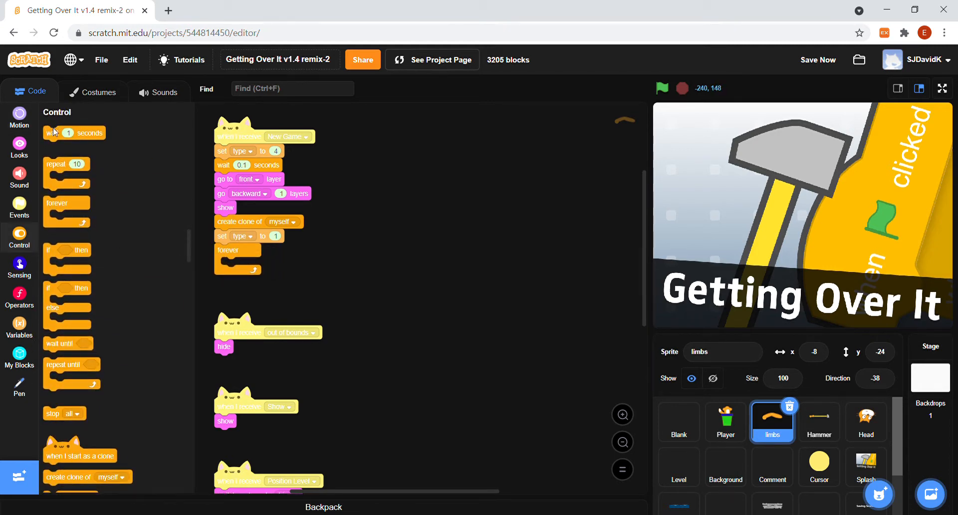
click(19, 146)
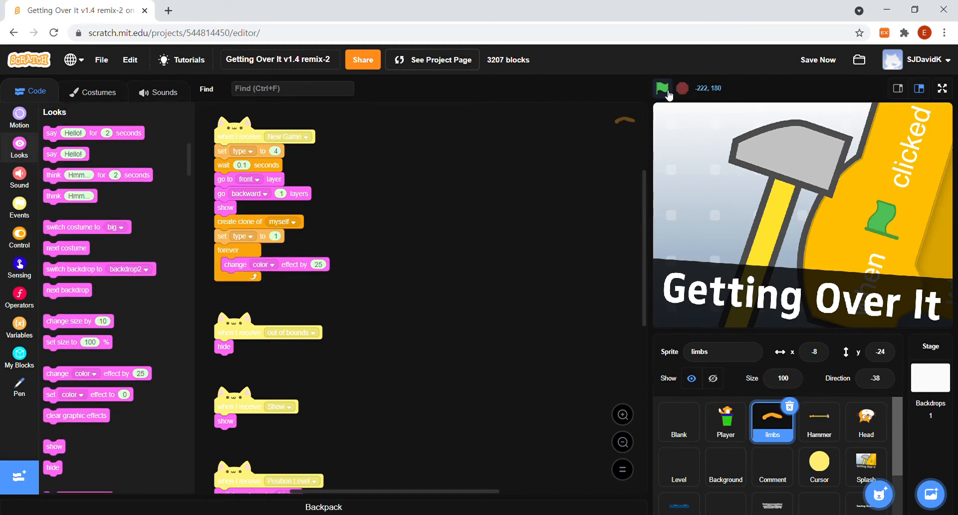
click(941, 87)
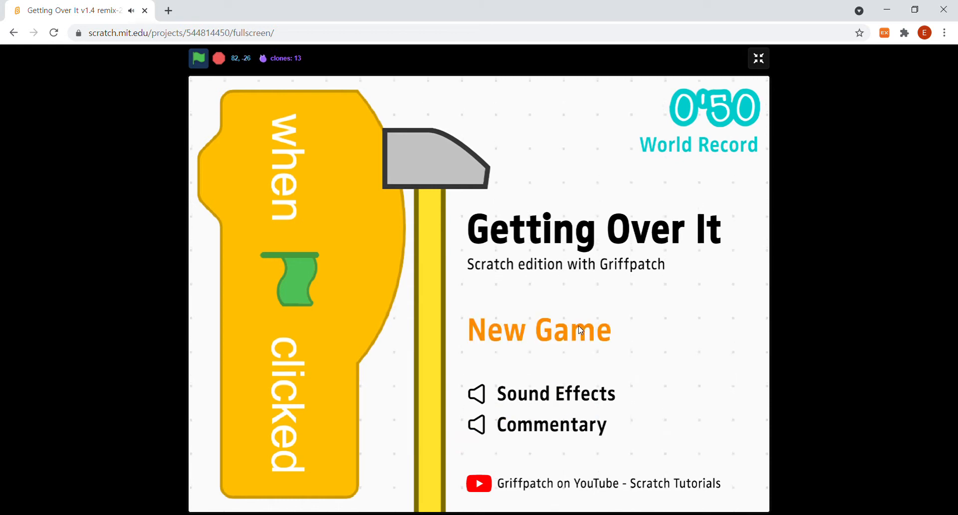
Start a New Game to watch the colour-cycling arm, then exit full screen.
click(538, 330)
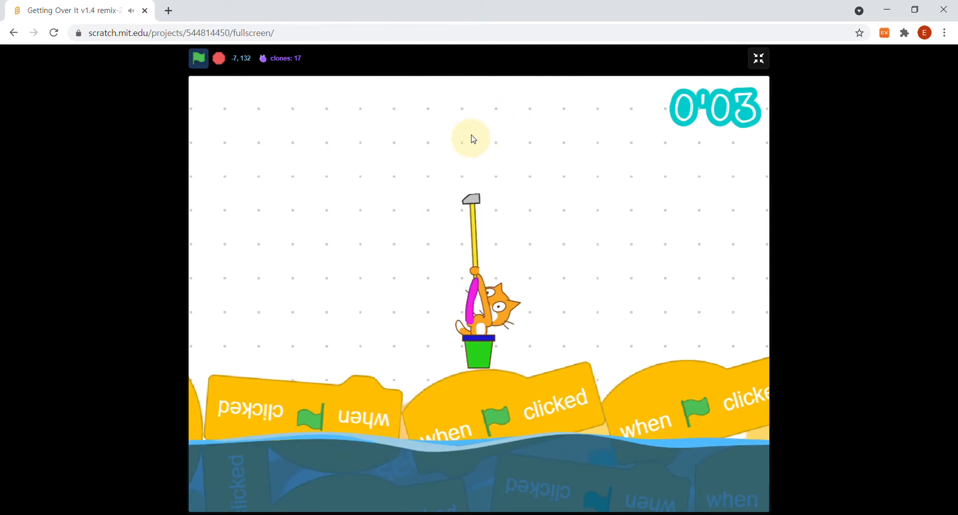
mouse_move(476, 160)
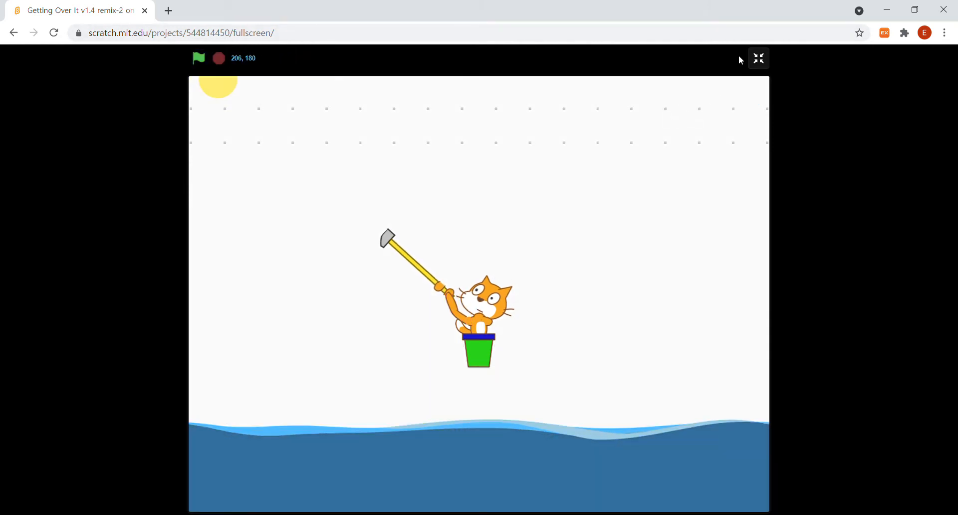
click(758, 59)
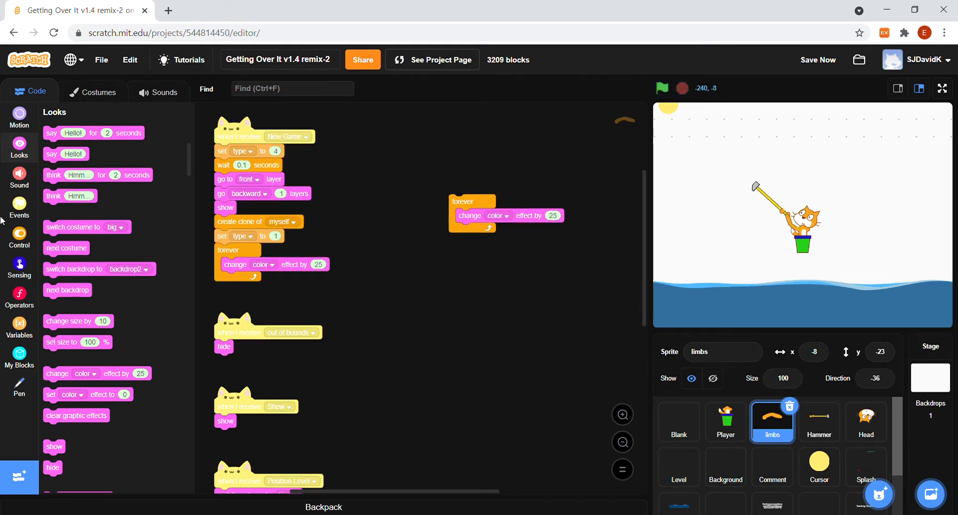
Run the remix full screen from the title menu, toggle Commentary, and return to the editor.
click(19, 238)
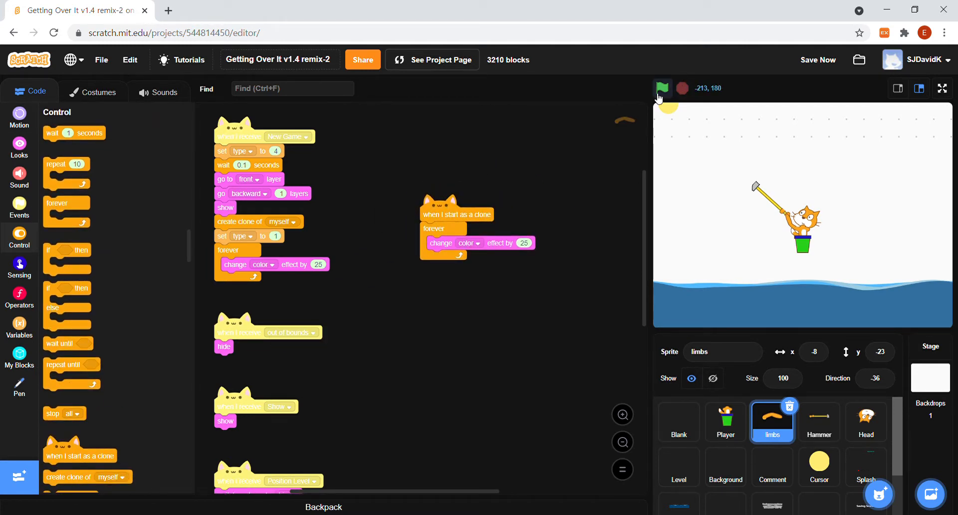
click(661, 87)
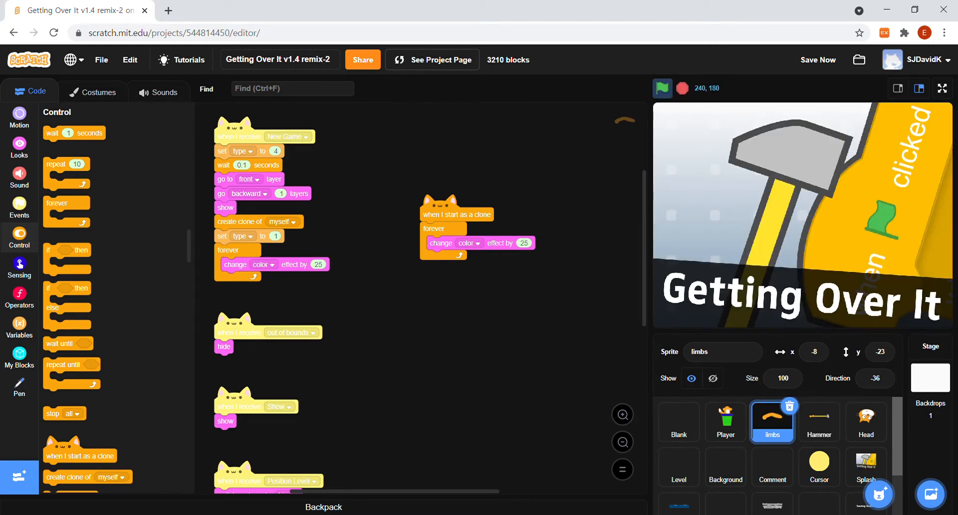
click(941, 87)
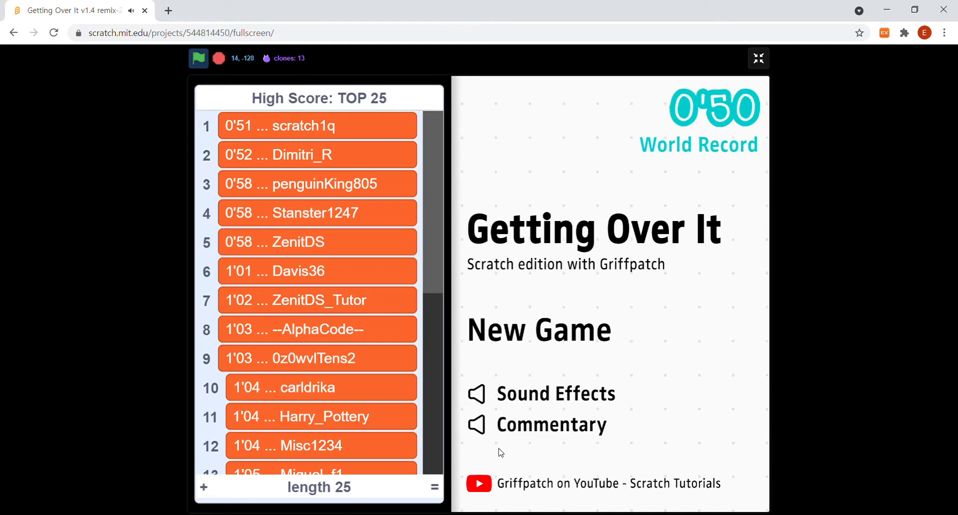
click(549, 424)
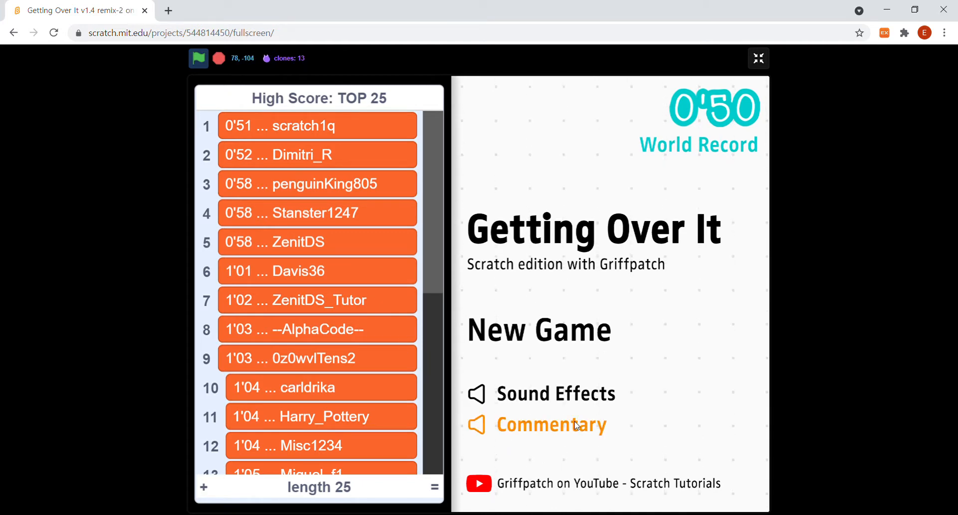
click(538, 330)
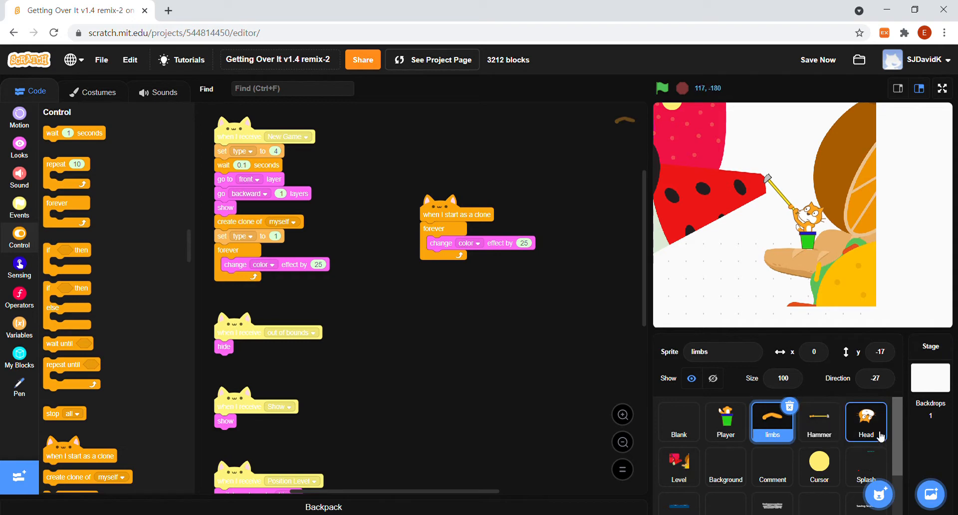
Copy the forever colour-change-by-25 script to Hammer and into Player's Game Loop, then run it.
click(865, 421)
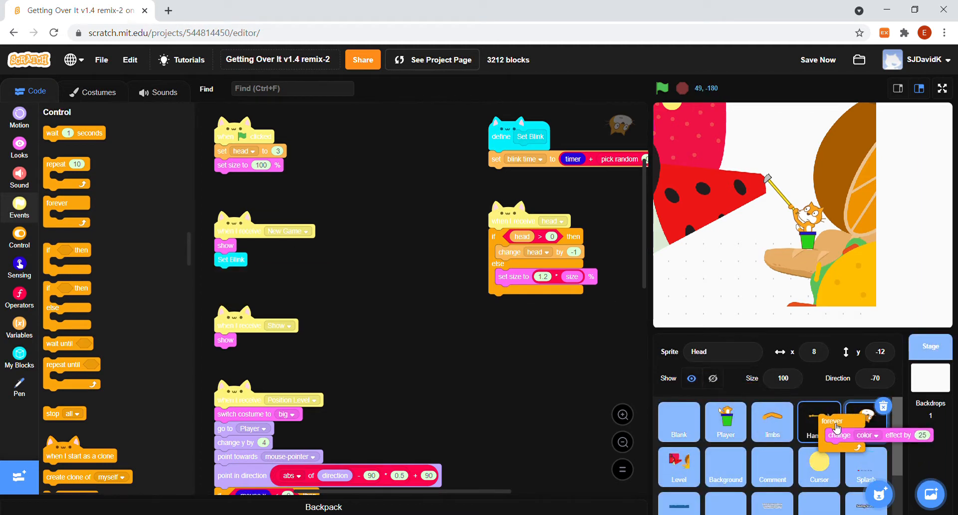
click(818, 421)
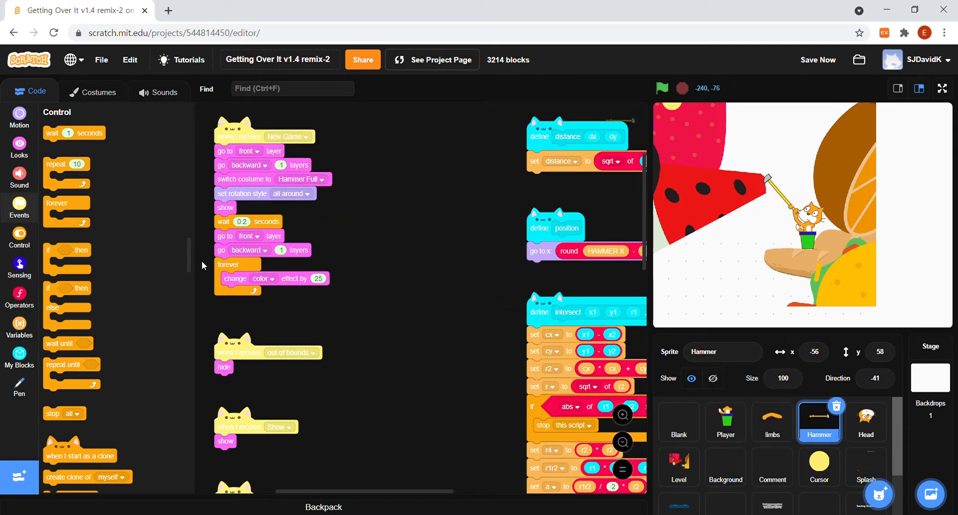
click(725, 421)
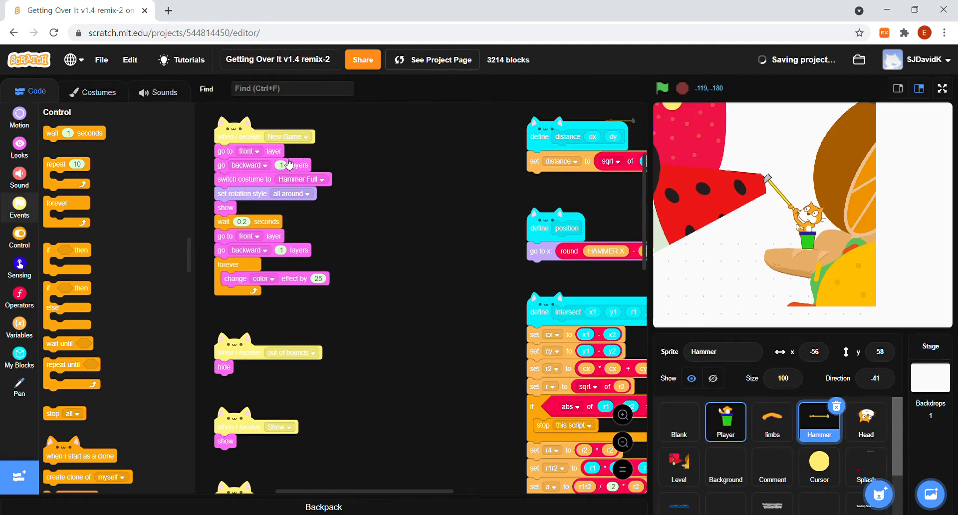
click(724, 421)
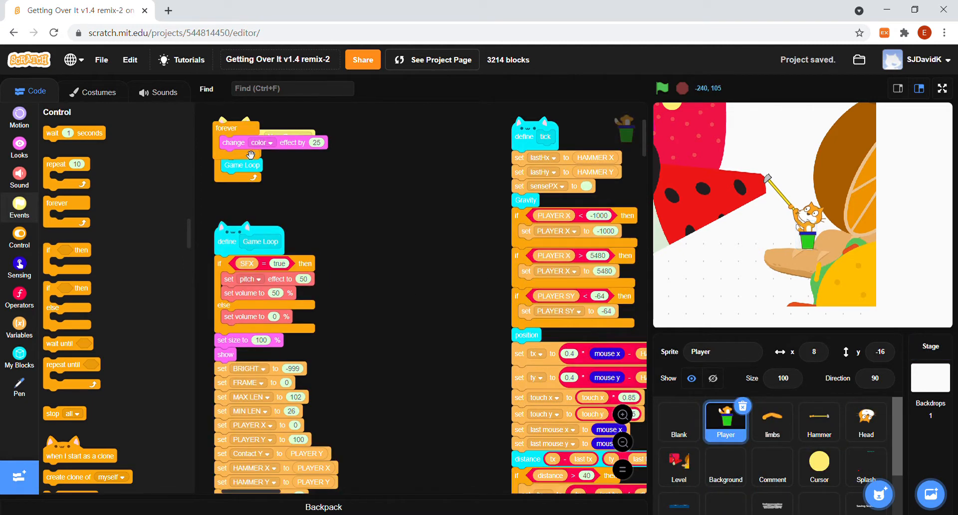
drag(267, 143, 377, 202)
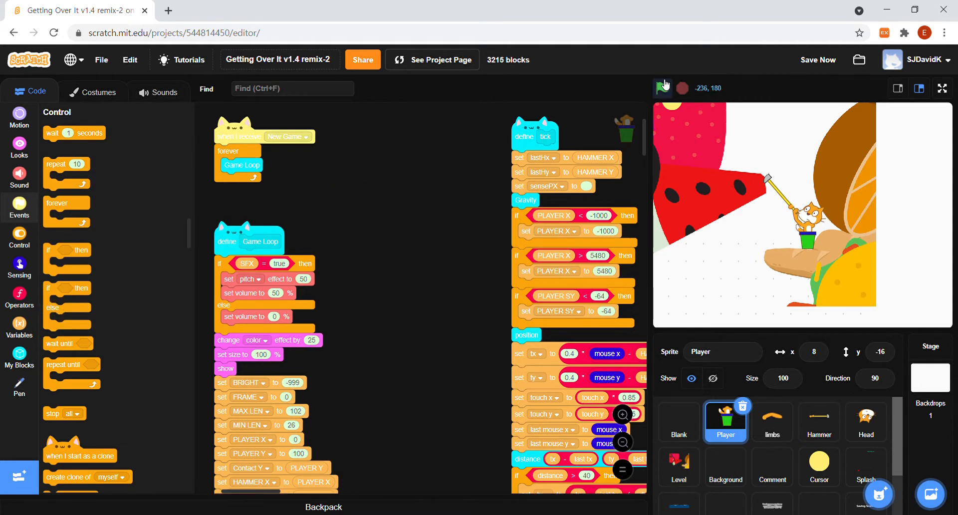
click(943, 88)
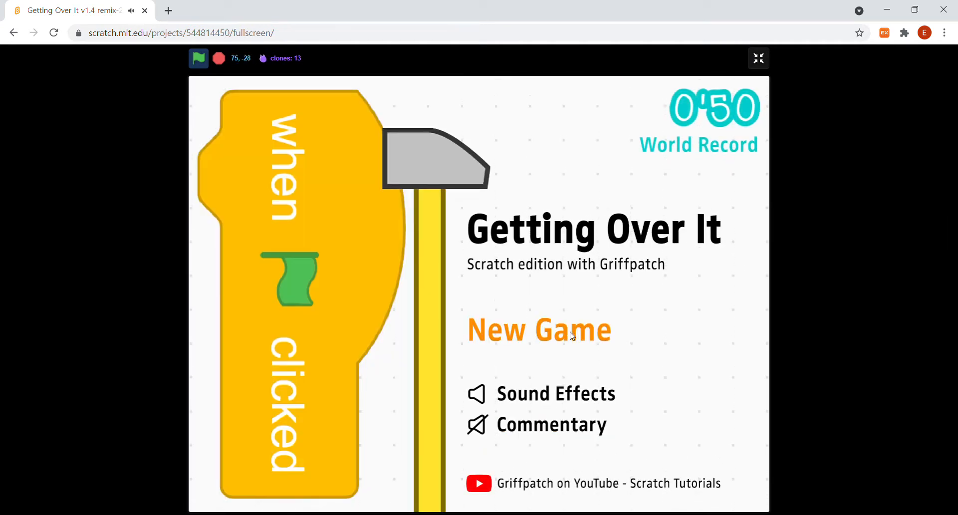
Start a New Game and play the level with the race timer counting up, then stop.
click(538, 330)
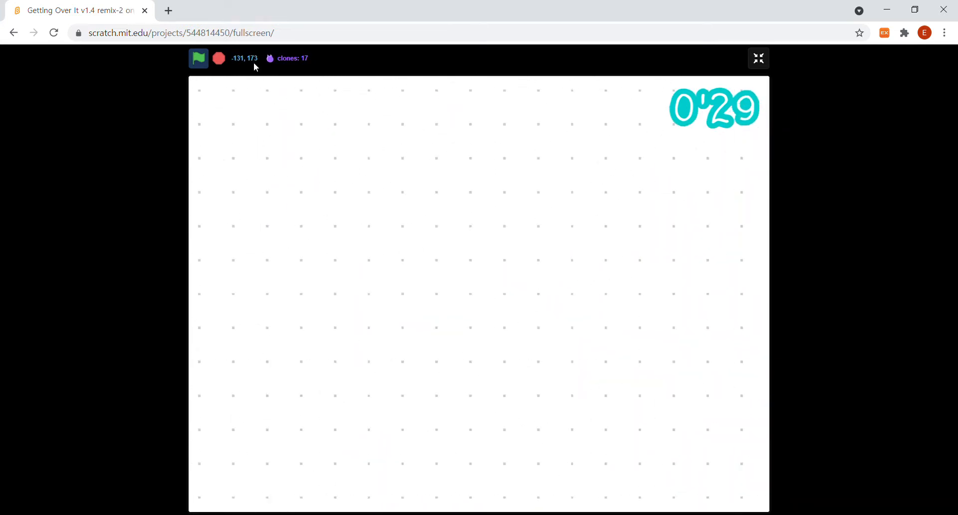
click(758, 58)
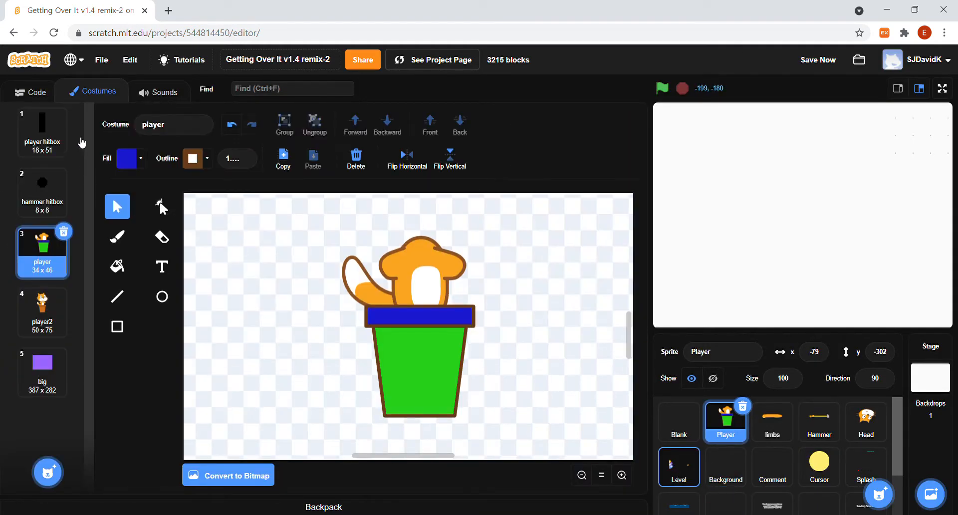
Scroll the Level sprite's costume list down to the 5x and 6x pieces around costume 159.
click(678, 466)
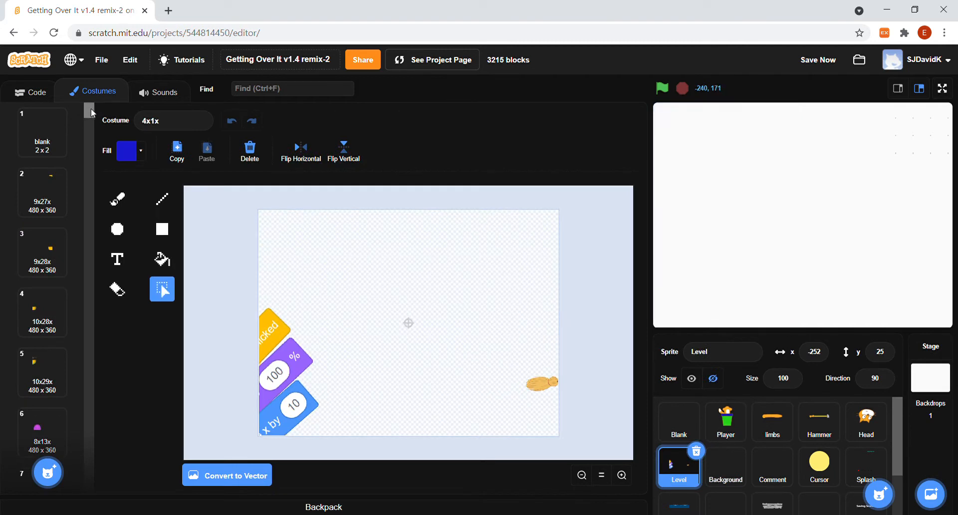
scroll(down, 3)
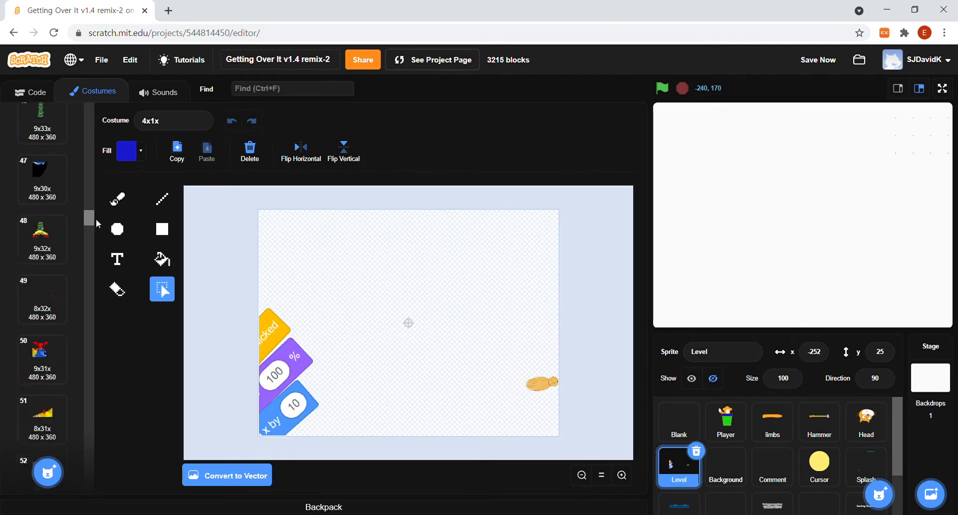
scroll(down, 3)
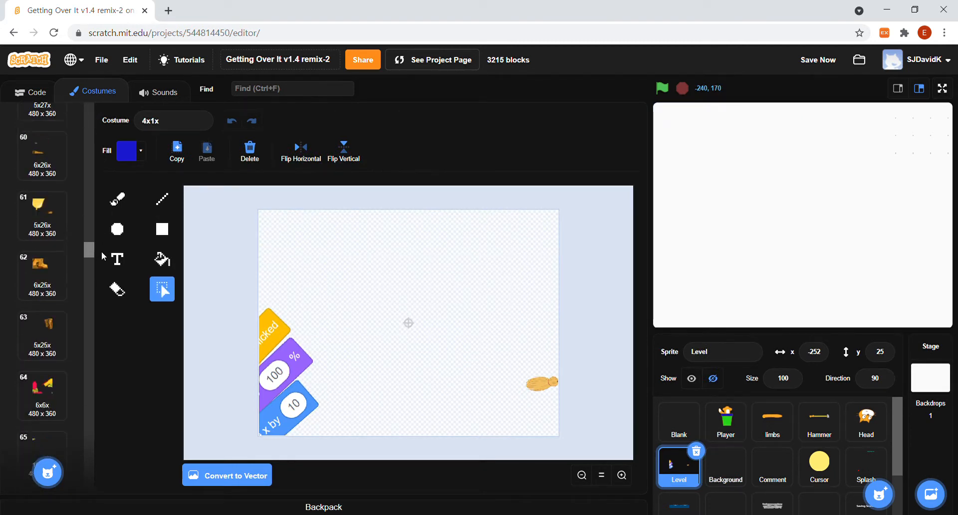
scroll(down, 3)
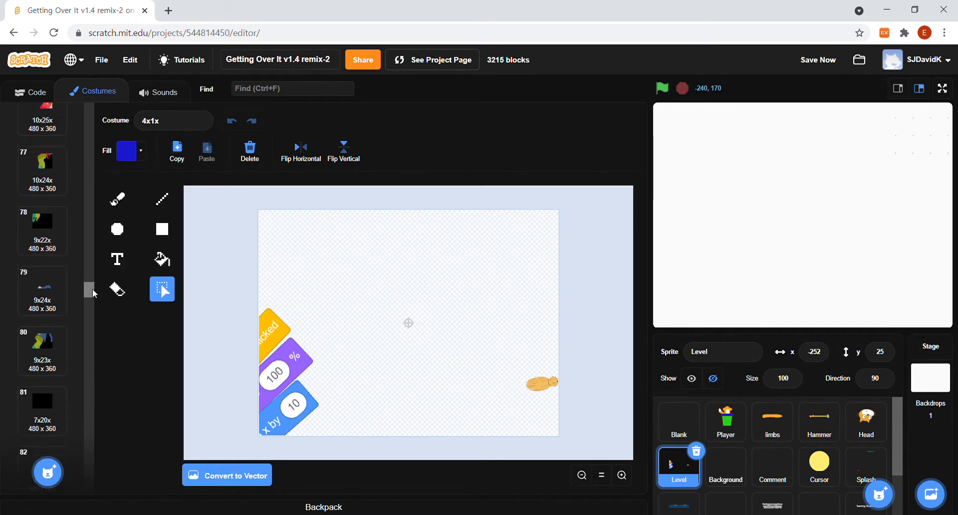
scroll(down, 3)
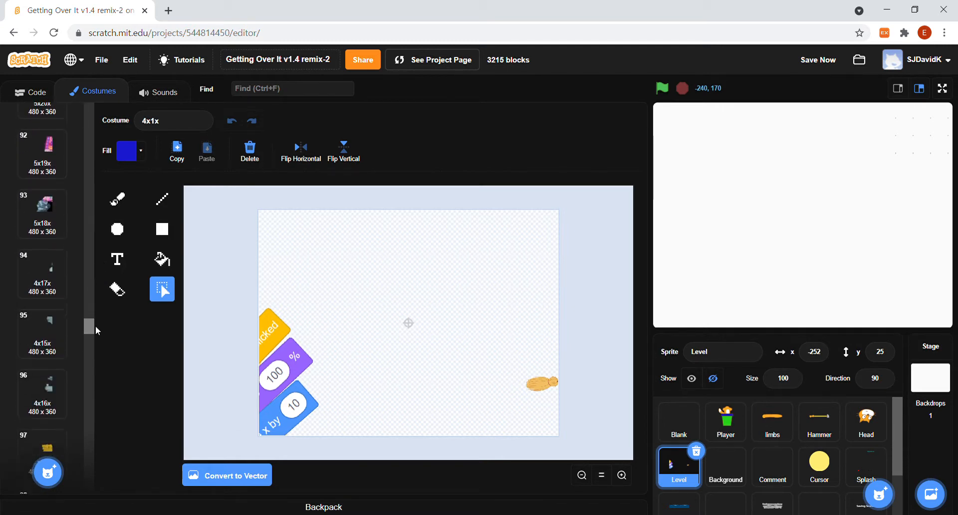
scroll(down, 3)
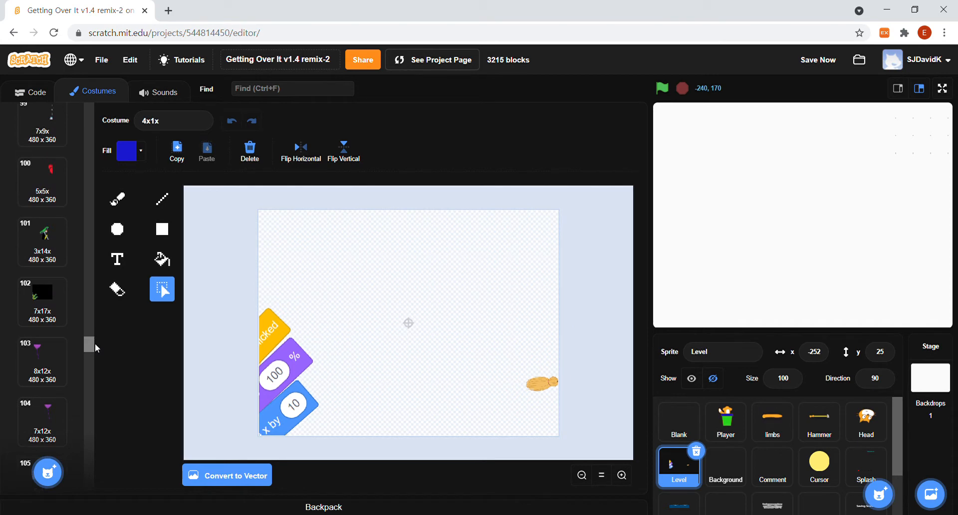
scroll(down, 3)
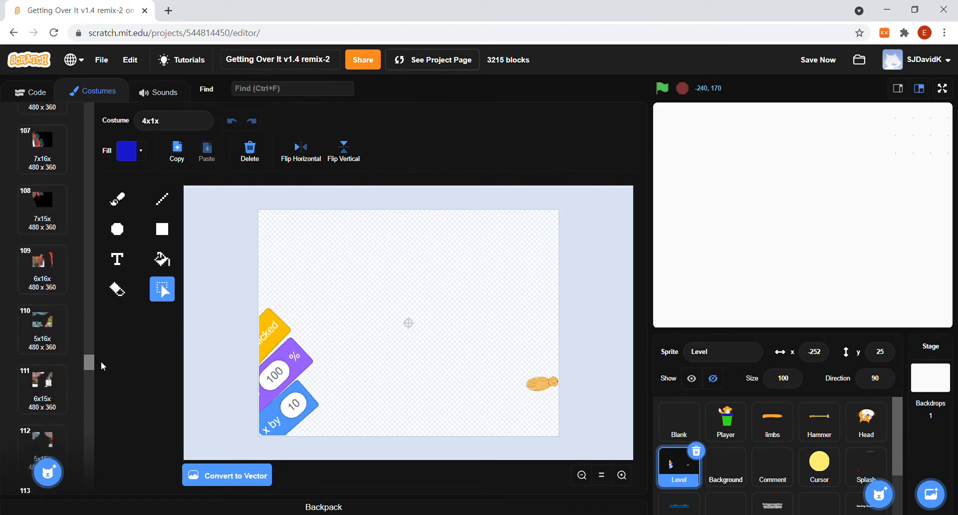
scroll(down, 3)
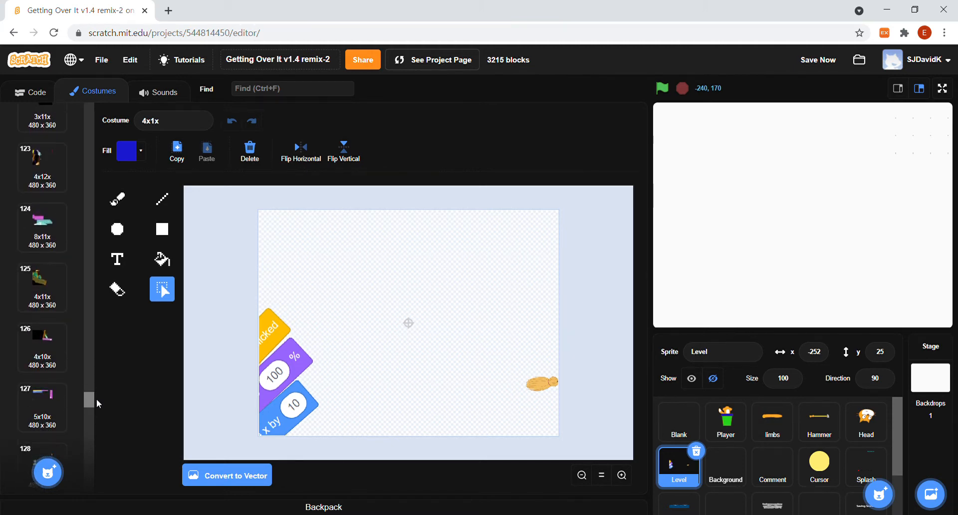
scroll(down, 3)
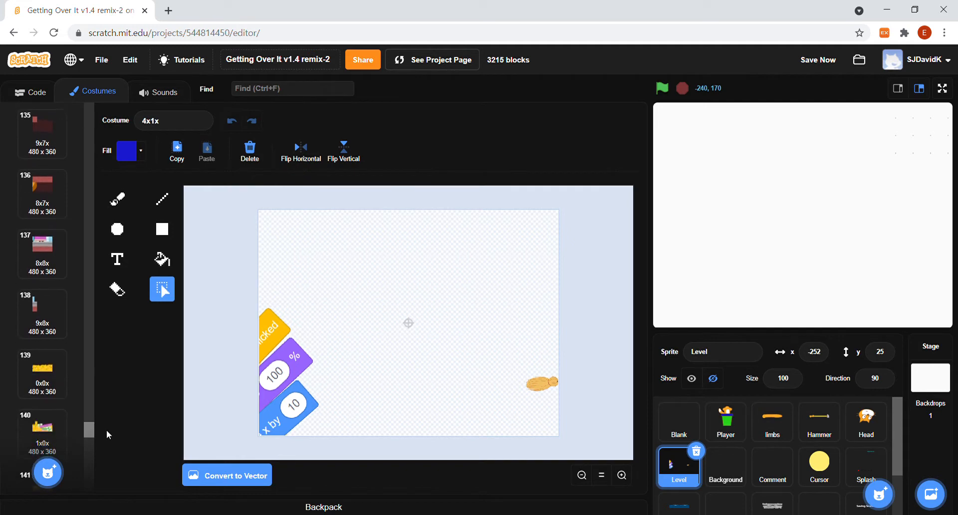
scroll(down, 3)
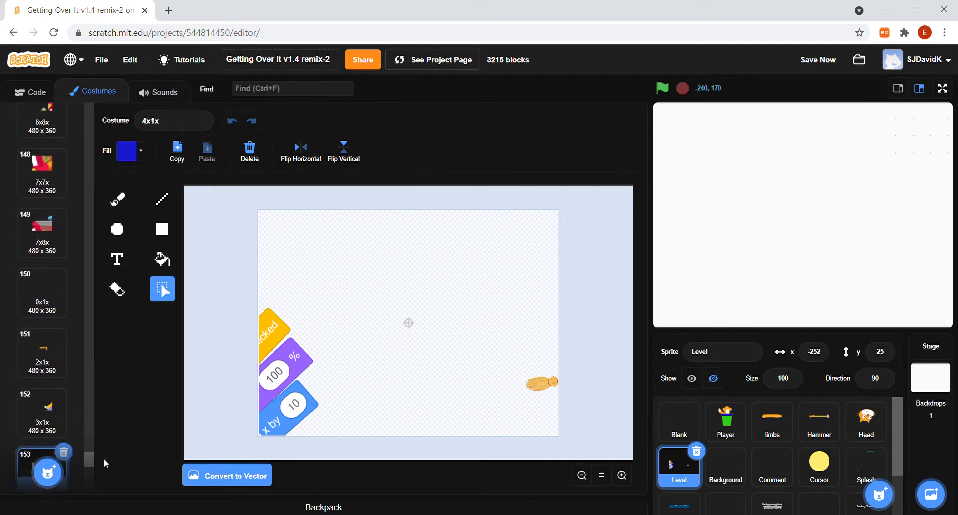
scroll(down, 3)
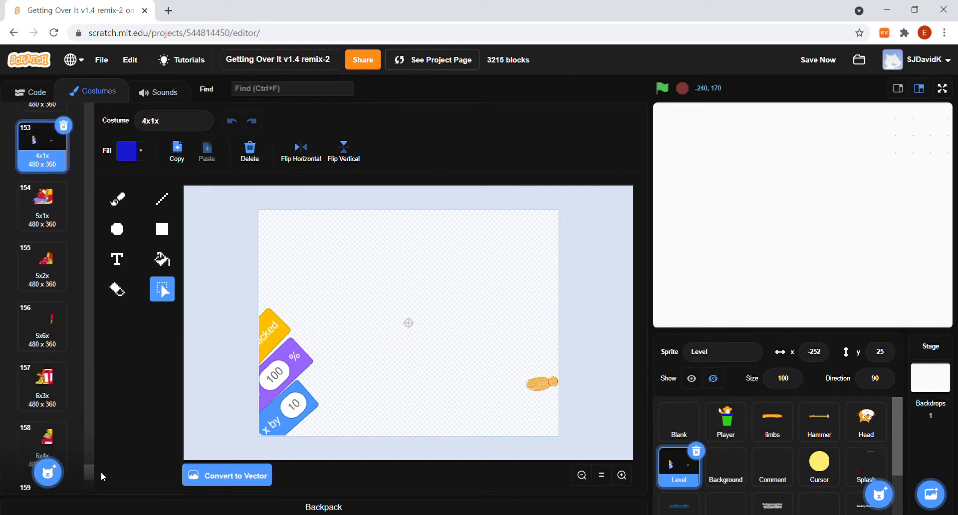
scroll(down, 3)
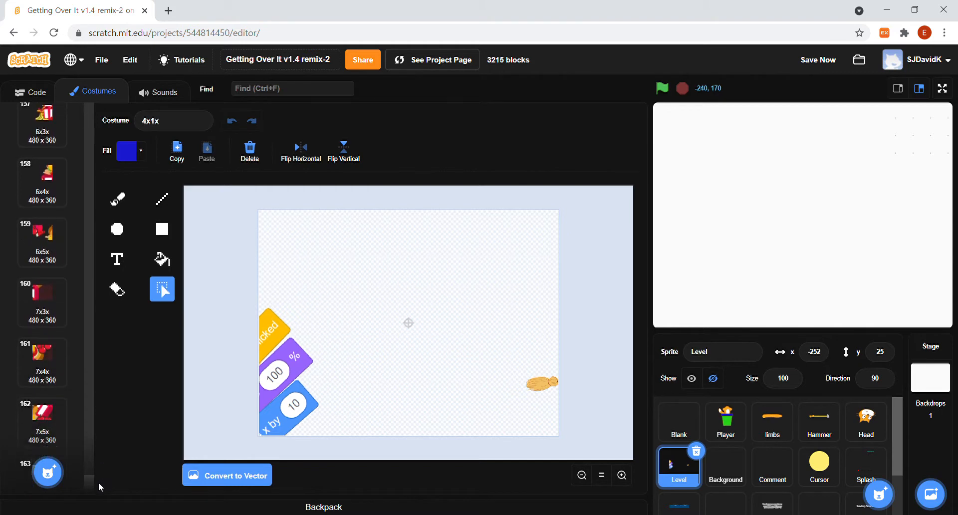
scroll(down, 3)
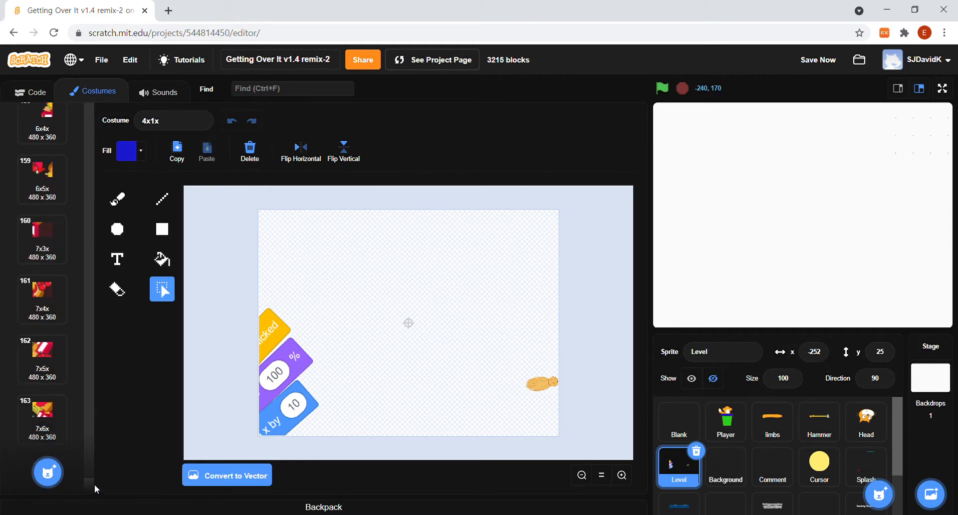
scroll(down, 3)
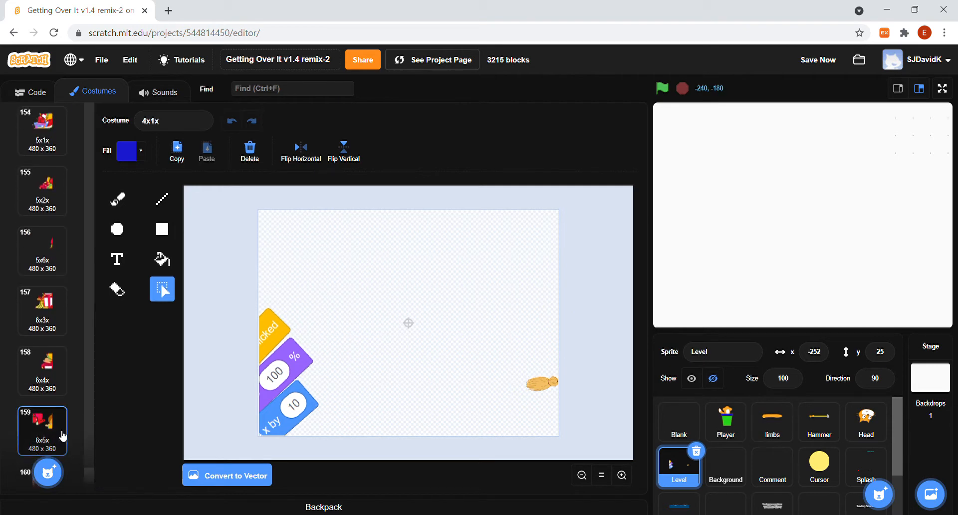
In costume 6x3x delete the overhanging orange slice and the leftover sliver beside the bananas.
click(41, 431)
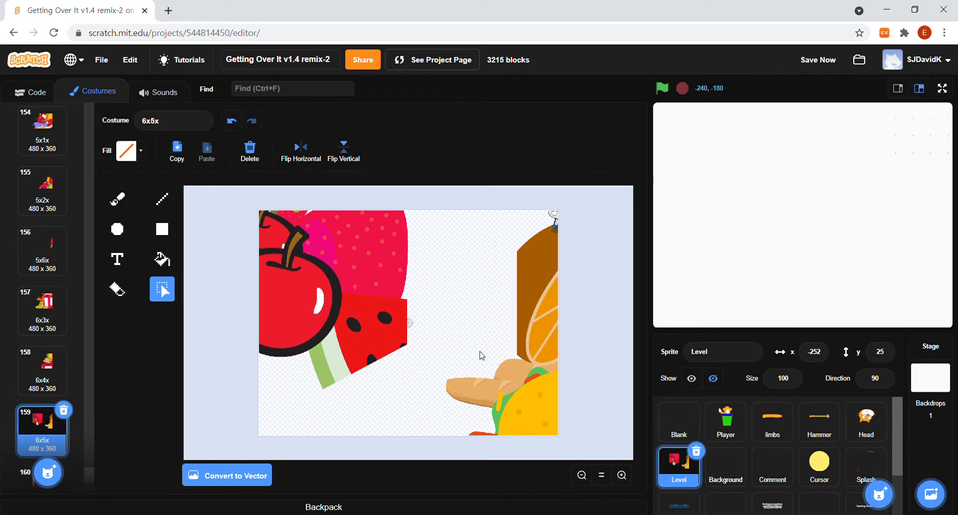
mouse_move(24, 342)
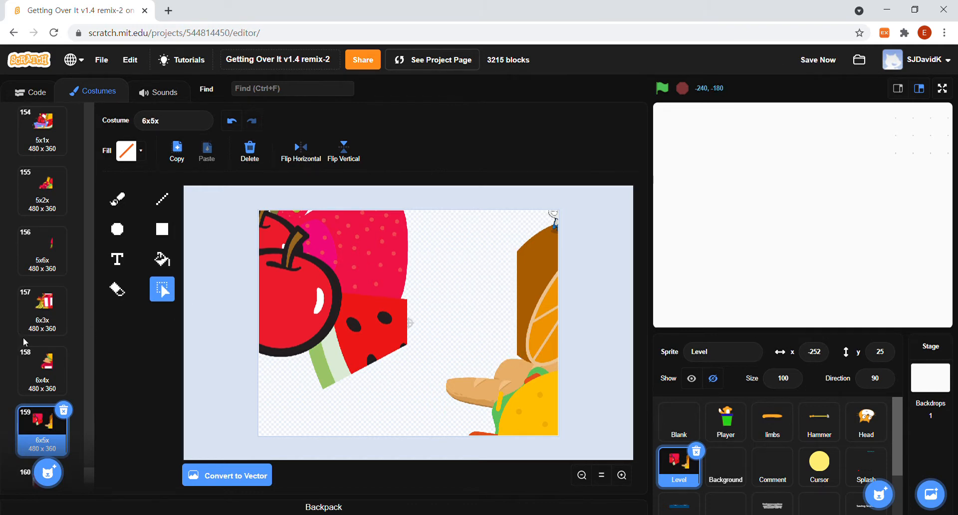
click(42, 310)
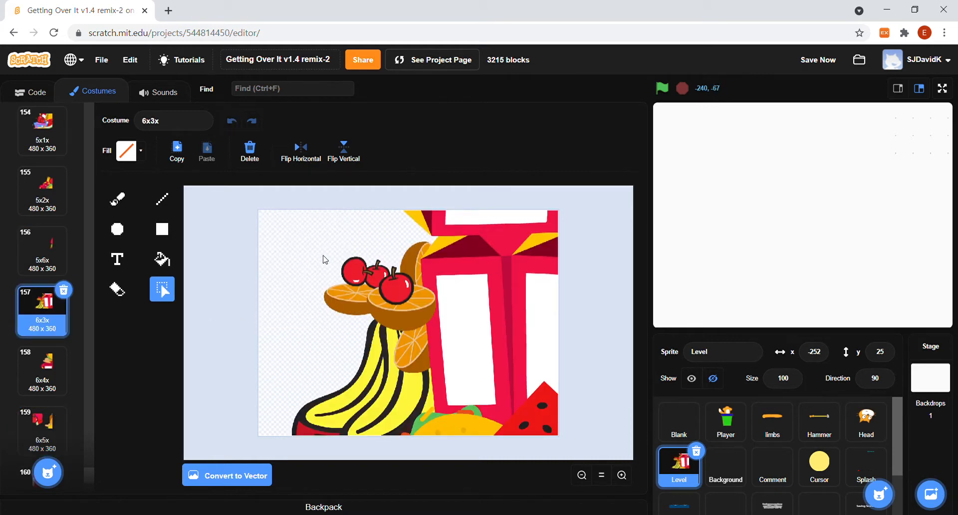
click(354, 282)
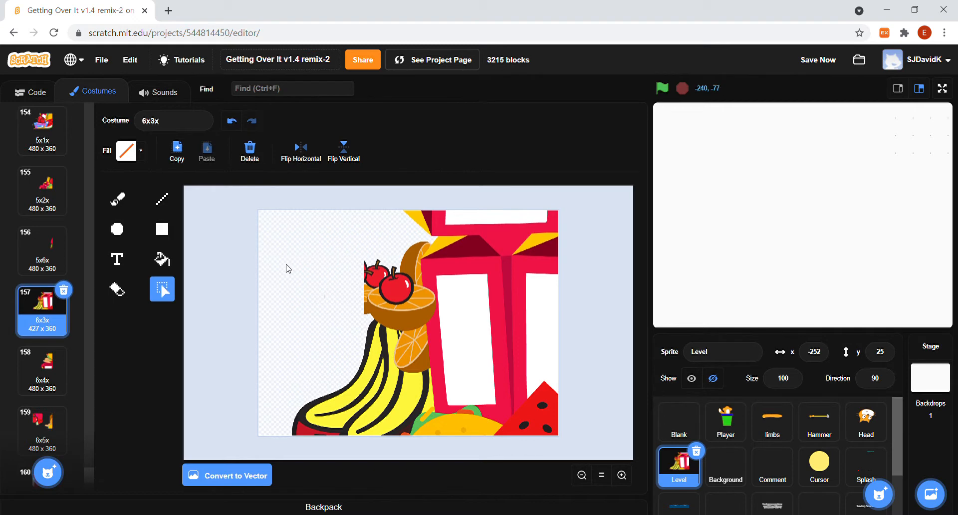
mouse_move(341, 245)
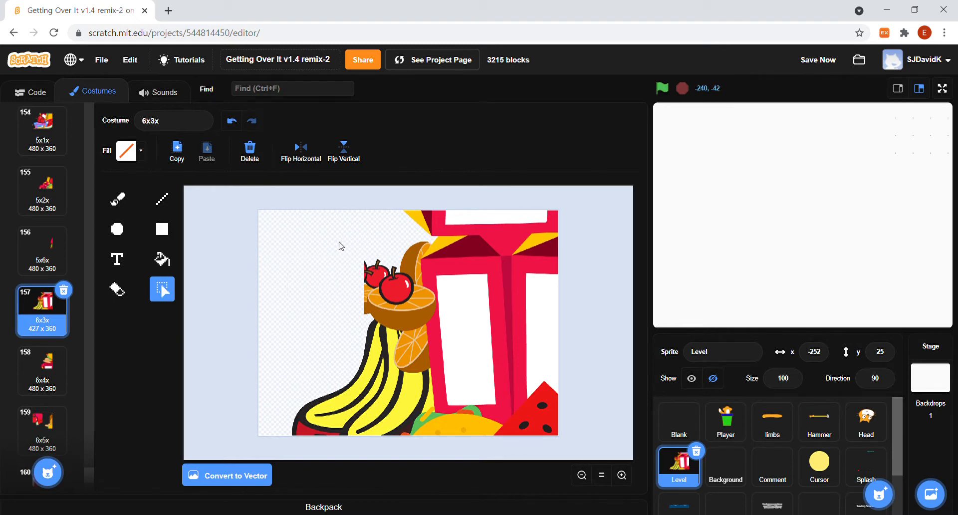
drag(365, 260, 366, 364)
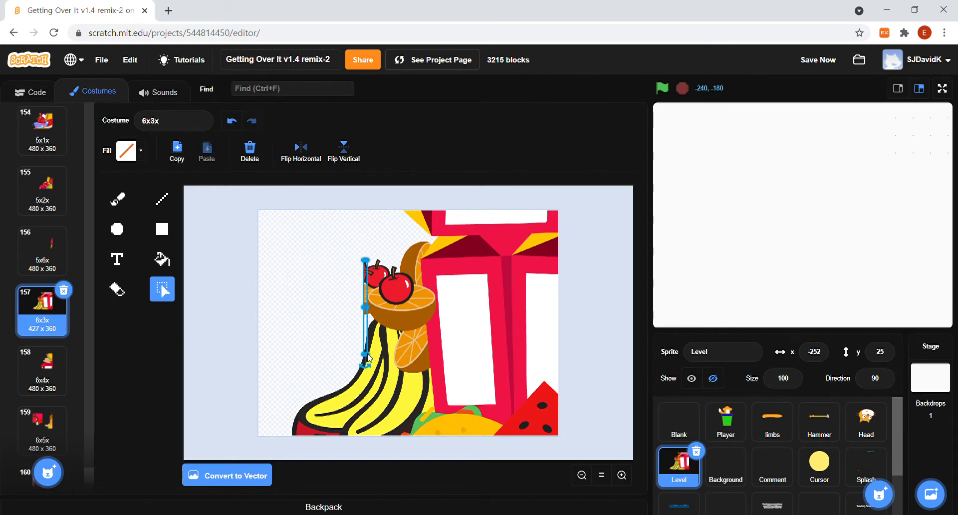
click(305, 317)
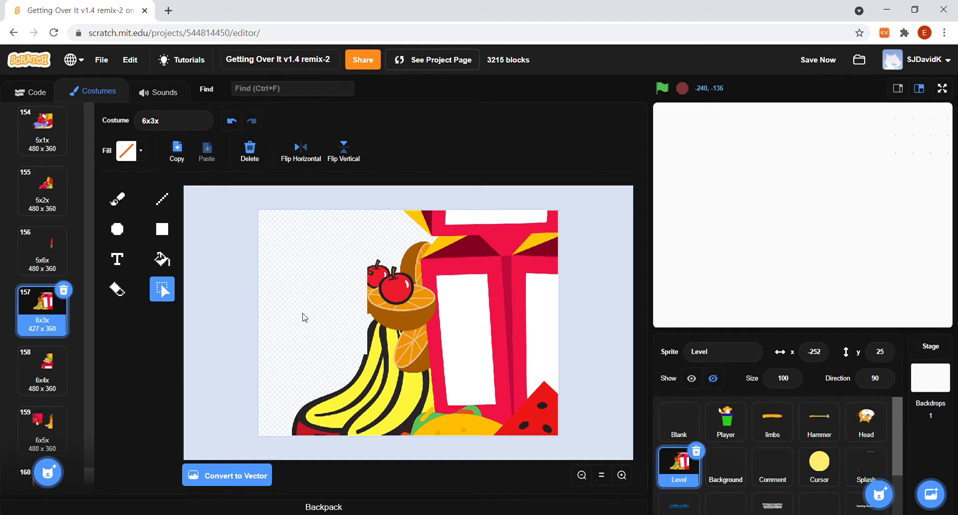
In costume 6x4x delete the stray sausage fragment at the top.
click(42, 369)
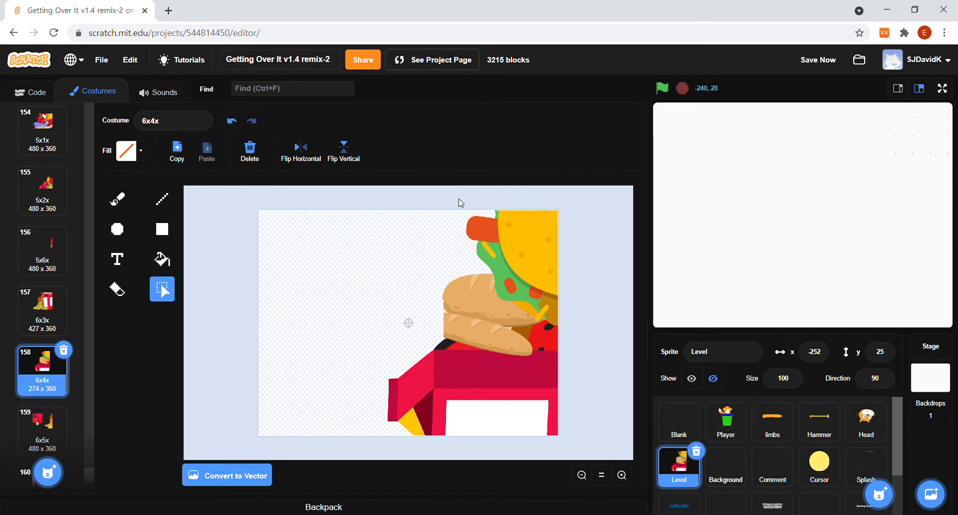
click(480, 229)
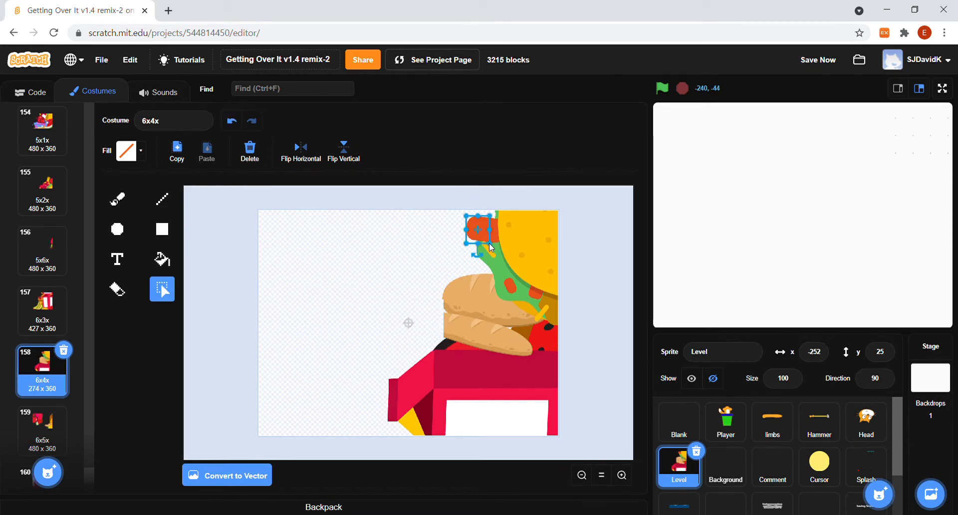
click(249, 148)
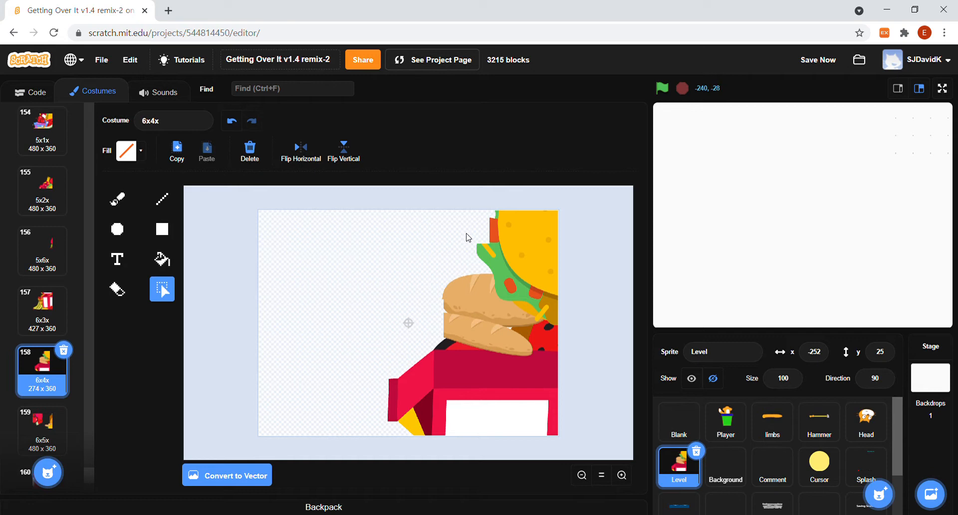
click(486, 268)
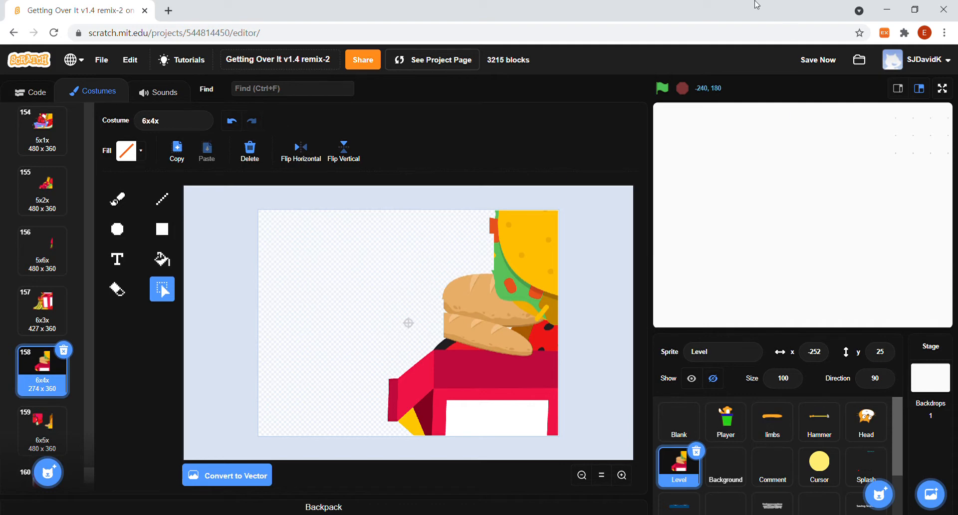
Run the trimmed level full screen from the Level sprite's code, then leave full screen.
click(36, 91)
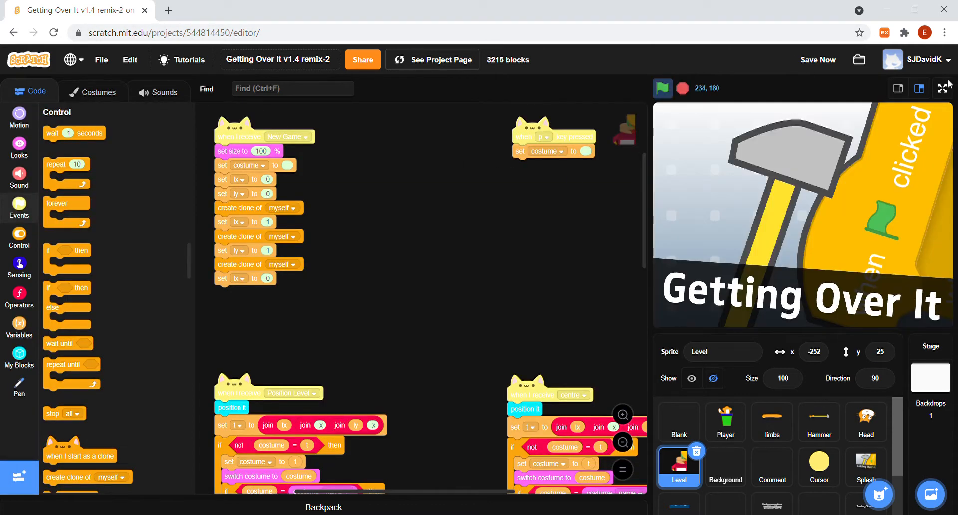
click(943, 88)
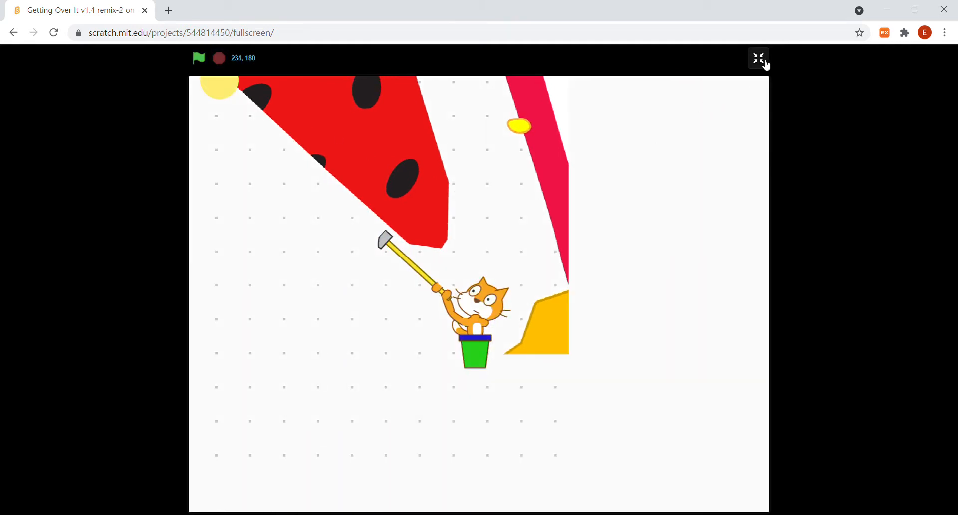
click(758, 58)
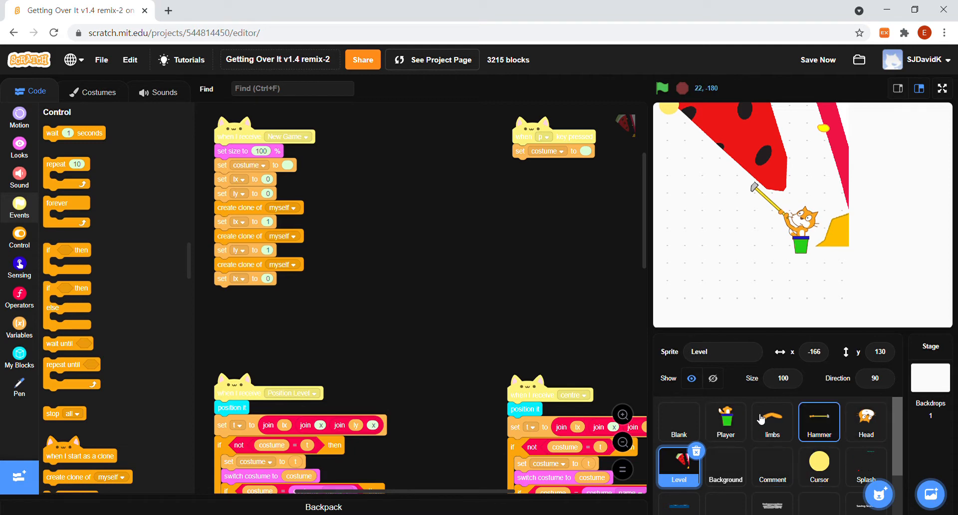
Delete the 'and username = ...' check from Player's Tick Player w-key condition and run full screen.
click(725, 421)
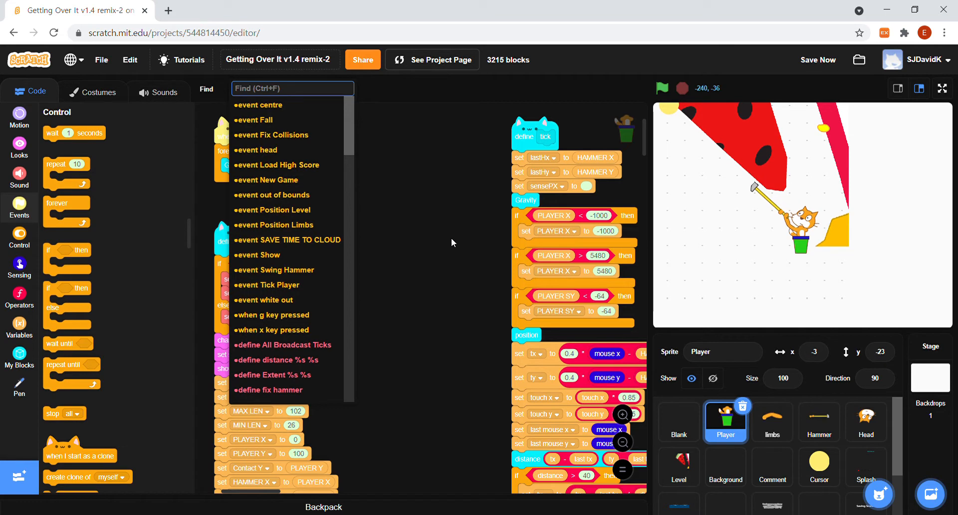
click(274, 285)
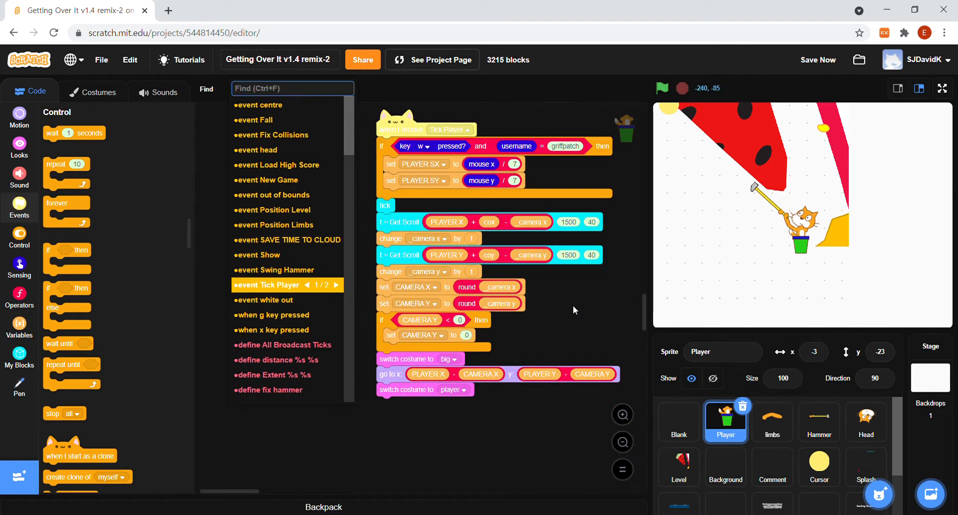
click(548, 152)
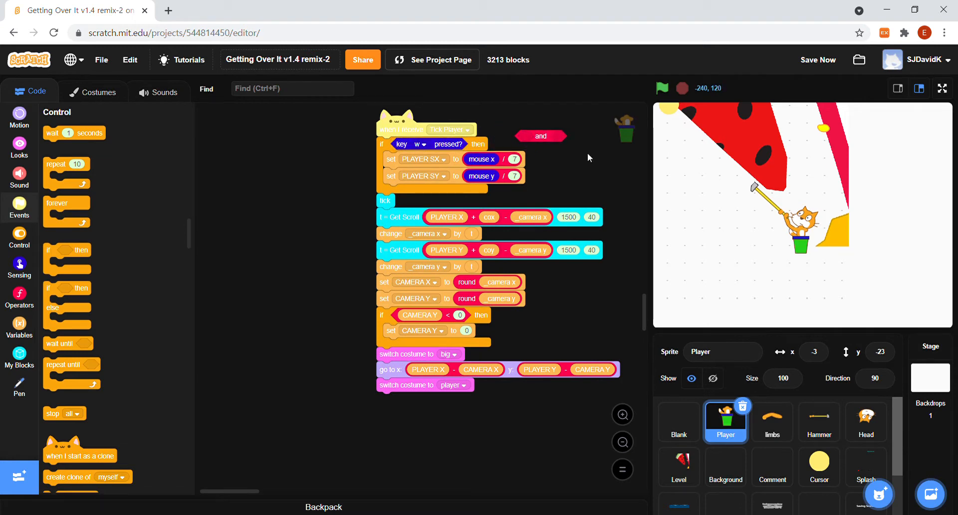
click(661, 87)
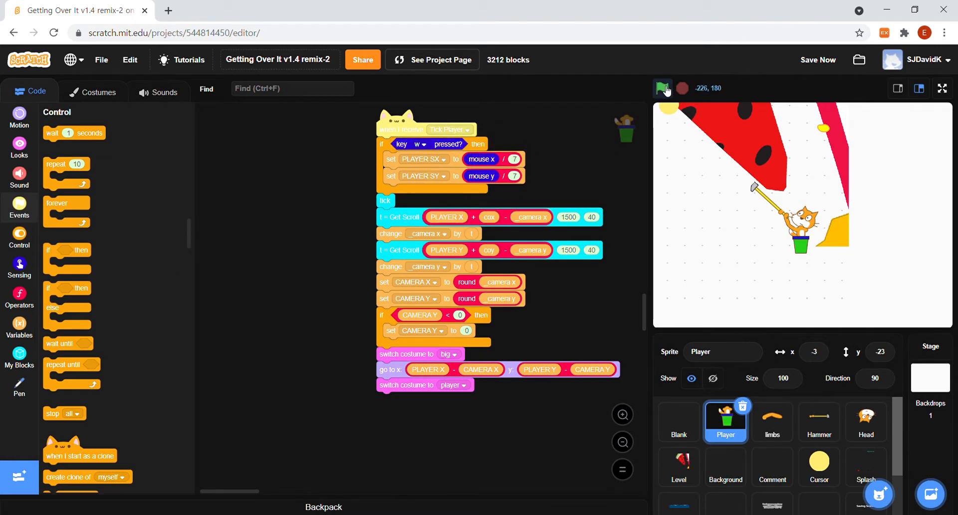
click(942, 88)
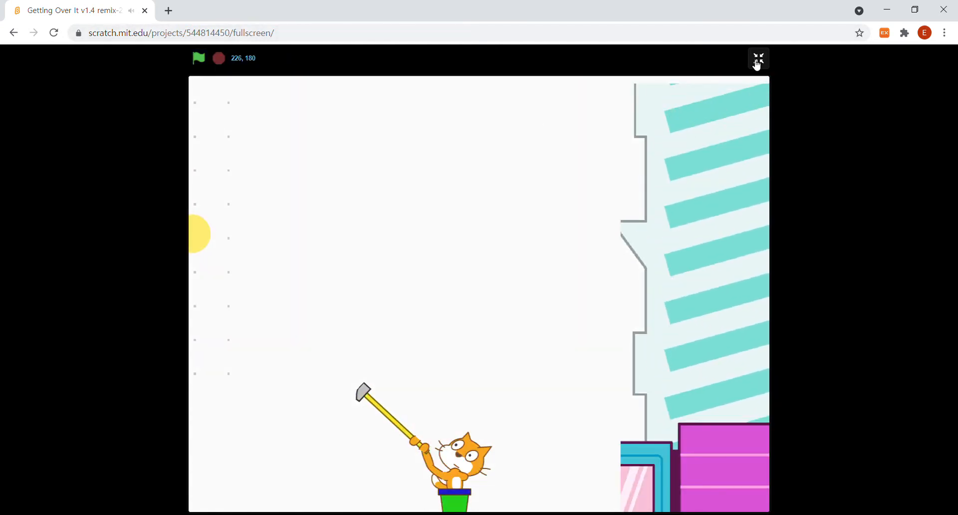
Exit full screen and add a forever 'change color effect by 25' loop under Level's New Game script.
click(757, 59)
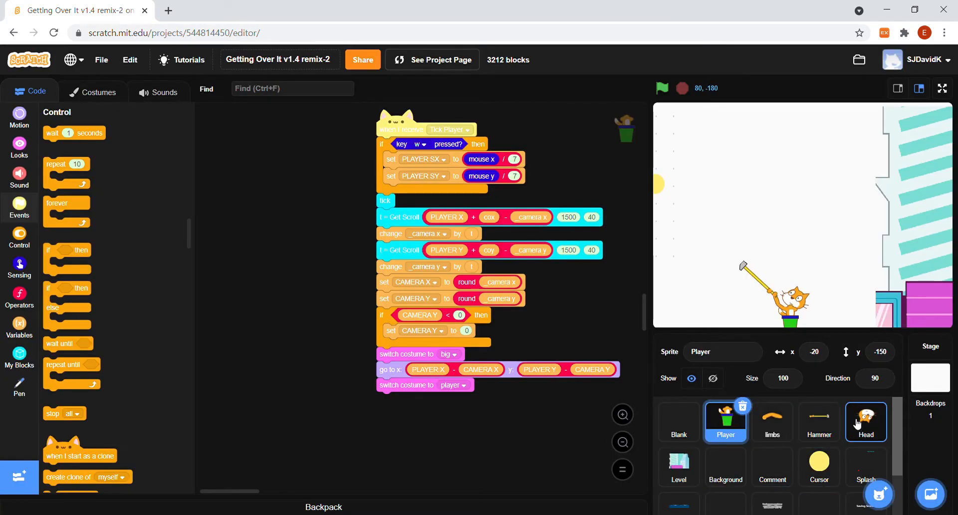
click(866, 421)
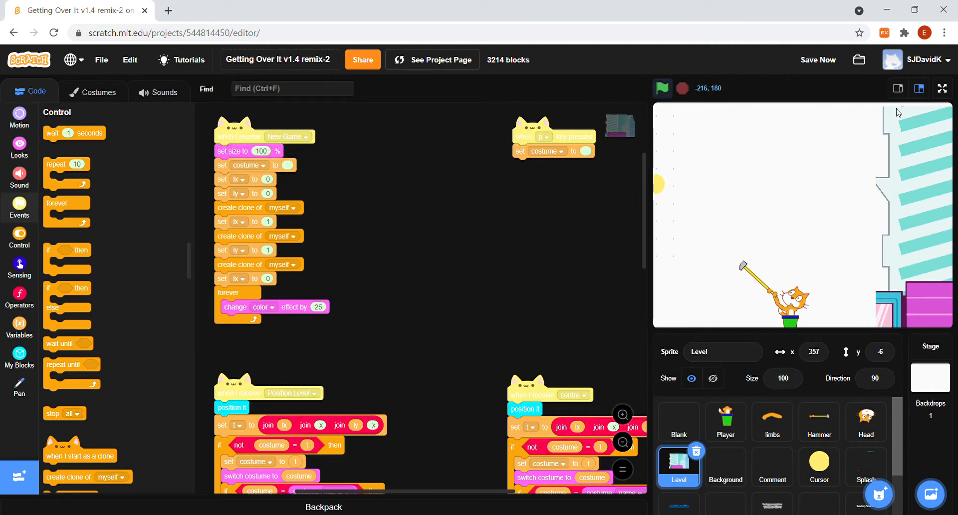
click(942, 88)
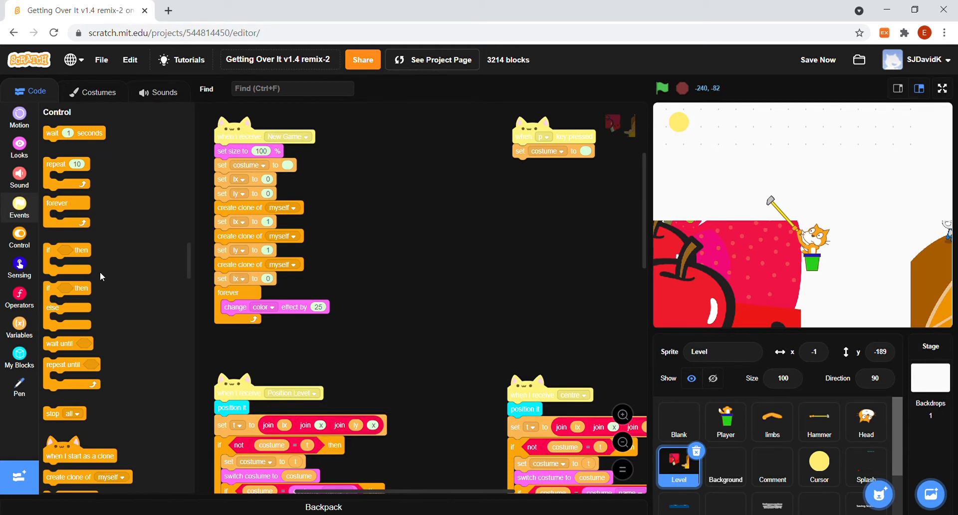
Duplicate the colour loop under a 'when I start as a clone' hat on Level and test full screen.
right_click(238, 306)
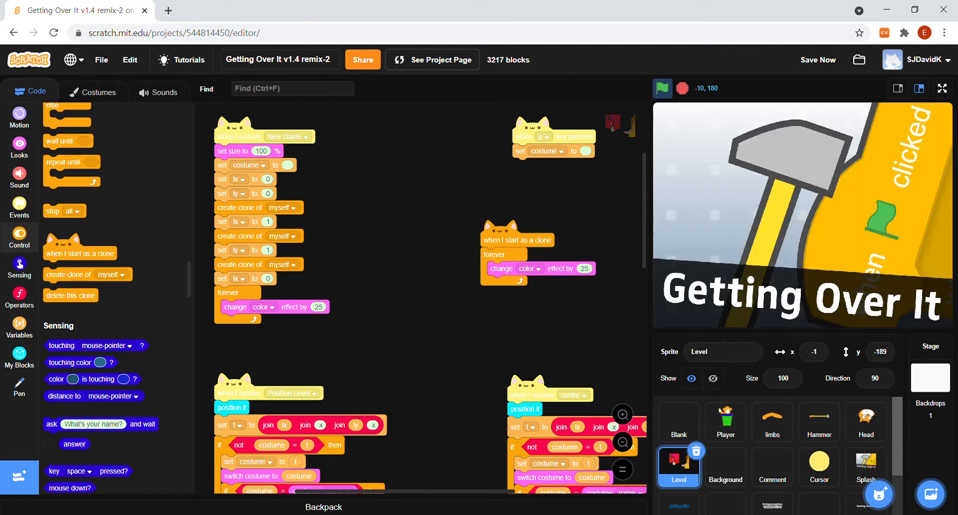
click(943, 88)
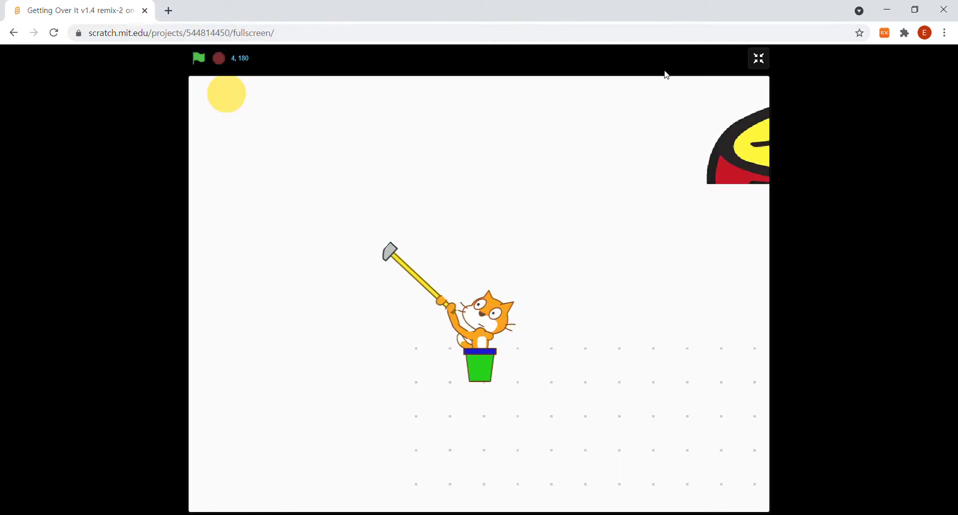
click(757, 58)
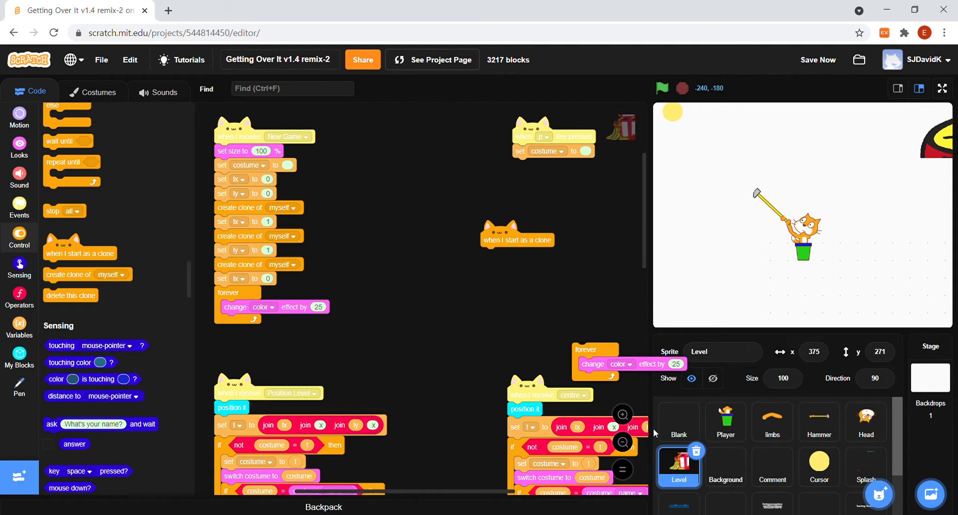
Make Background's colour change 'pick random 15 to 30' and give its clones the same forever loop.
click(725, 467)
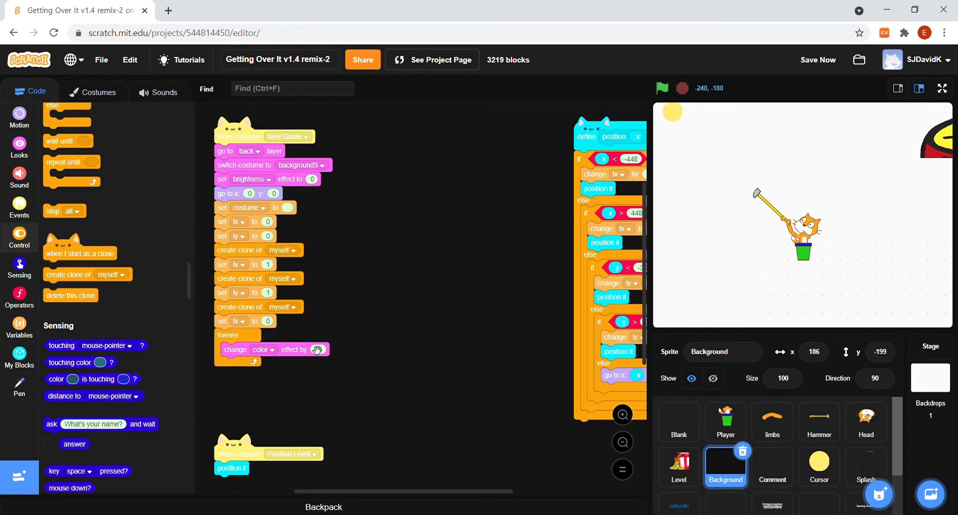
click(19, 298)
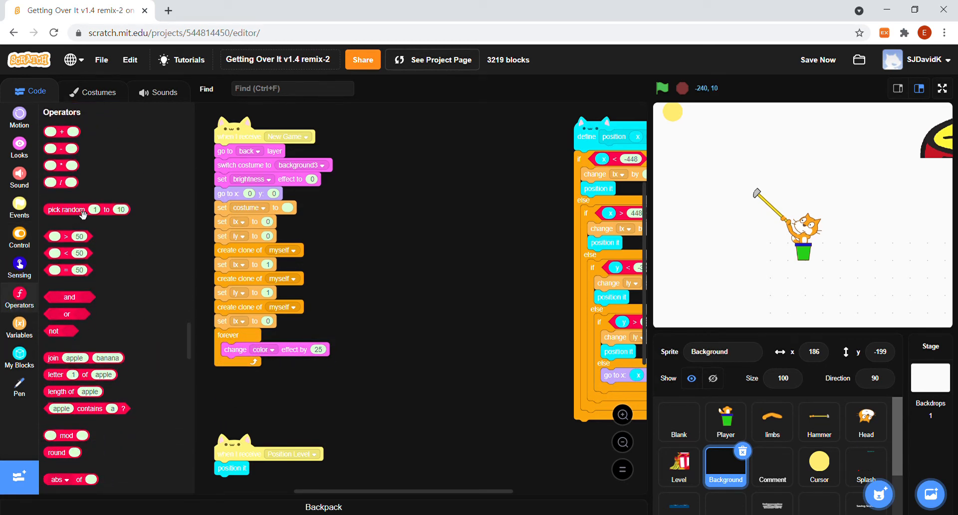
drag(66, 210, 355, 349)
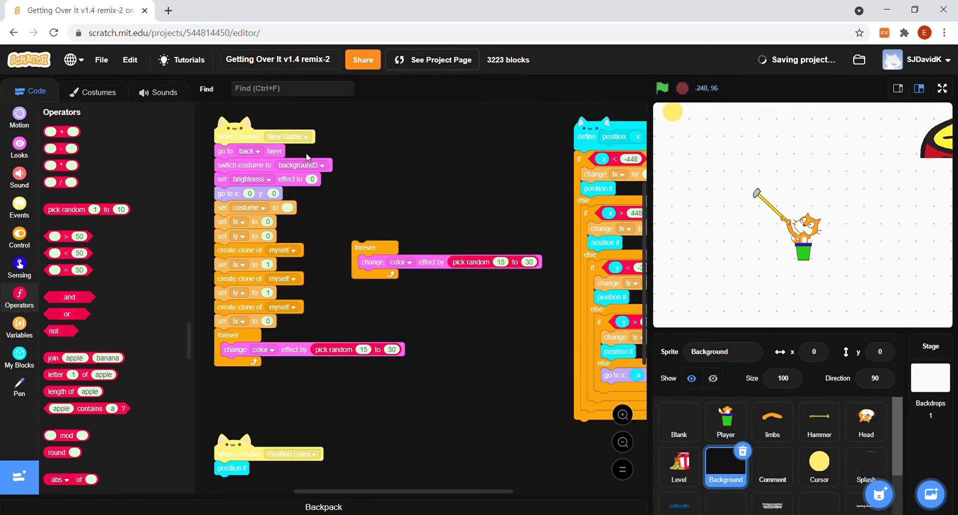
click(19, 239)
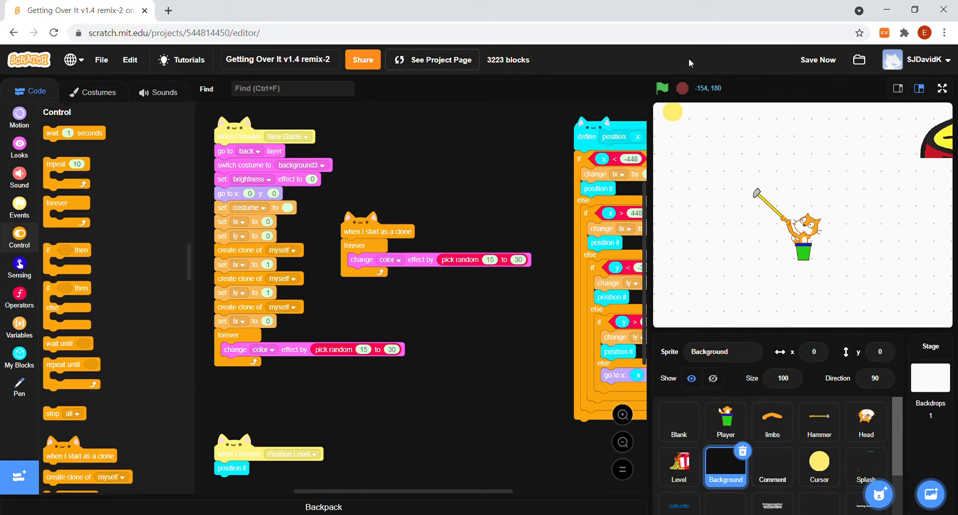
Start a New Game full screen to check the colours, then exit with the random block pulled out.
click(942, 88)
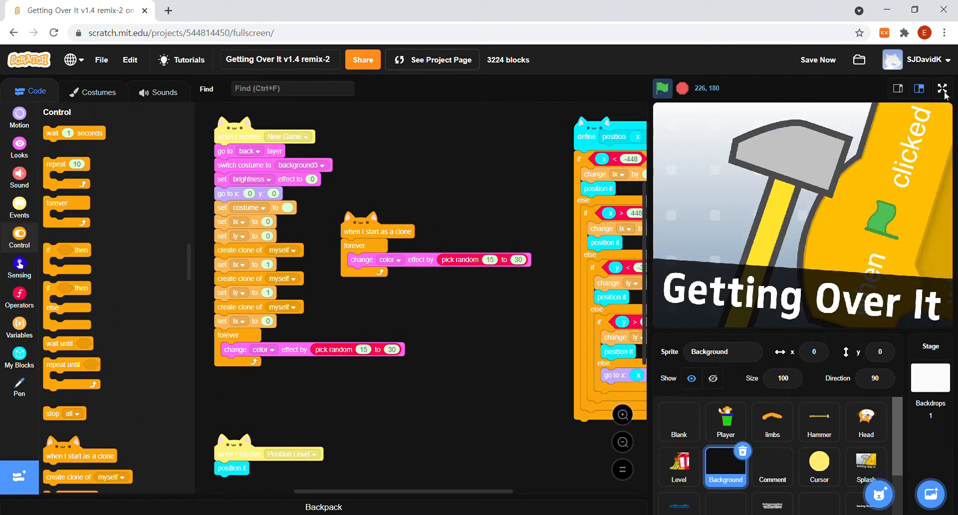
click(942, 88)
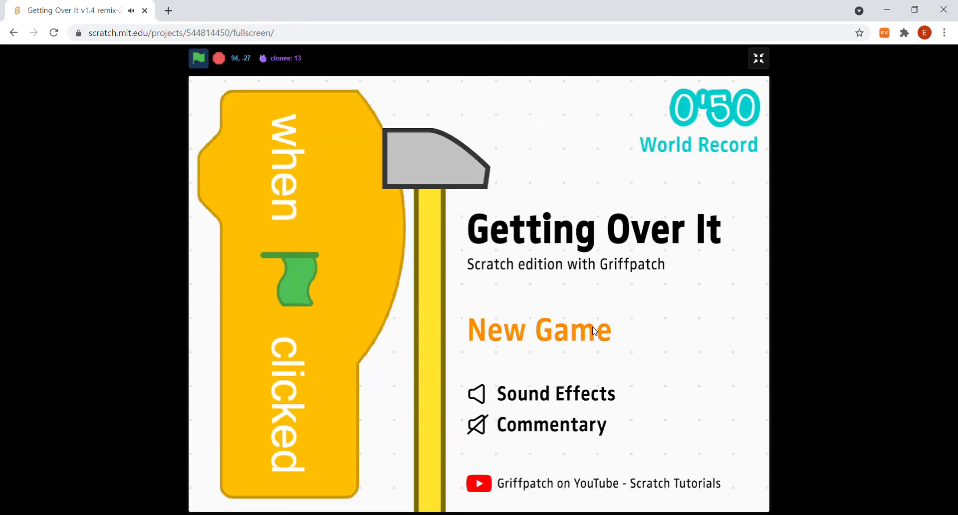
click(538, 330)
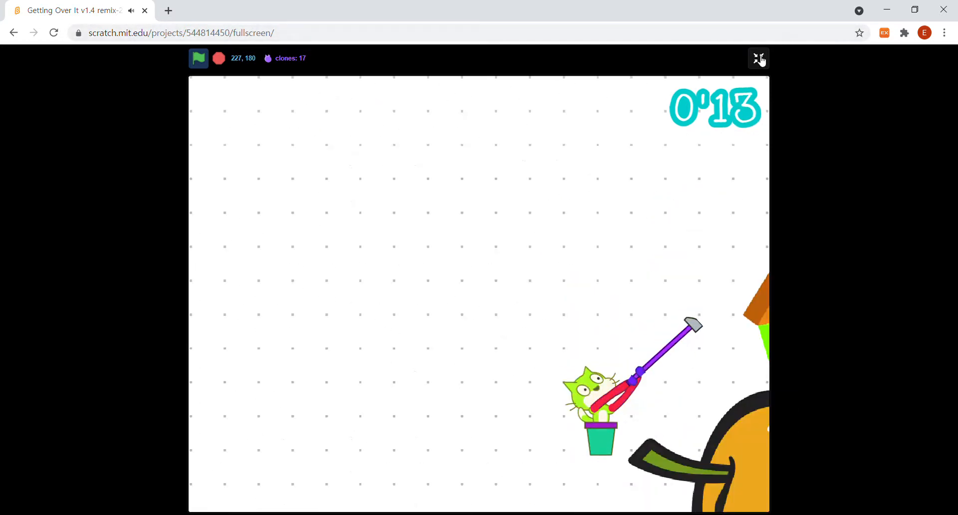
click(758, 58)
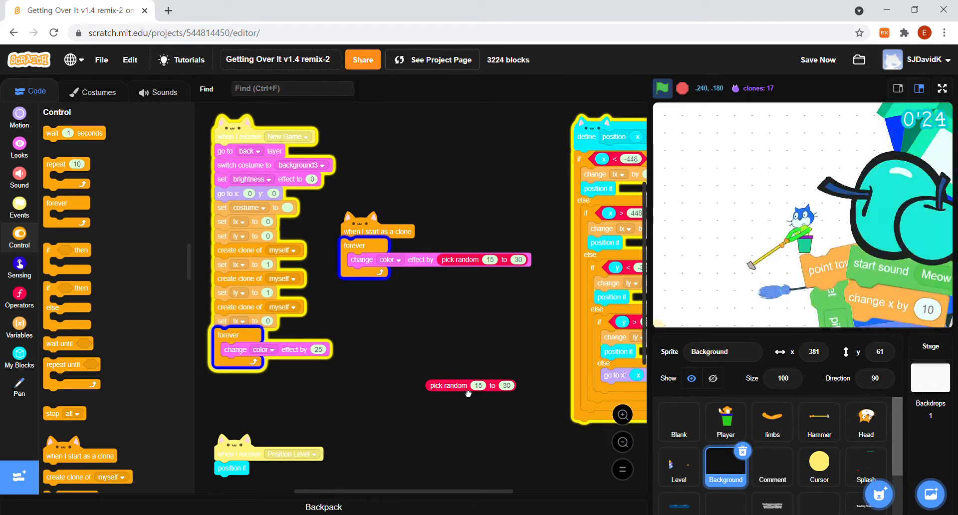
Copy the forever colour loop to Level and Timer, attaching Timer's under 'when flag clicked'.
drag(470, 385, 333, 349)
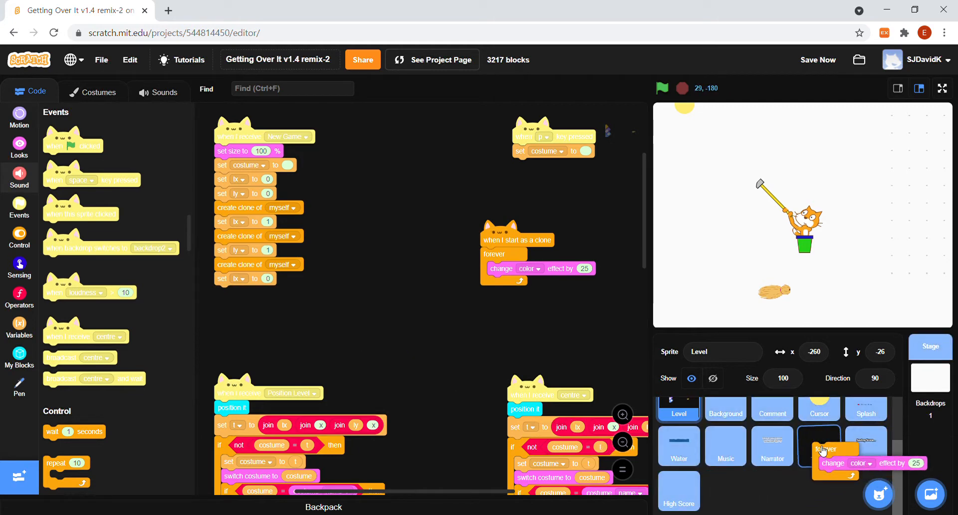
click(818, 446)
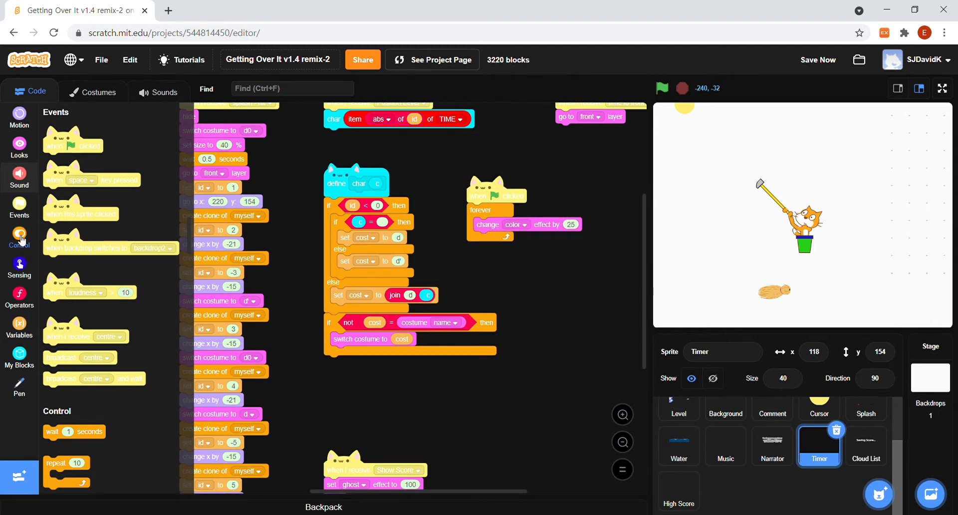
Add a 'when I start as a clone' colour loop to Timer and watch the timer change colour full screen.
click(19, 236)
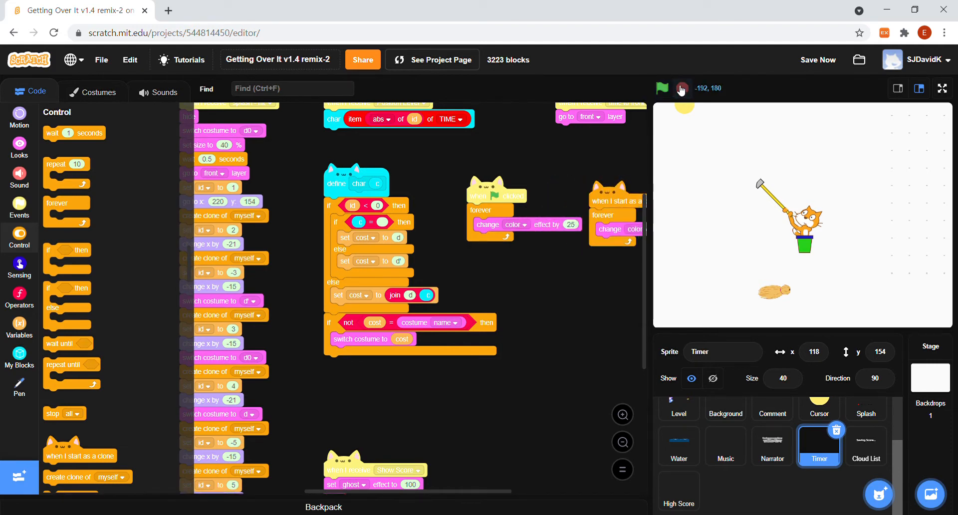
click(661, 88)
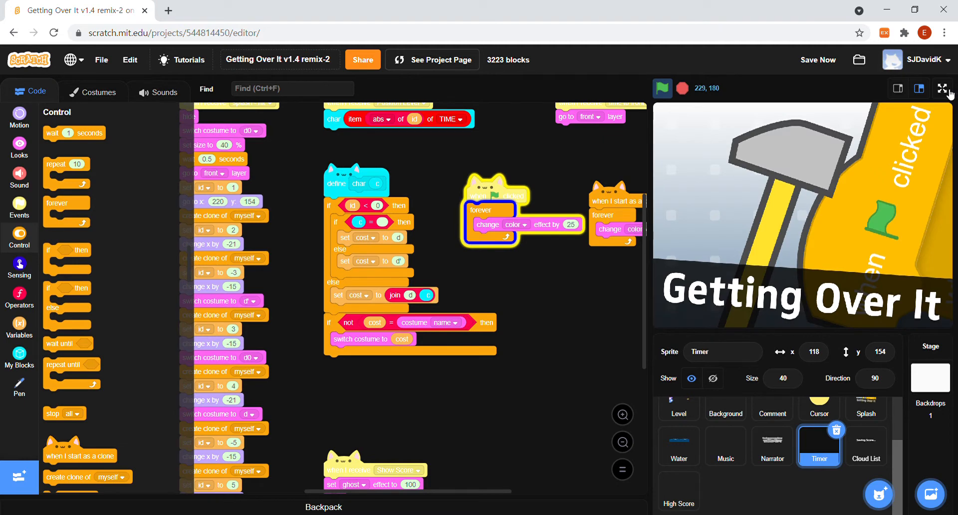
click(943, 88)
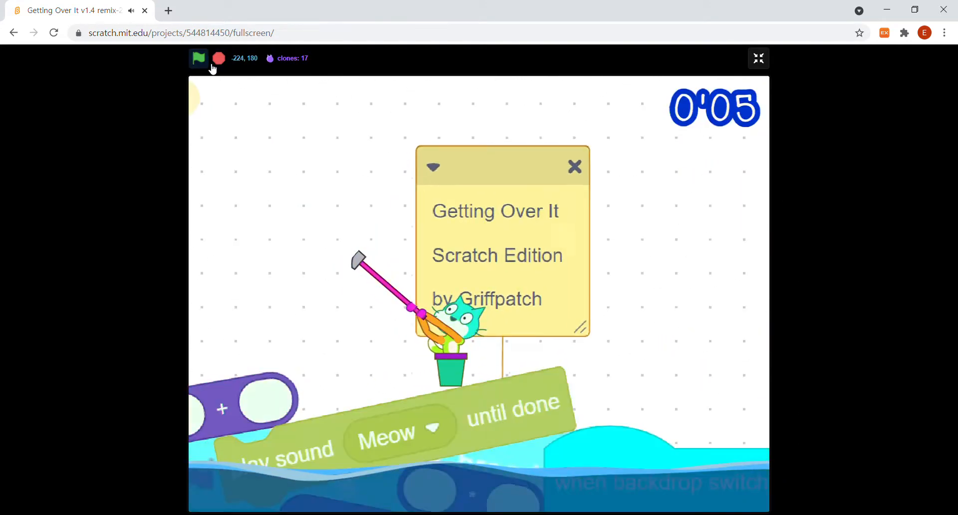
click(198, 58)
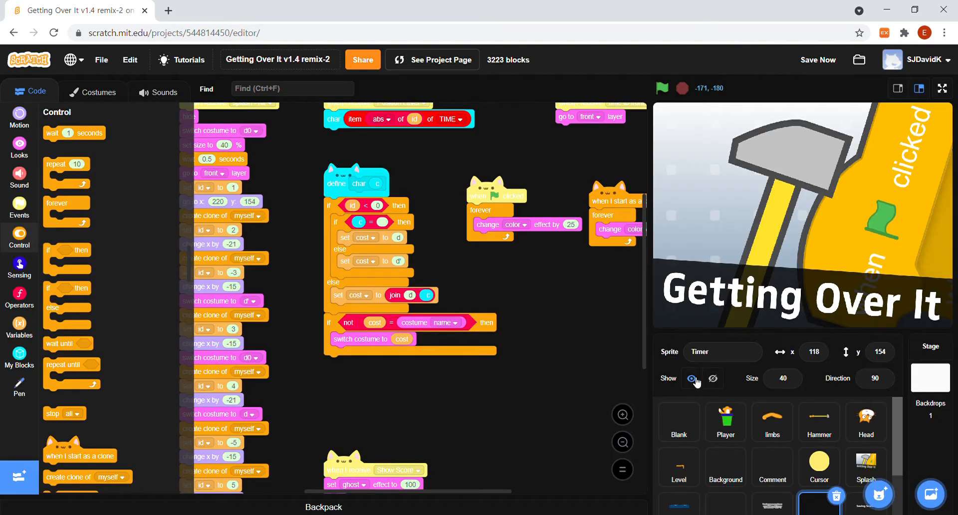
Convert Level's costume 64 '6x6x' (strawberry and banner) to vector and copy all its artwork.
click(771, 420)
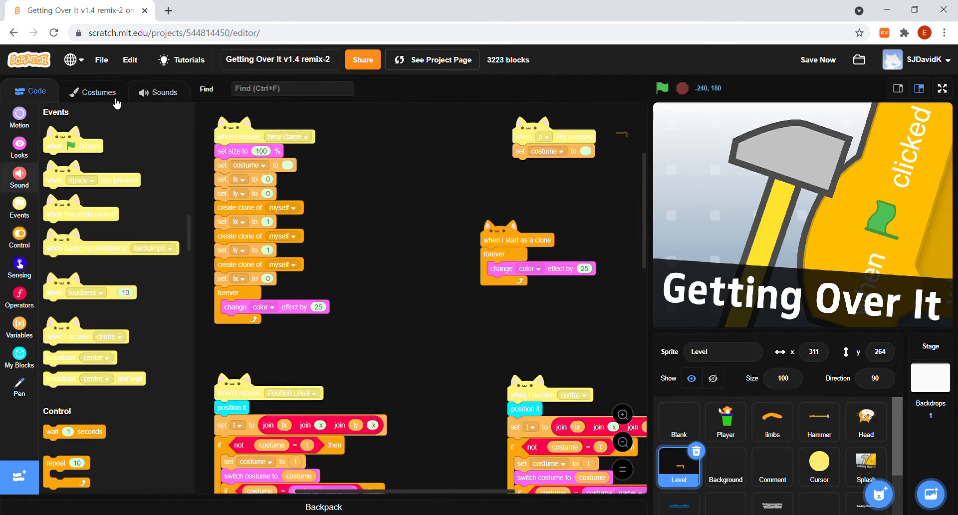
click(94, 92)
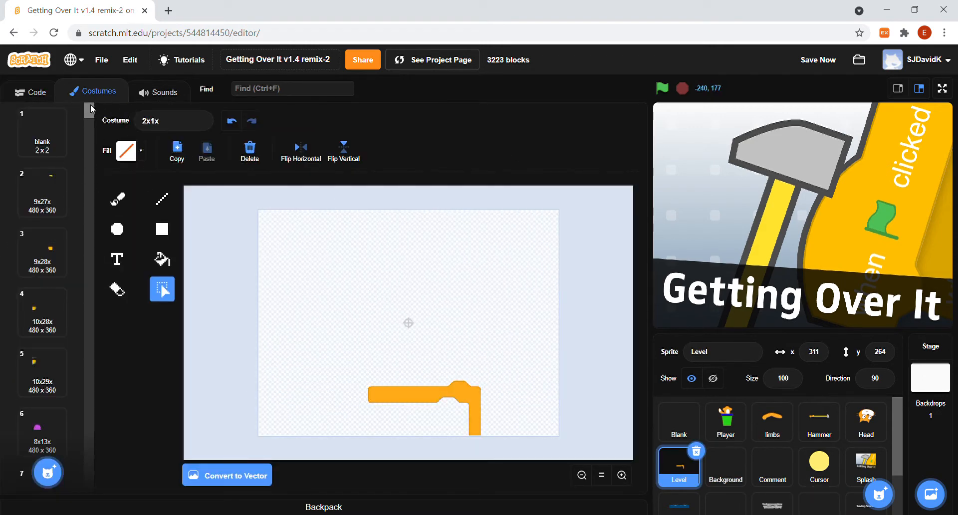
scroll(down, 3)
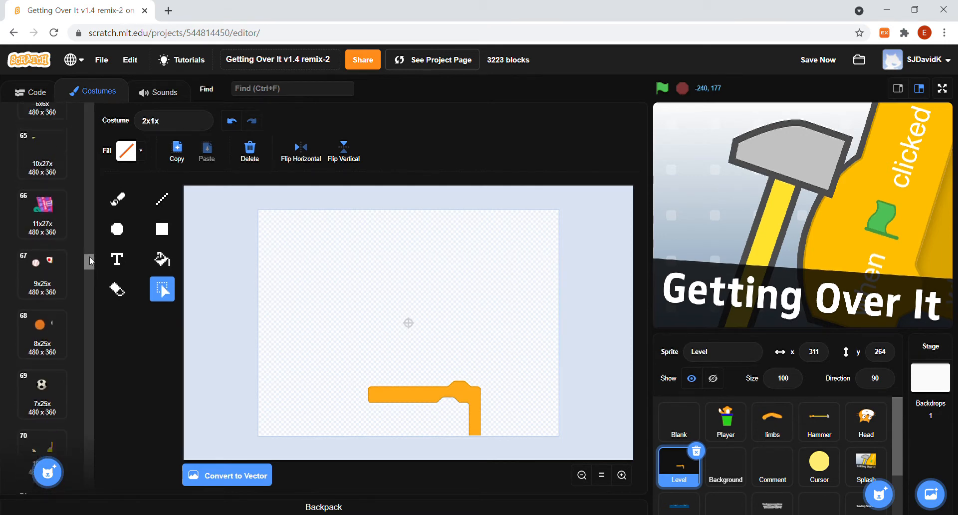
click(42, 244)
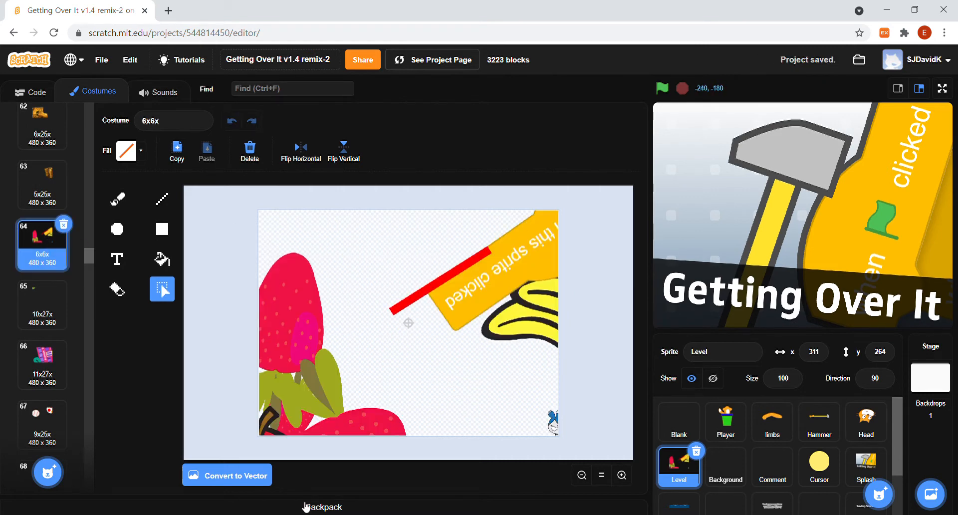
click(226, 475)
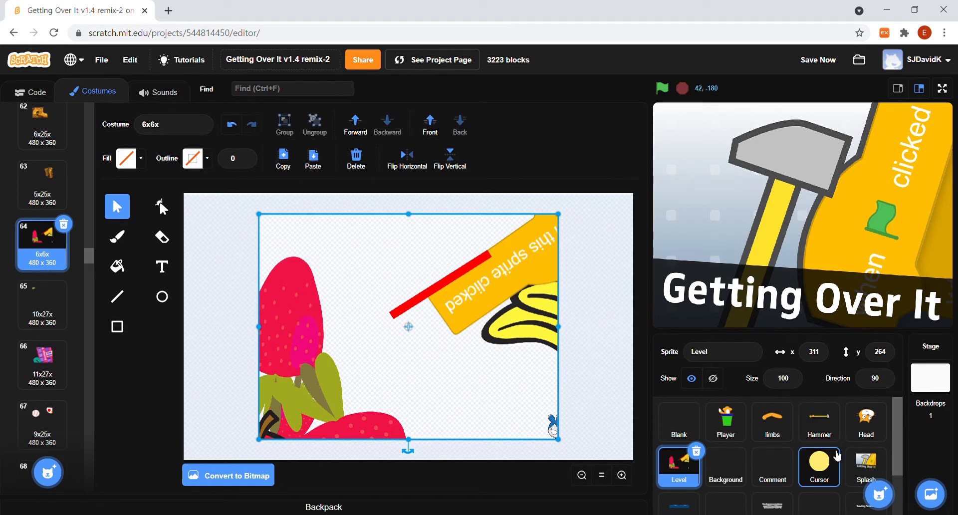
Convert the Splash title costume to vector and paste in the strawberry-and-banner artwork.
click(865, 464)
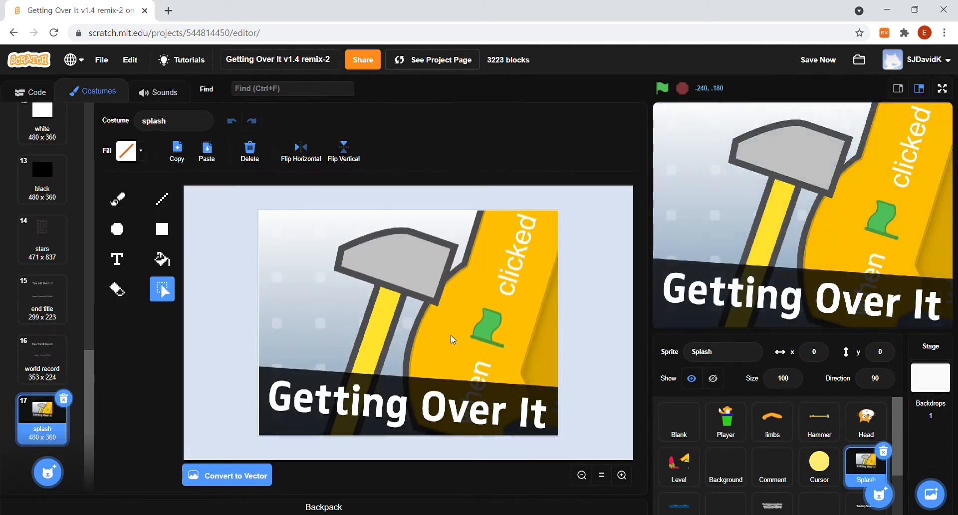
mouse_move(236, 474)
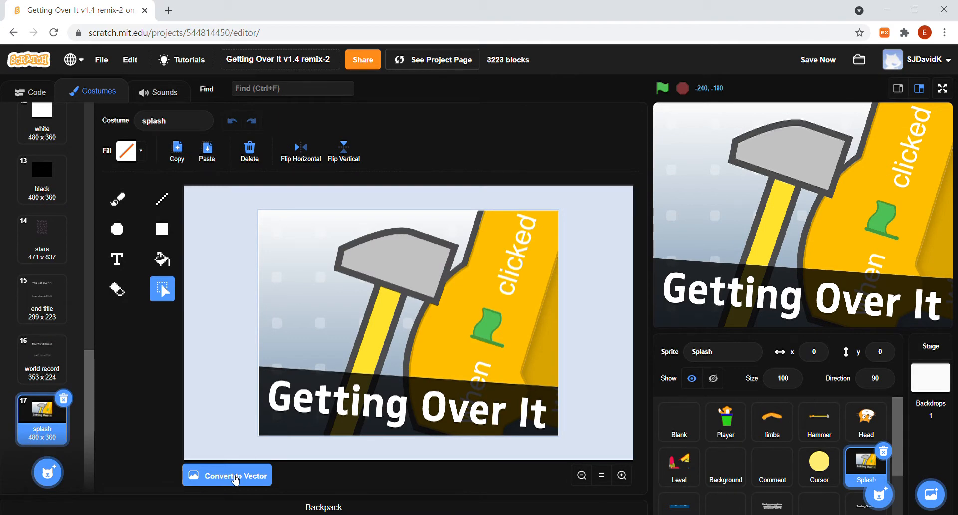
click(234, 475)
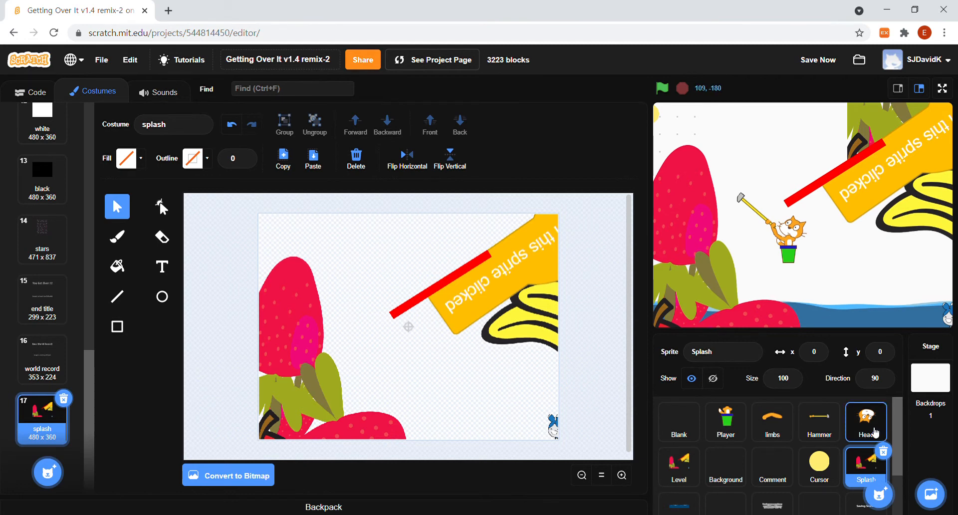
click(866, 421)
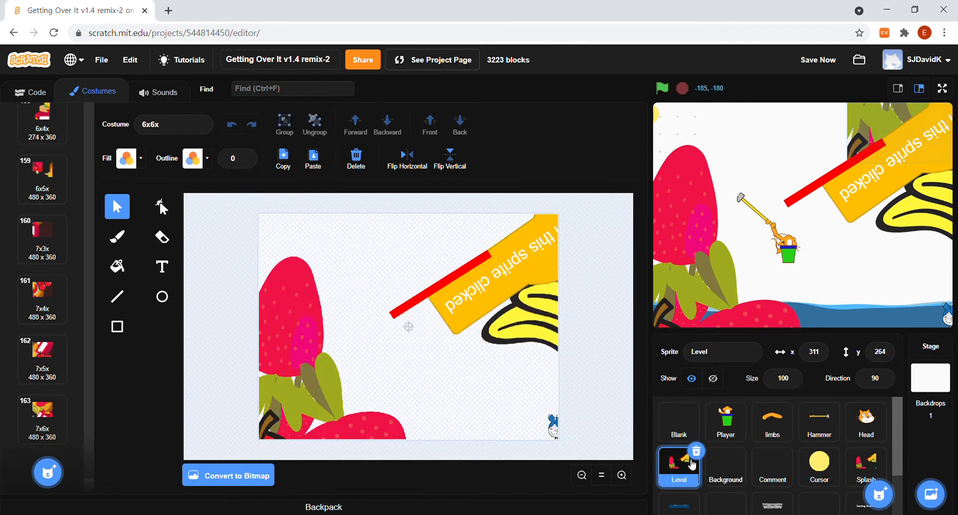
Copy the cat-in-pot drawing from the Player sprite's costumes.
click(408, 315)
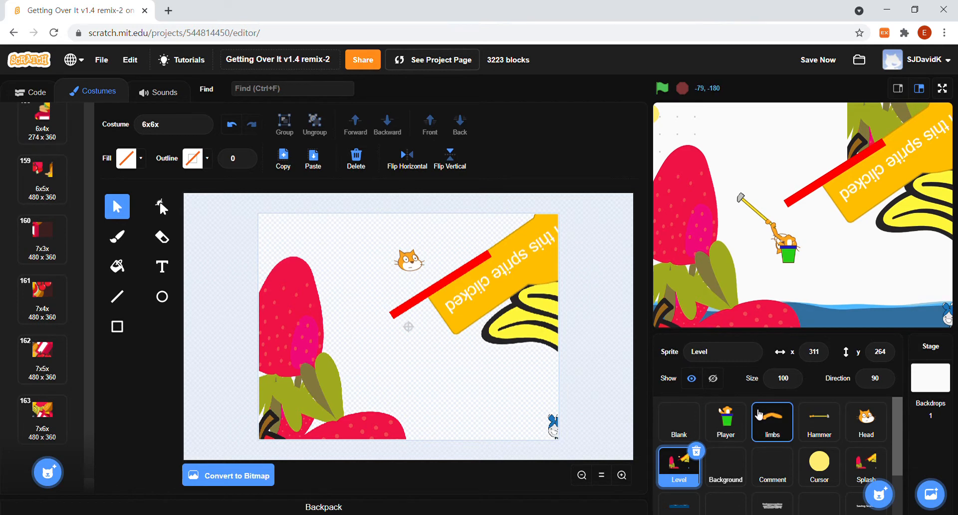
click(725, 421)
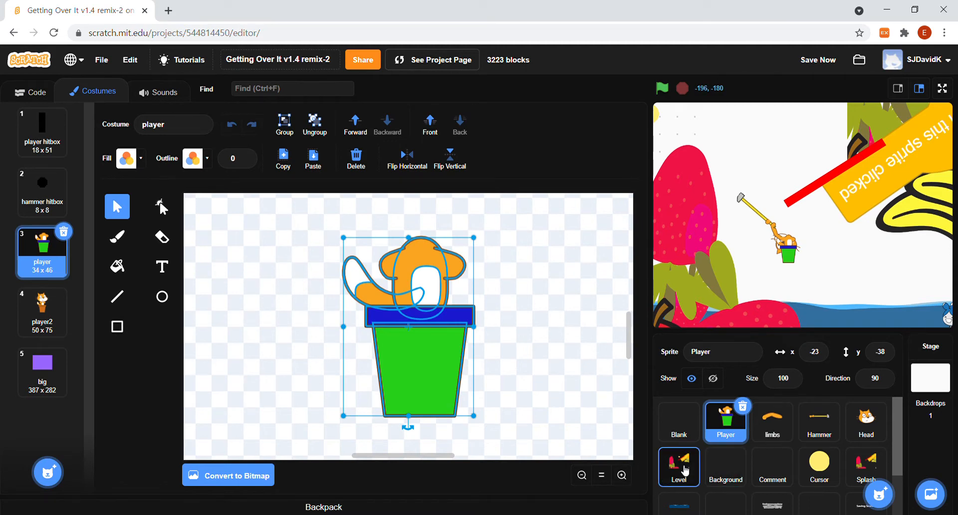
click(679, 466)
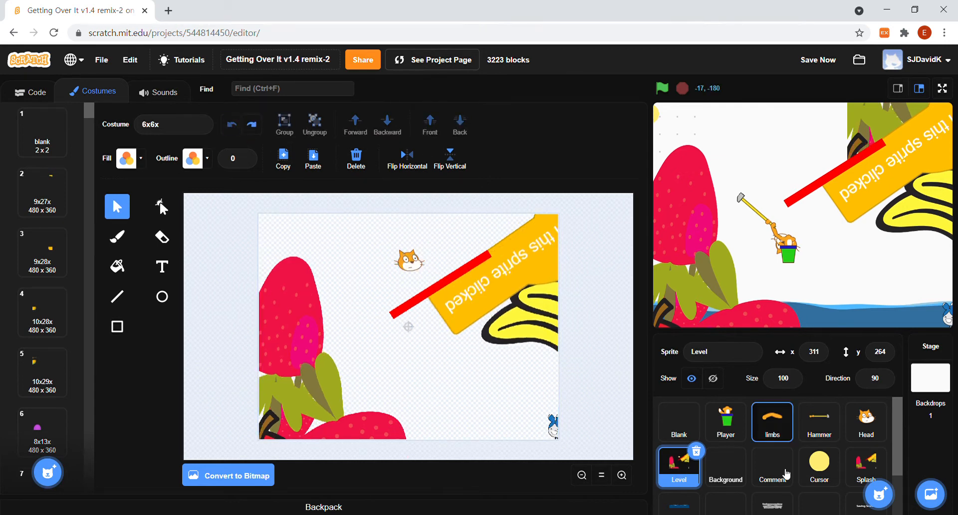
click(726, 421)
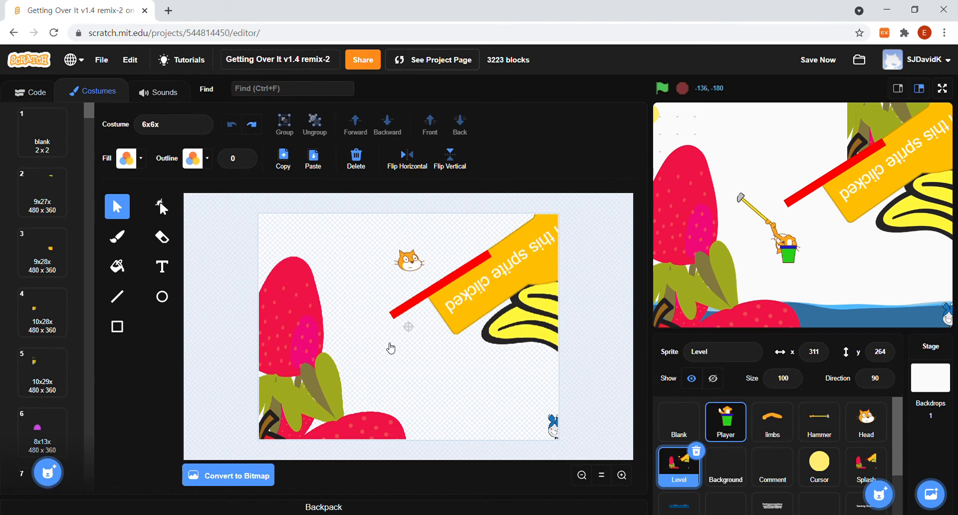
click(726, 421)
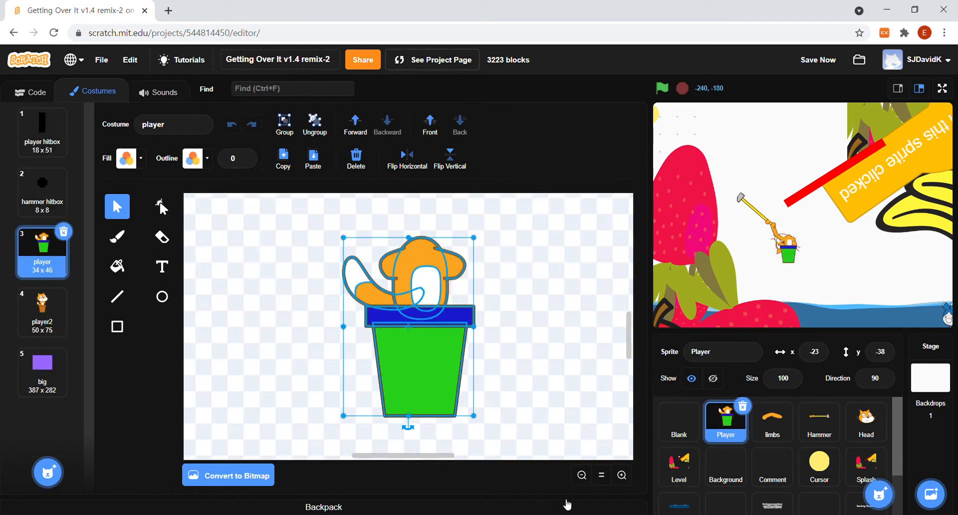
Paste the potted cat into the Level sprite's 6x6x costume beside the red bar.
click(678, 466)
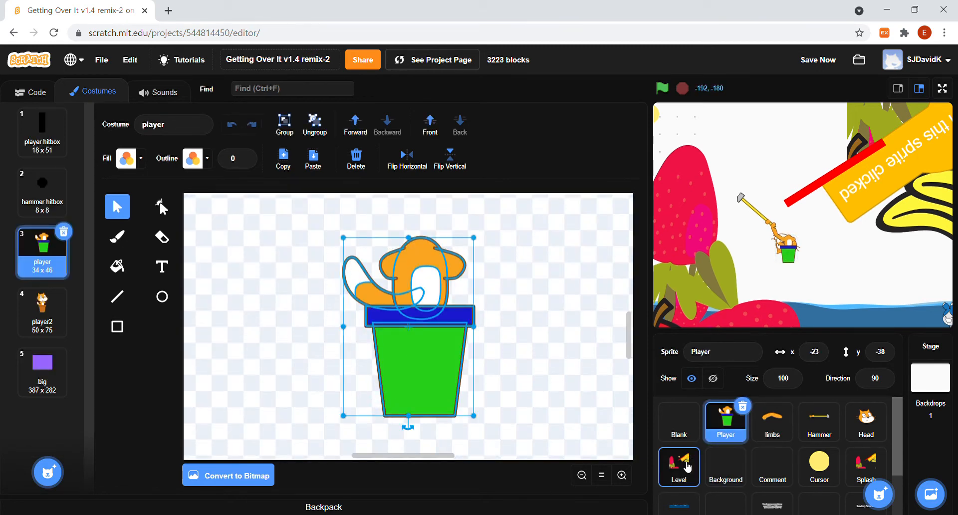
click(678, 466)
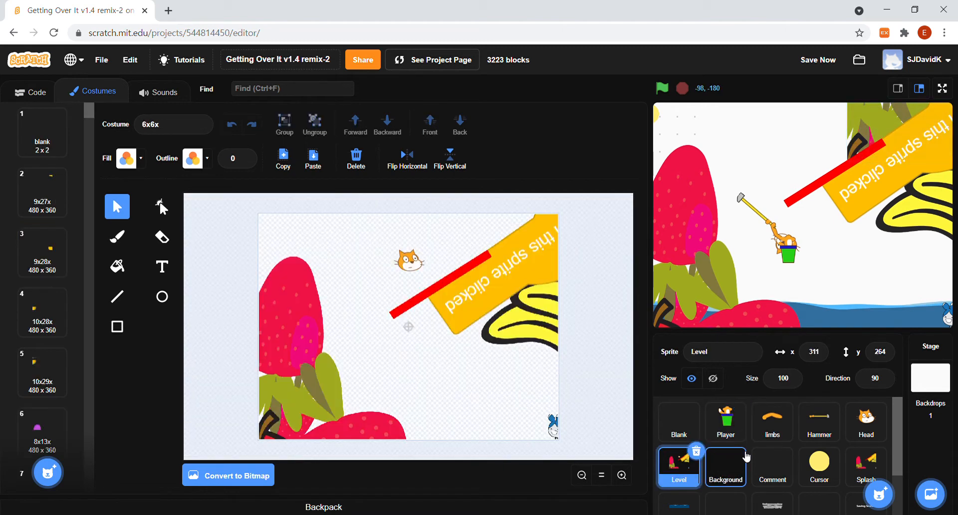
click(406, 339)
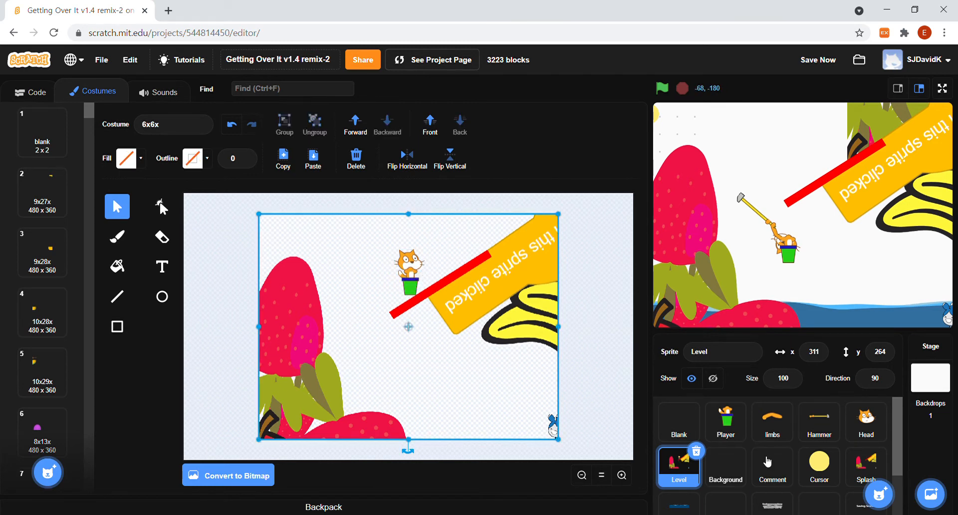
click(771, 420)
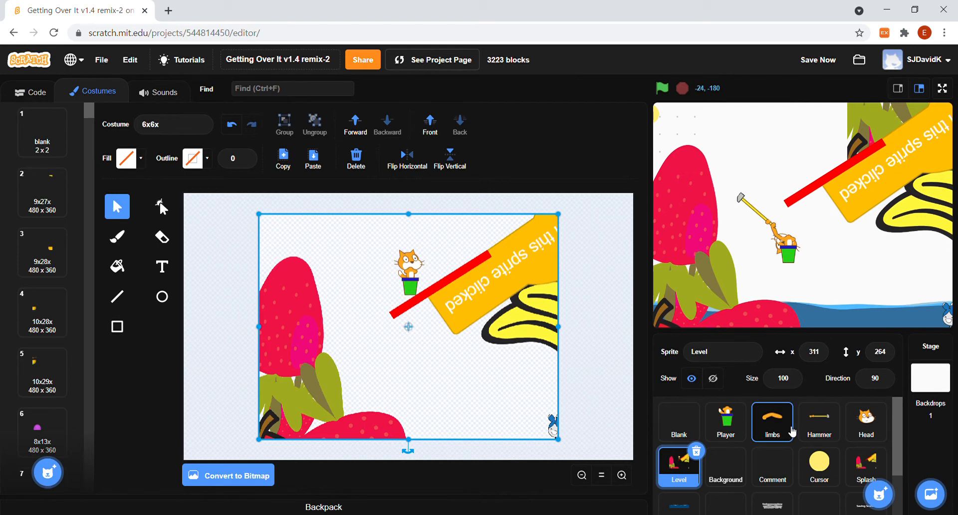
Copy the straight orange arm from the limbs sprite's l1 costume and return to Level.
click(771, 420)
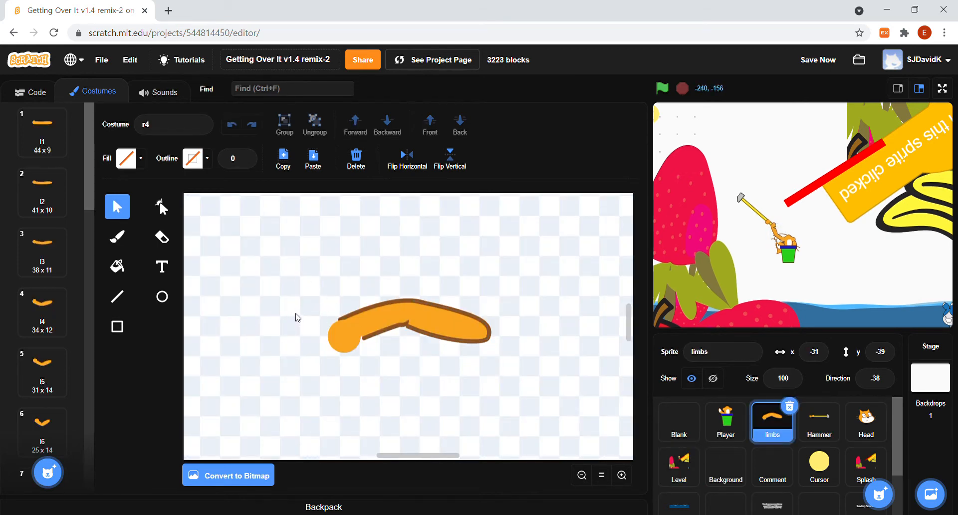
click(42, 133)
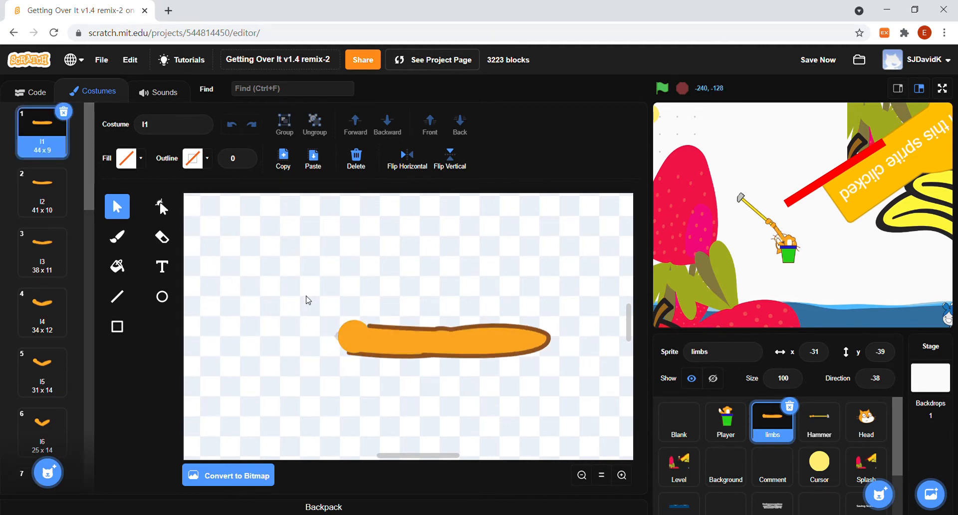
mouse_move(316, 300)
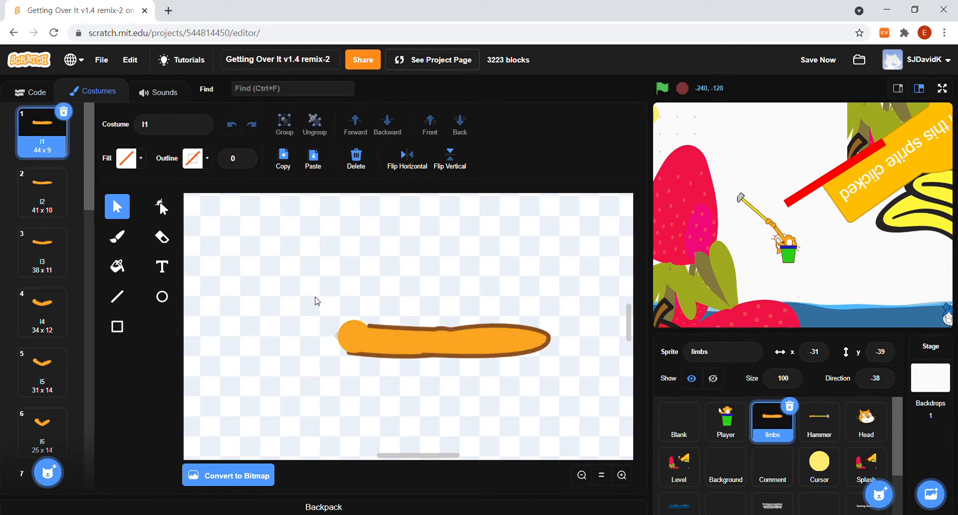
click(443, 340)
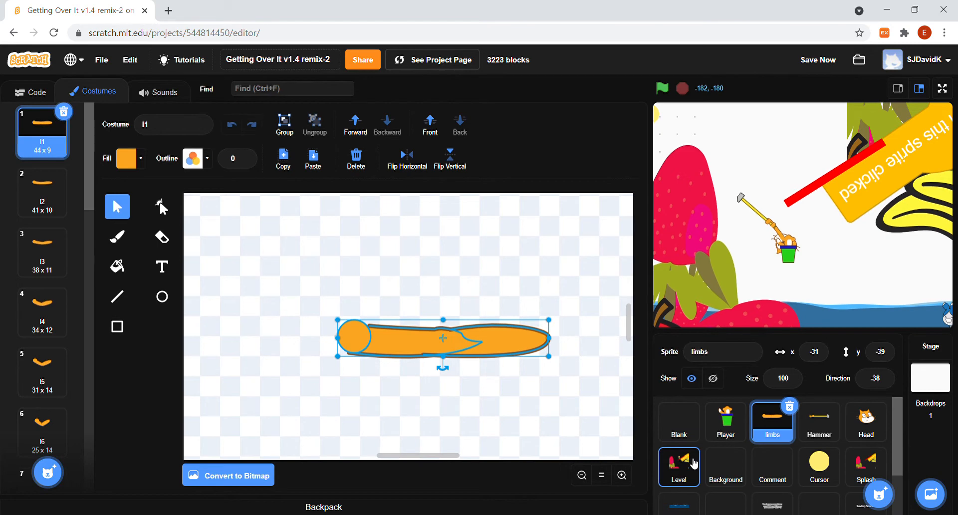
click(678, 466)
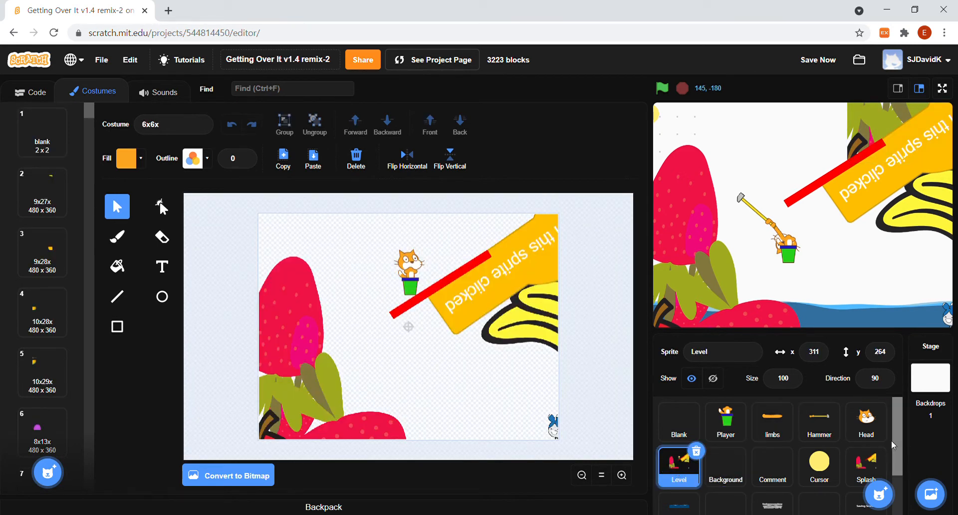
Paste the orange arm into the Level costume and place it at the cat's shoulder.
click(771, 421)
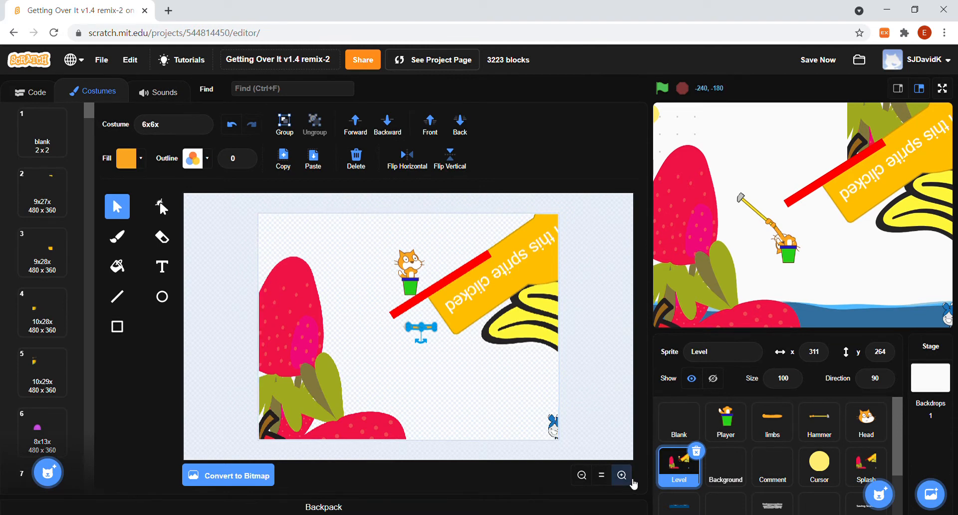
click(620, 474)
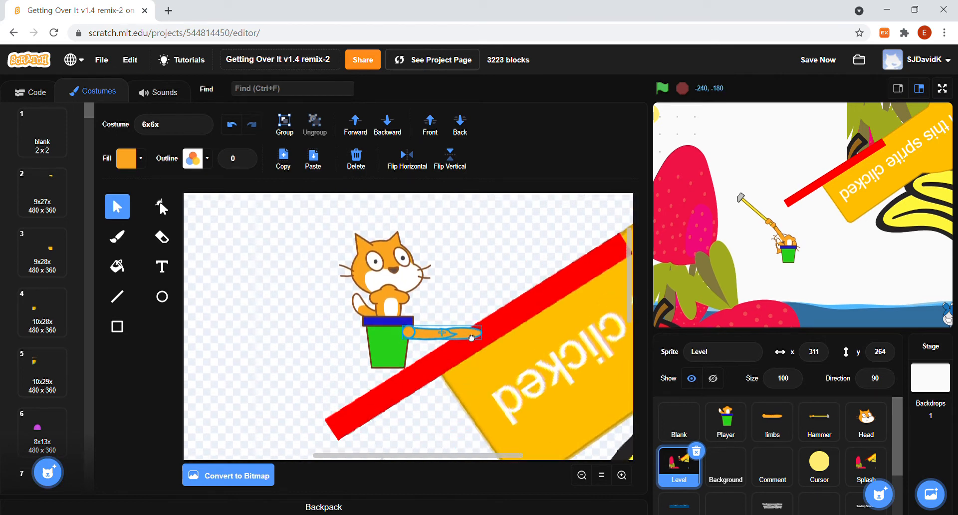
drag(439, 334, 440, 299)
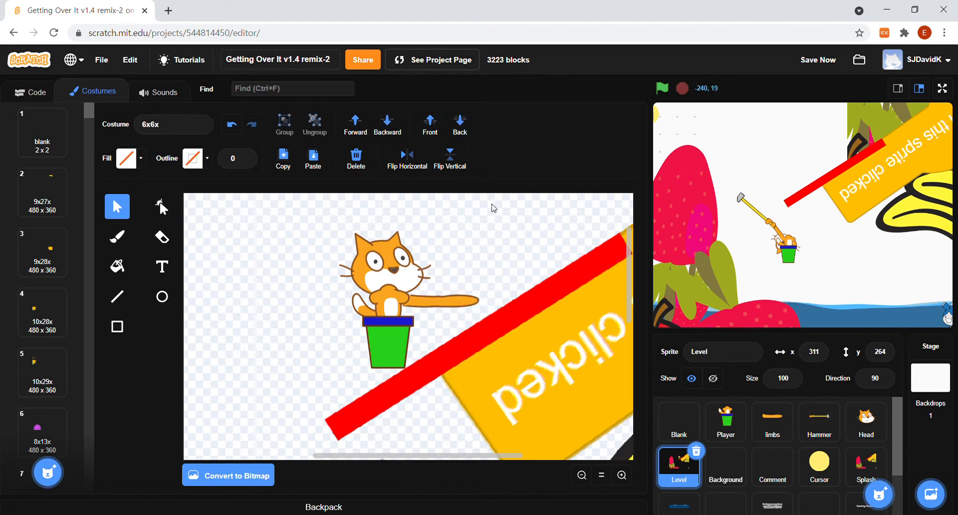
Adjust the selection around the cat's body, then clear it.
click(725, 421)
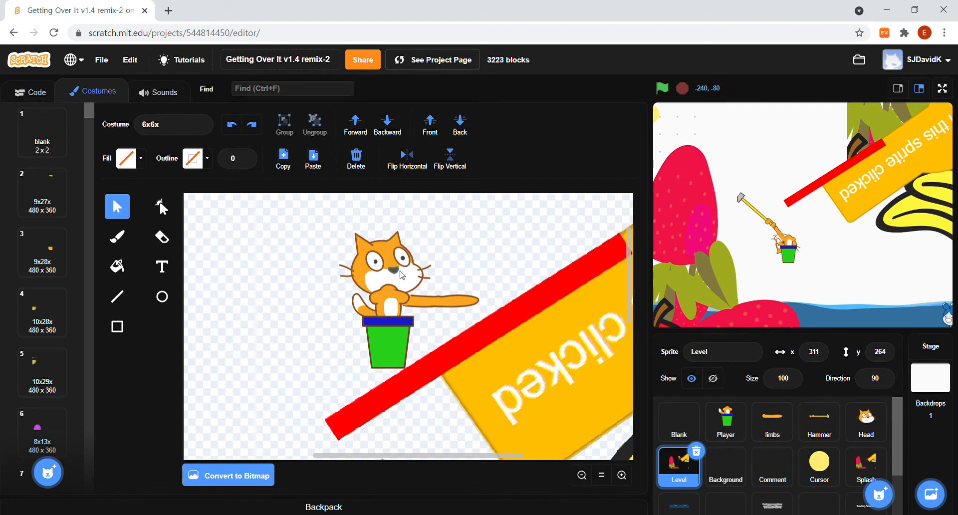
click(386, 303)
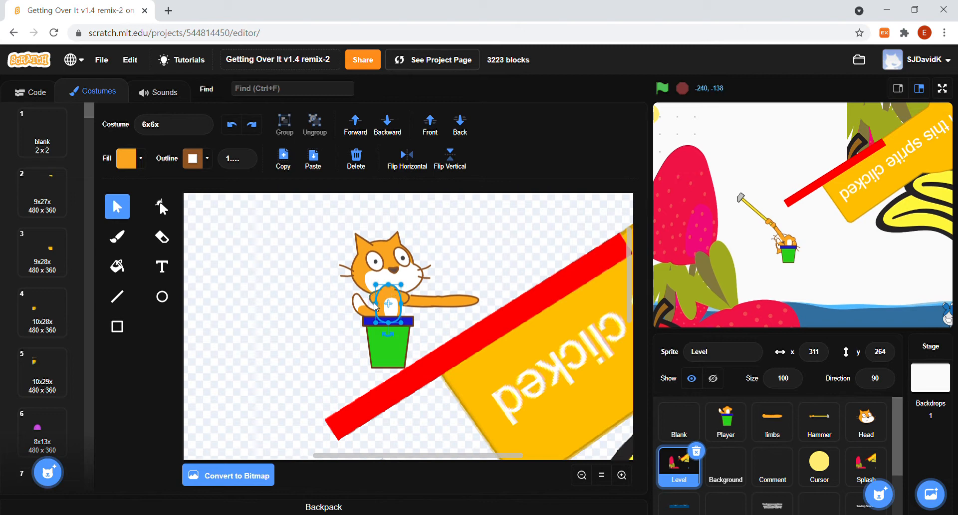
click(725, 421)
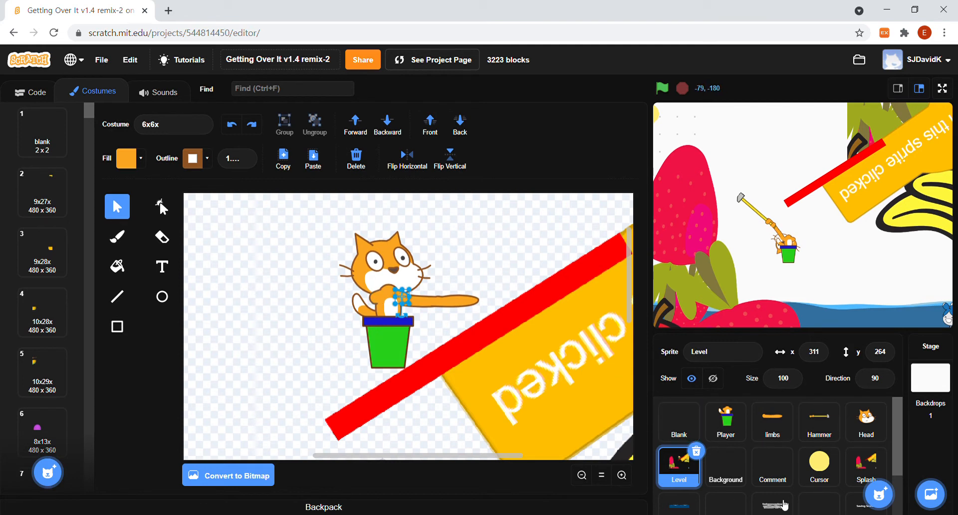
click(818, 465)
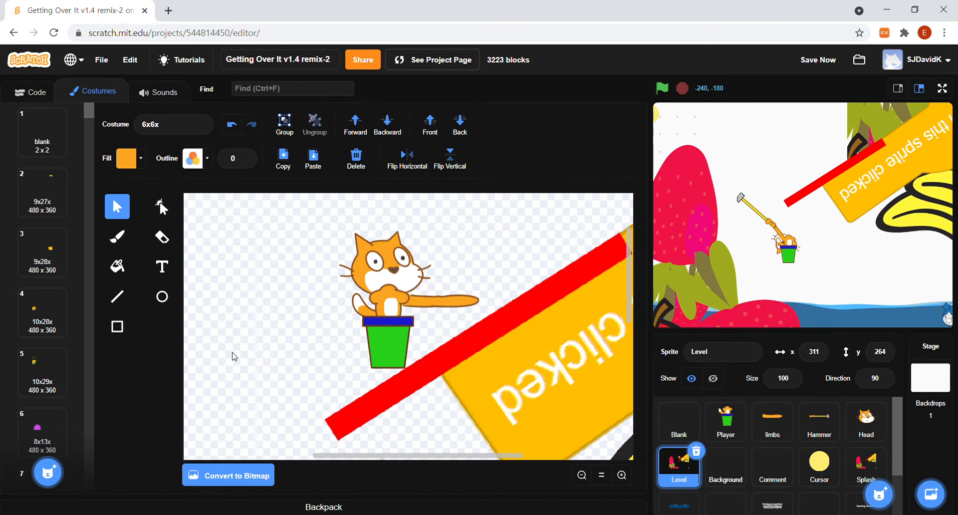
mouse_move(462, 300)
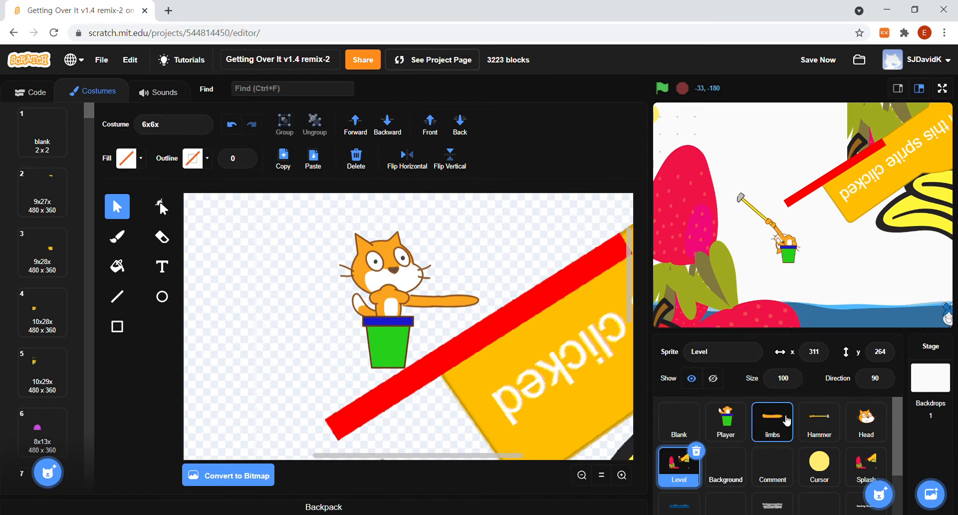
Copy the orange arm again from the limbs sprite and return to the Level costume.
click(771, 421)
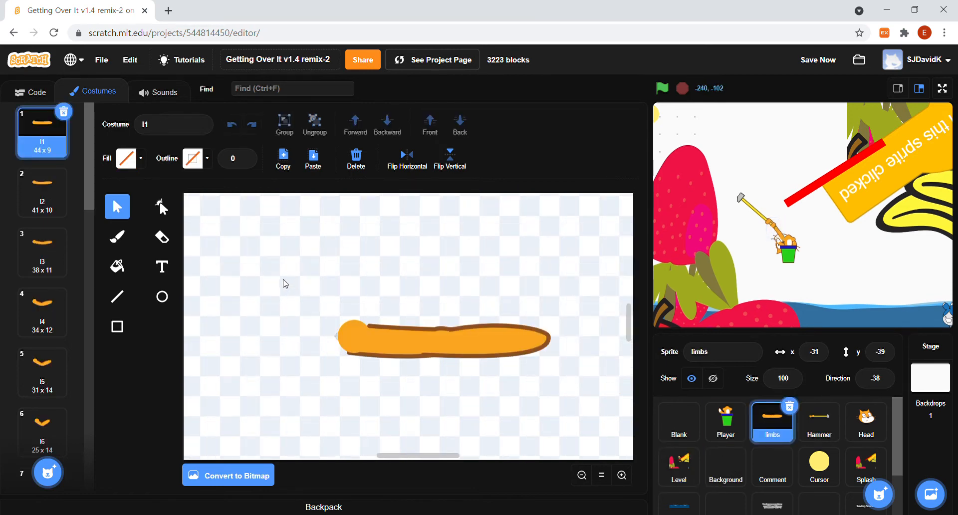
click(443, 340)
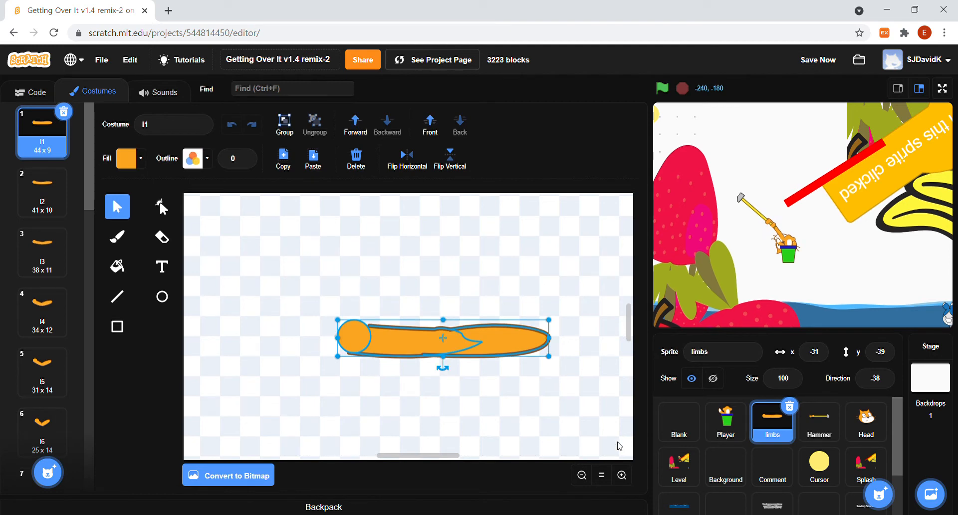
drag(443, 339, 466, 363)
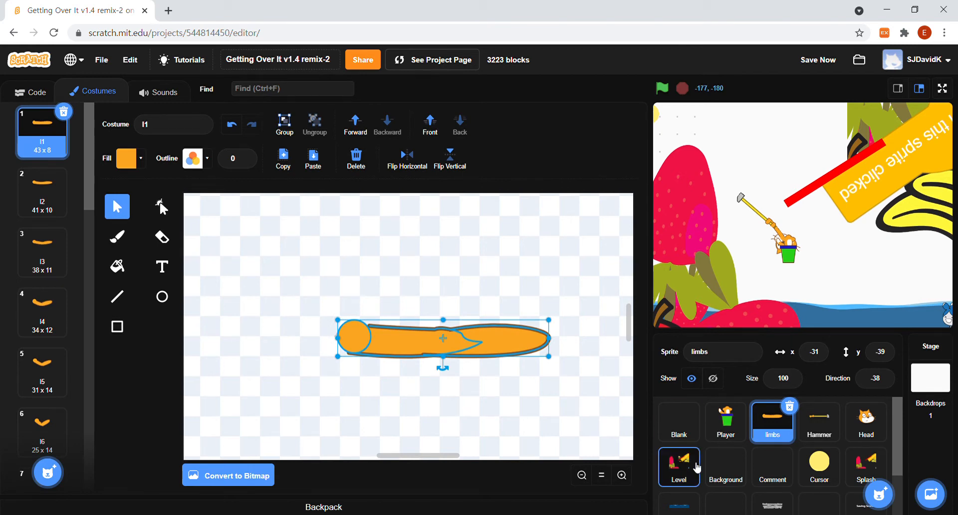
click(678, 466)
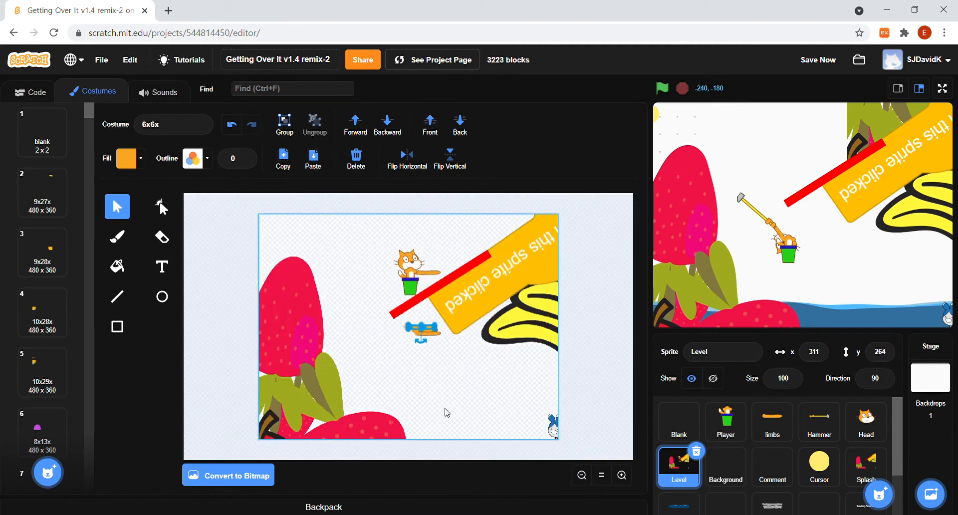
Zoom in and drag the second arm copy onto the cat in the pot.
click(620, 474)
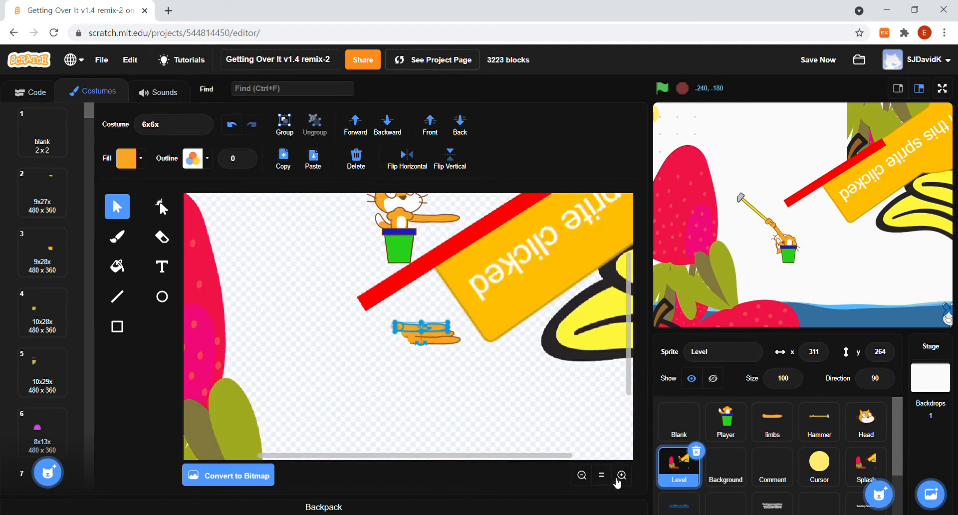
click(621, 475)
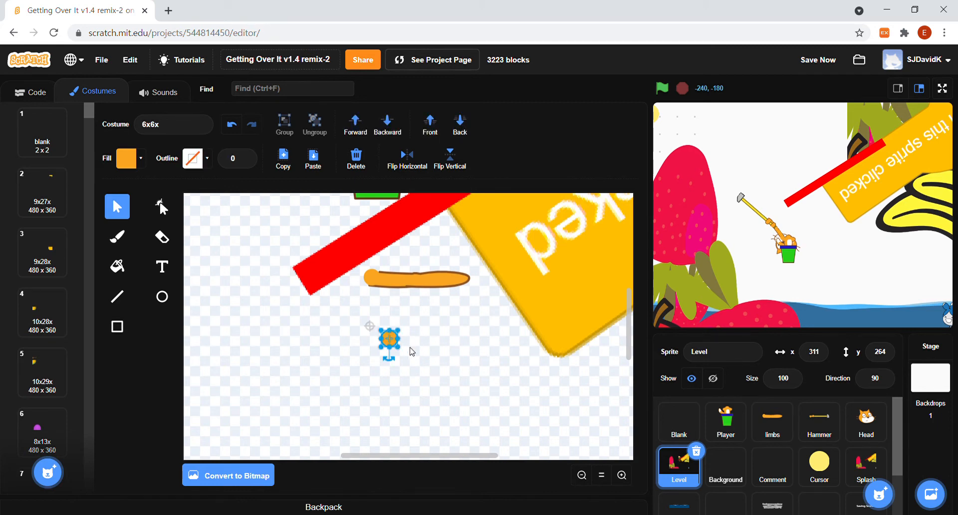
click(622, 475)
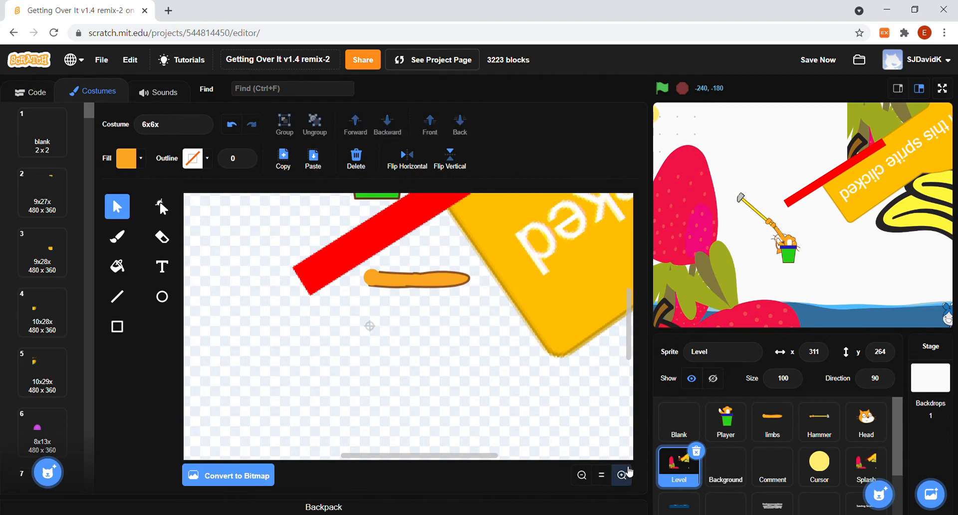
click(622, 474)
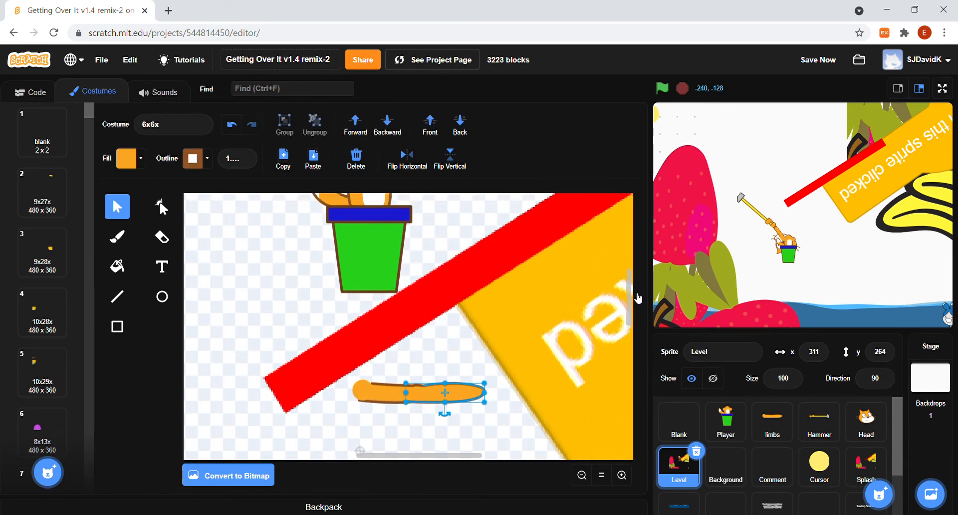
drag(445, 393, 445, 435)
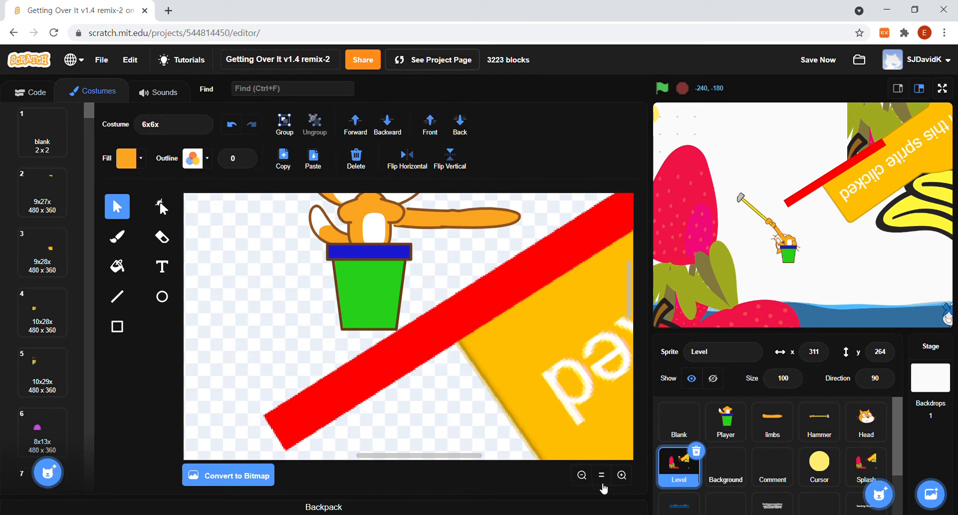
Paste the Hammer sprite's hammer into the costume and set it in the cat's outstretched paws.
click(580, 475)
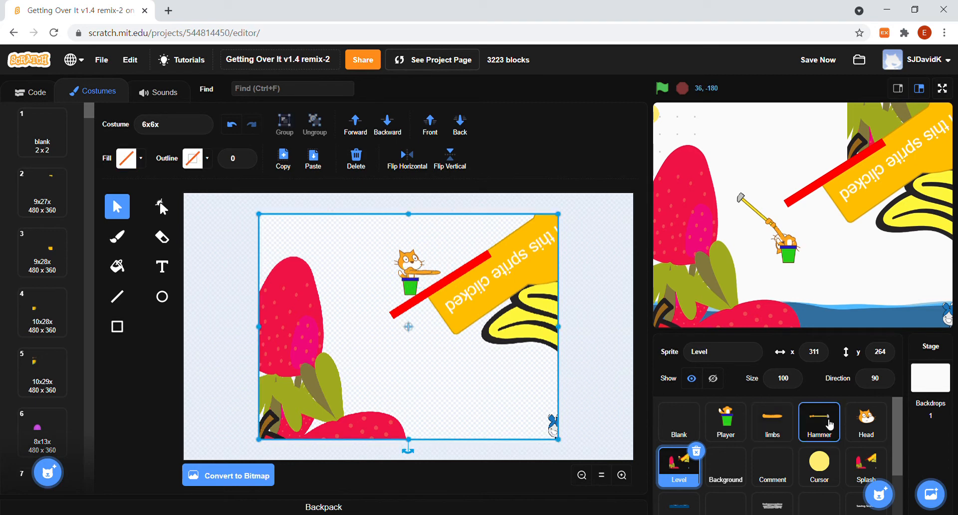
click(818, 421)
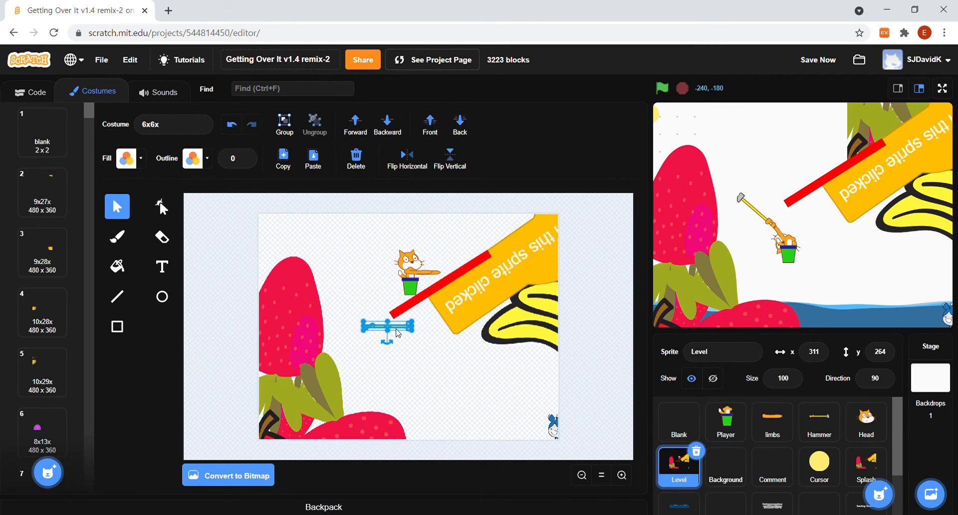
drag(387, 326, 470, 278)
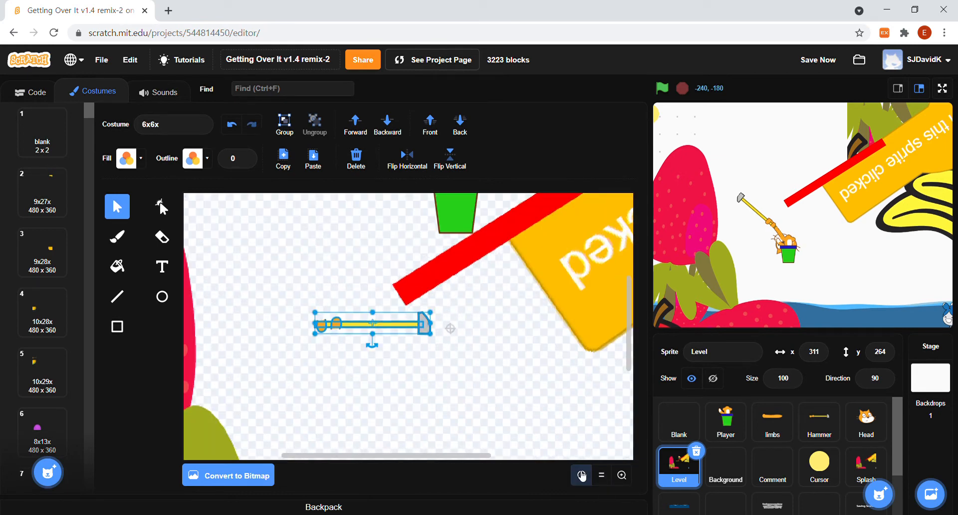
click(622, 474)
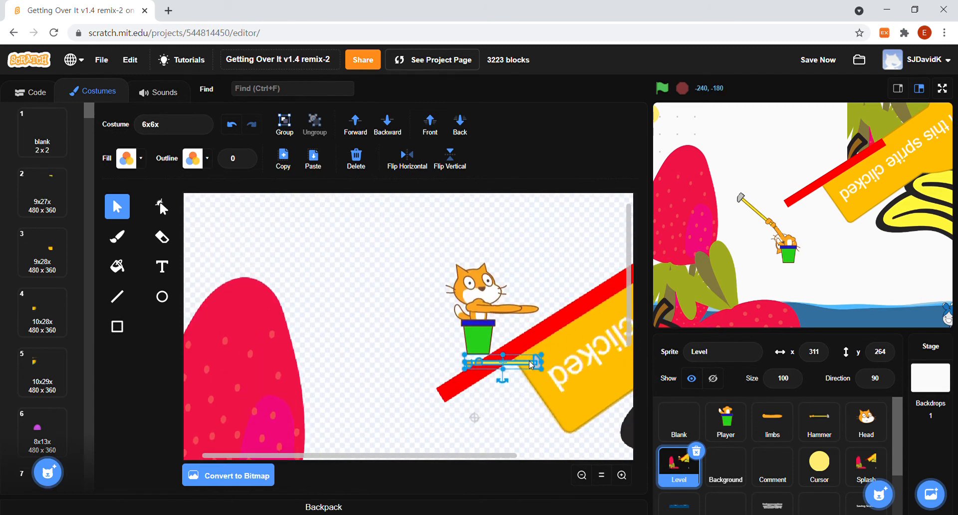
drag(529, 363, 546, 307)
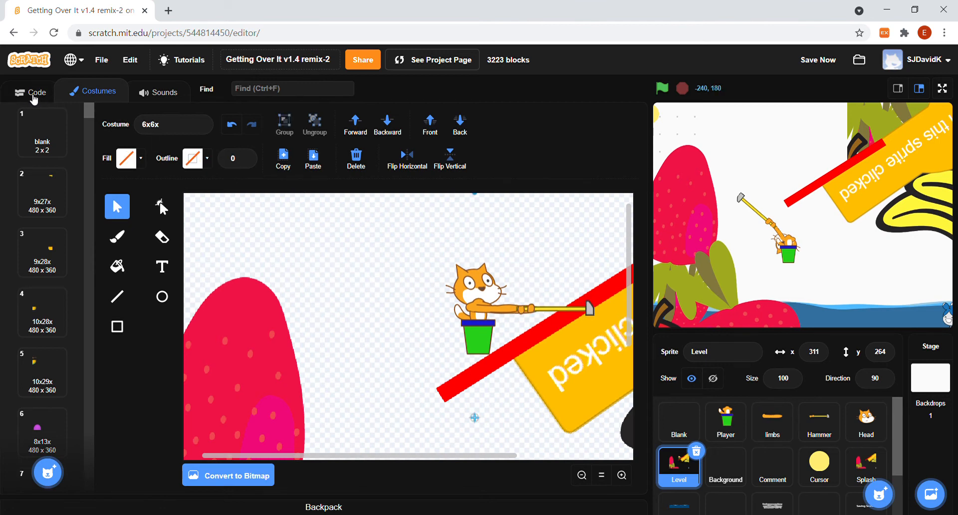
Switch to the Code tab and run the game full screen with the potted cat swinging its hammer.
click(29, 91)
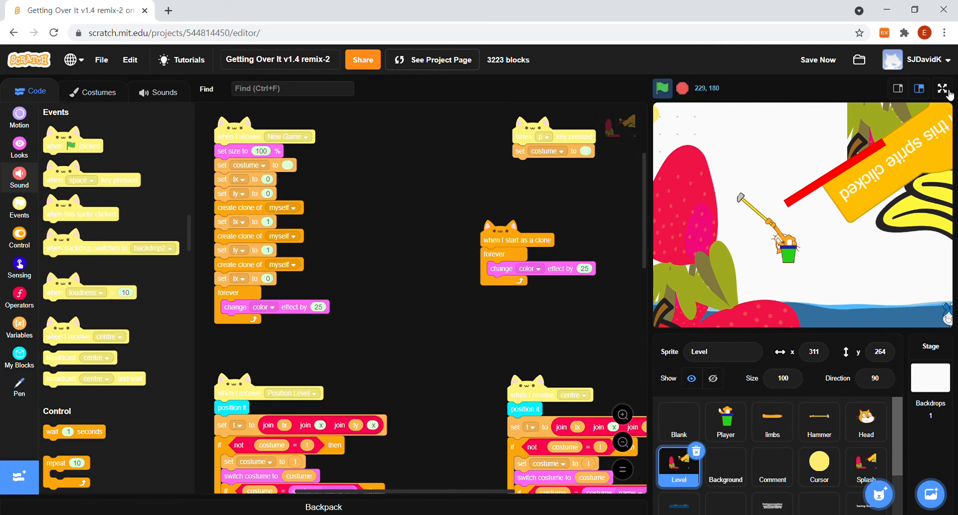
click(943, 88)
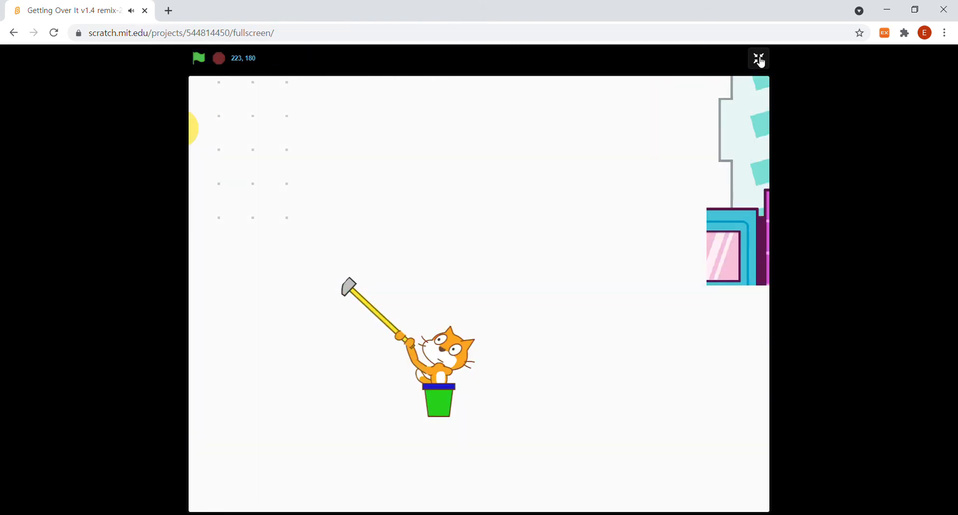
Exit full screen and select the Comment sprite to show its scripts.
click(758, 59)
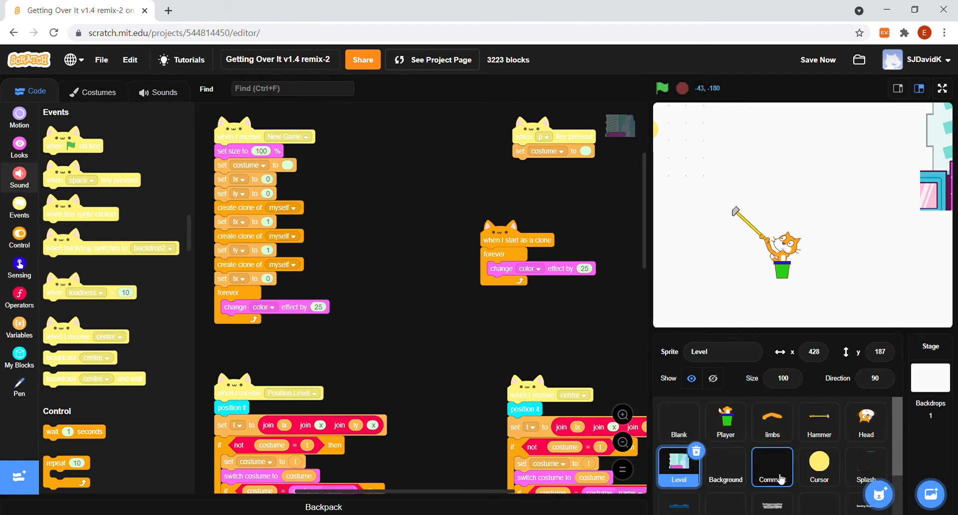
click(771, 467)
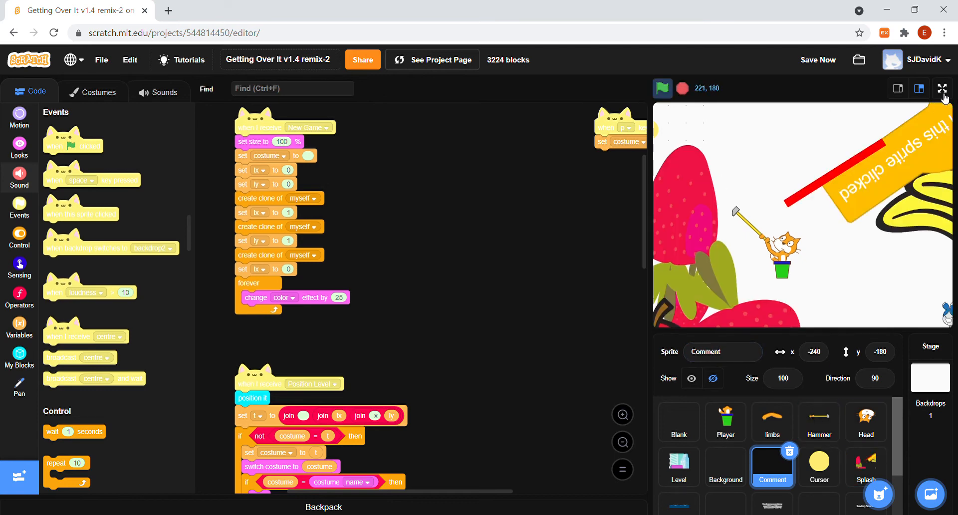
click(942, 88)
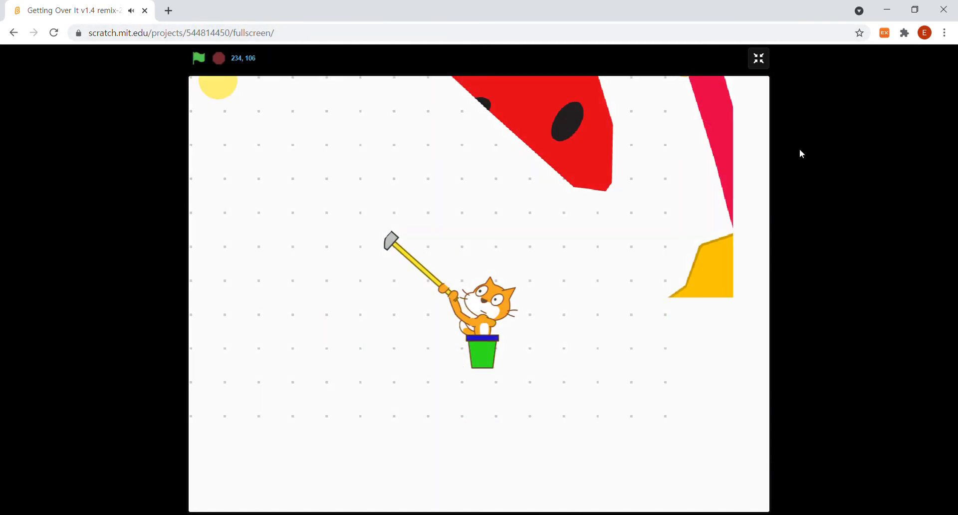
click(758, 58)
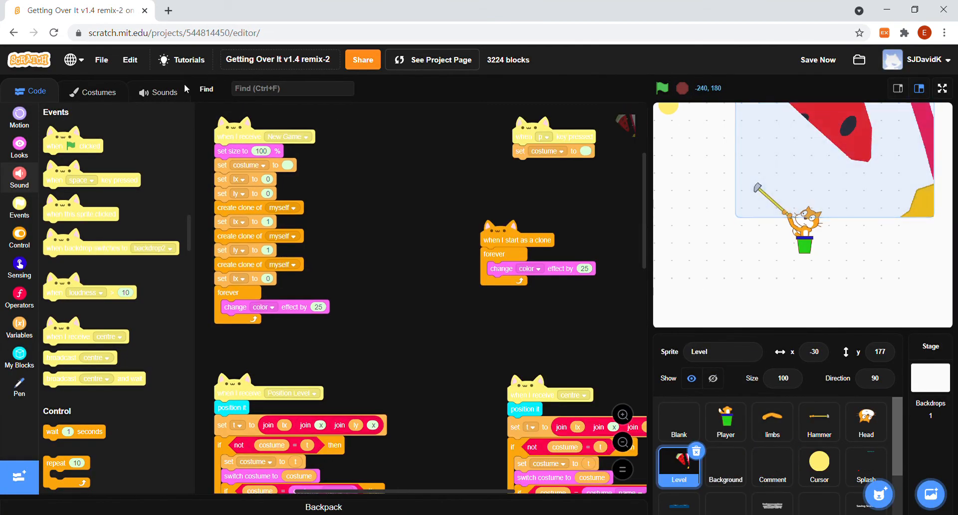
Glance at the Level costumes, then bring up the Comment sprite's scripts.
click(93, 91)
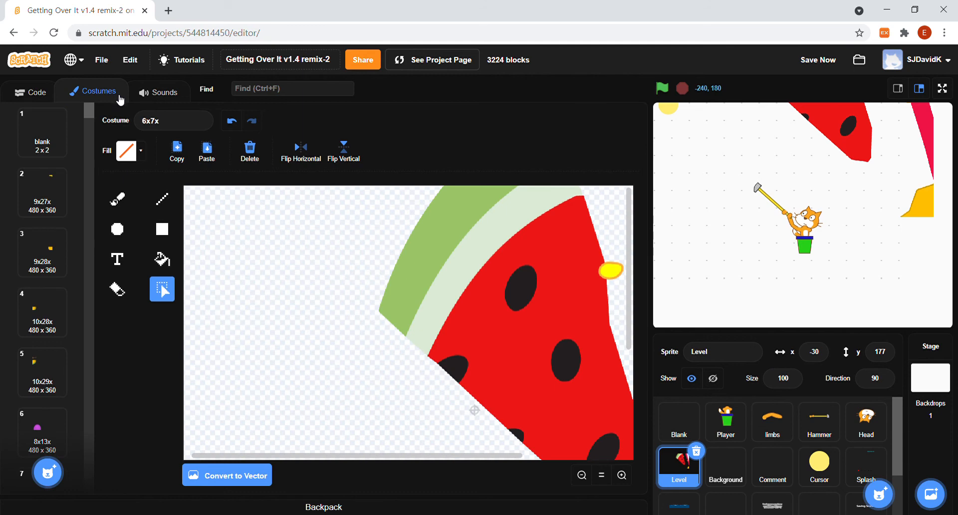
click(581, 475)
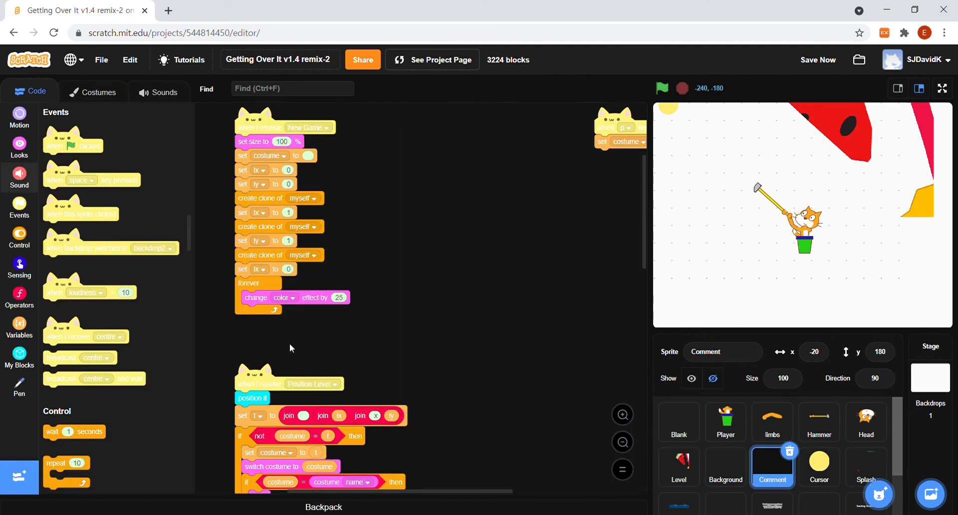
Duplicate the forever color-change-by-25 loop for a 'when I start as a clone' script.
right_click(293, 296)
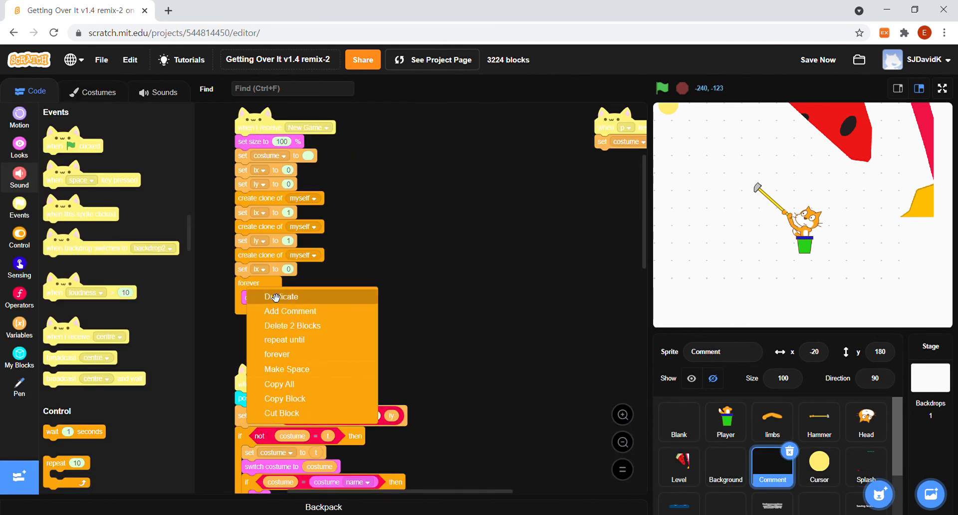
click(282, 296)
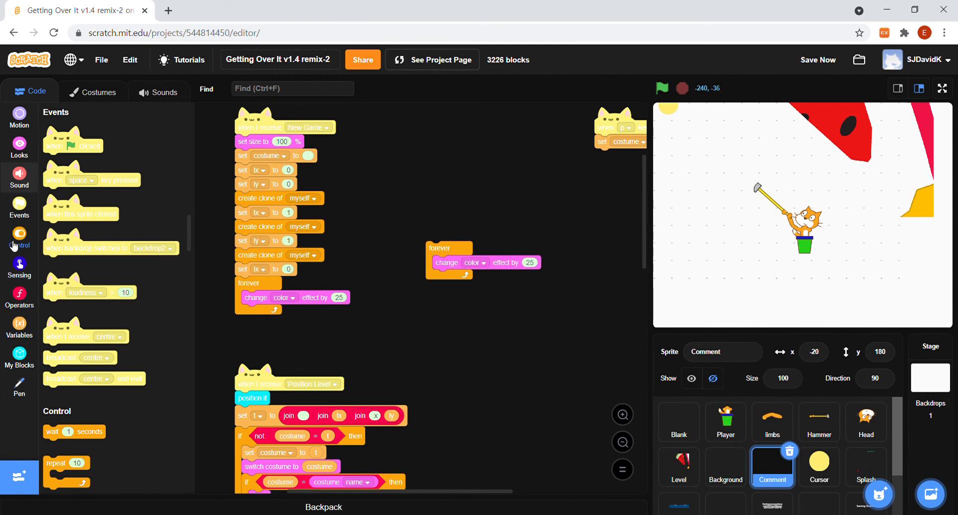
click(19, 241)
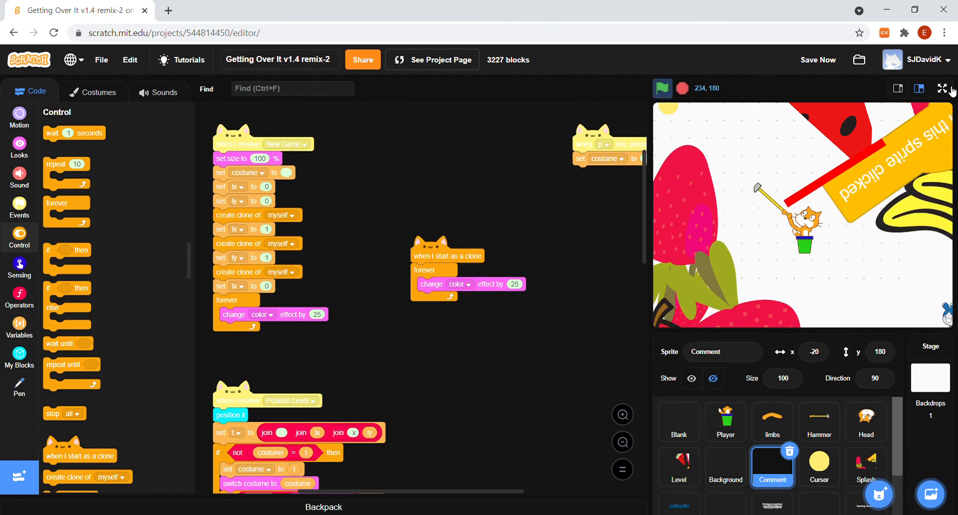
Start a New Game full screen with the timer and color-cycling clones running.
click(943, 88)
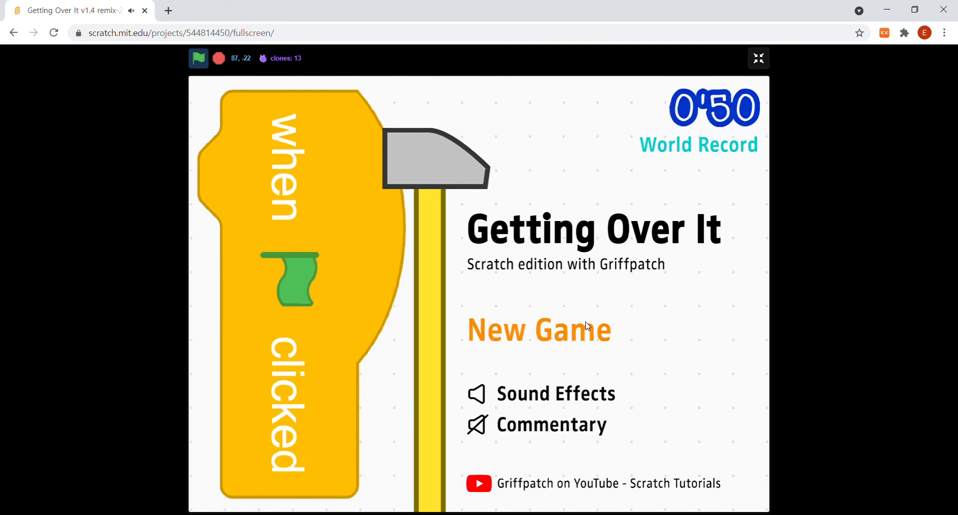
click(538, 330)
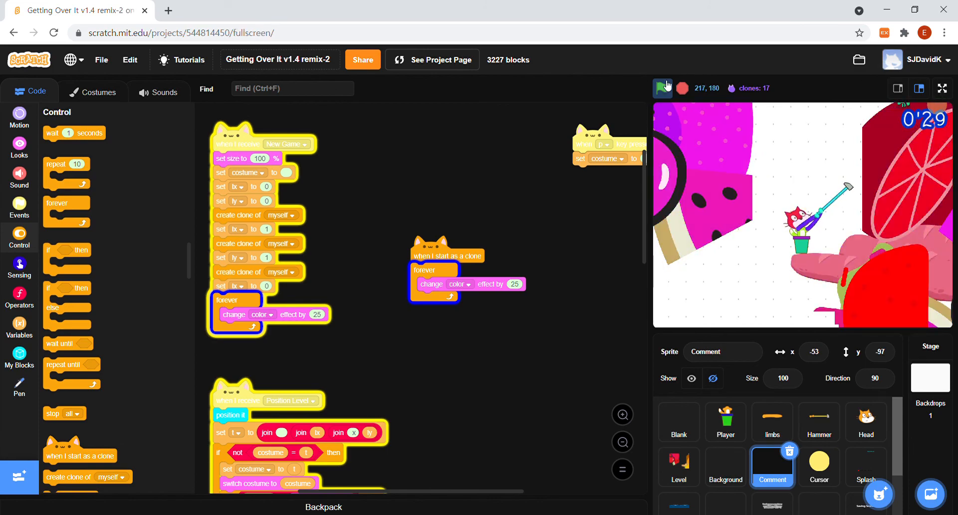
click(939, 88)
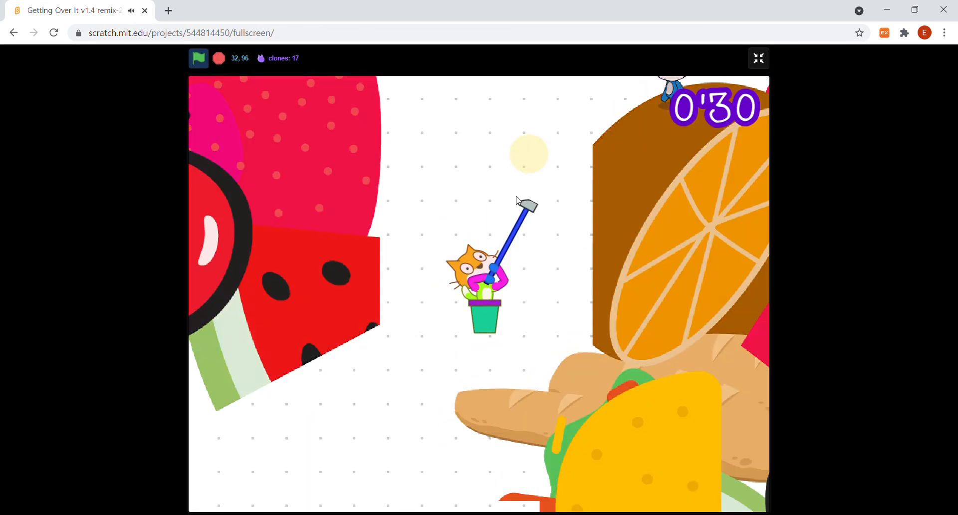